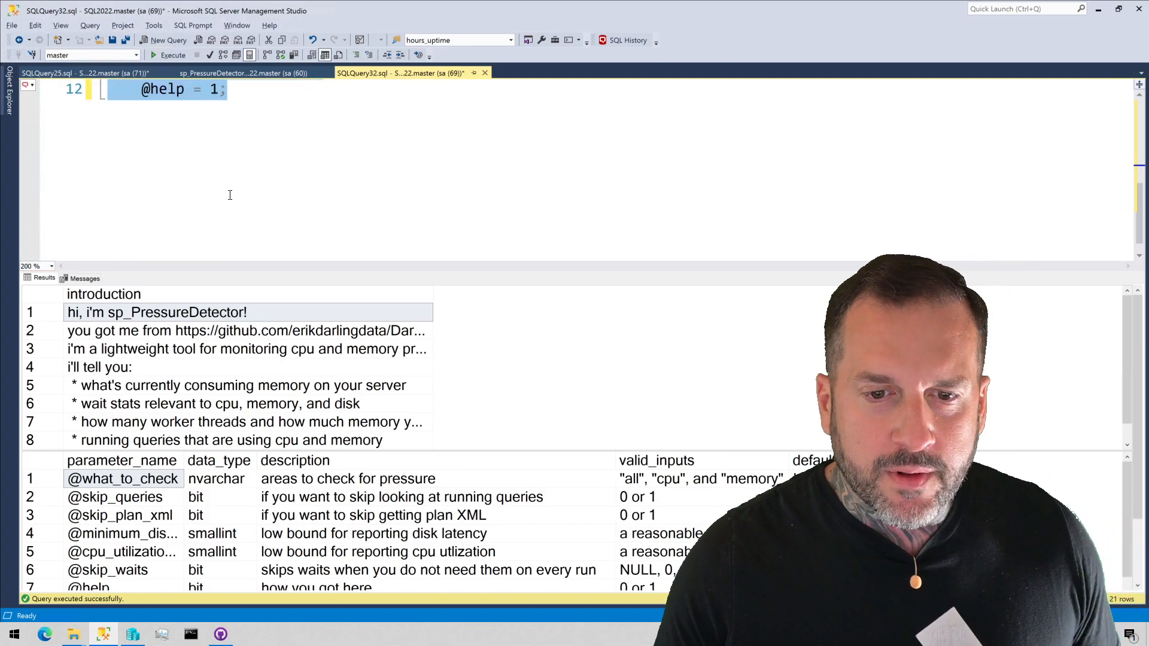
{"action": "scroll", "scroll_direction": "up", "scroll_amount": 3}
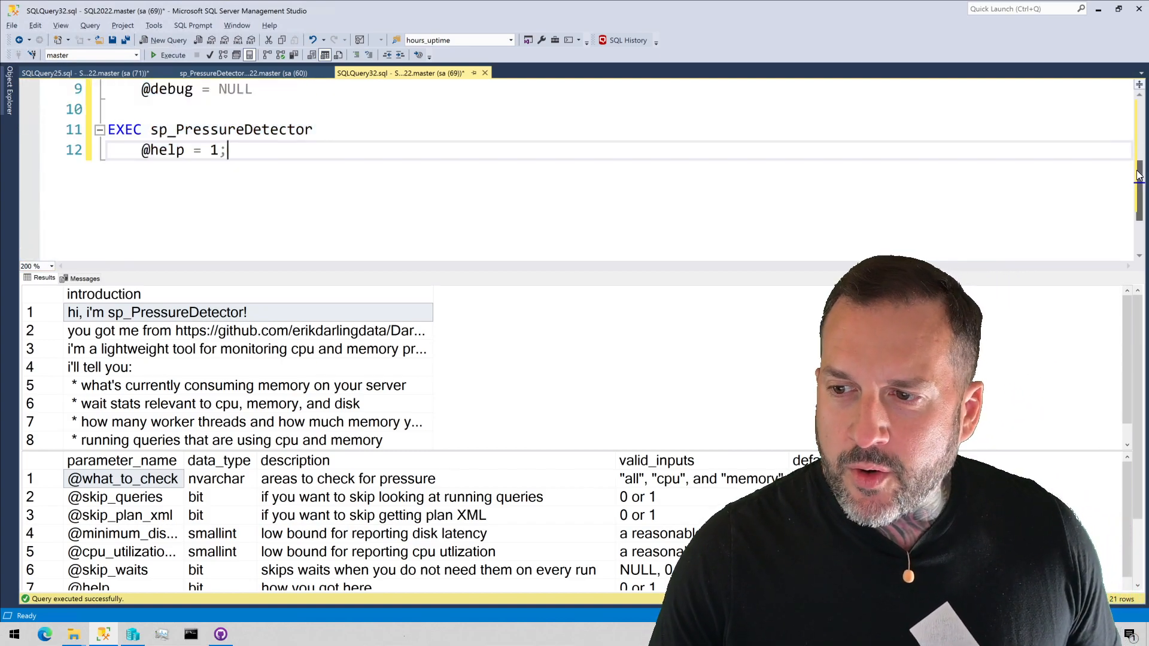
{"action": "scroll", "scroll_direction": "up", "scroll_amount": 3}
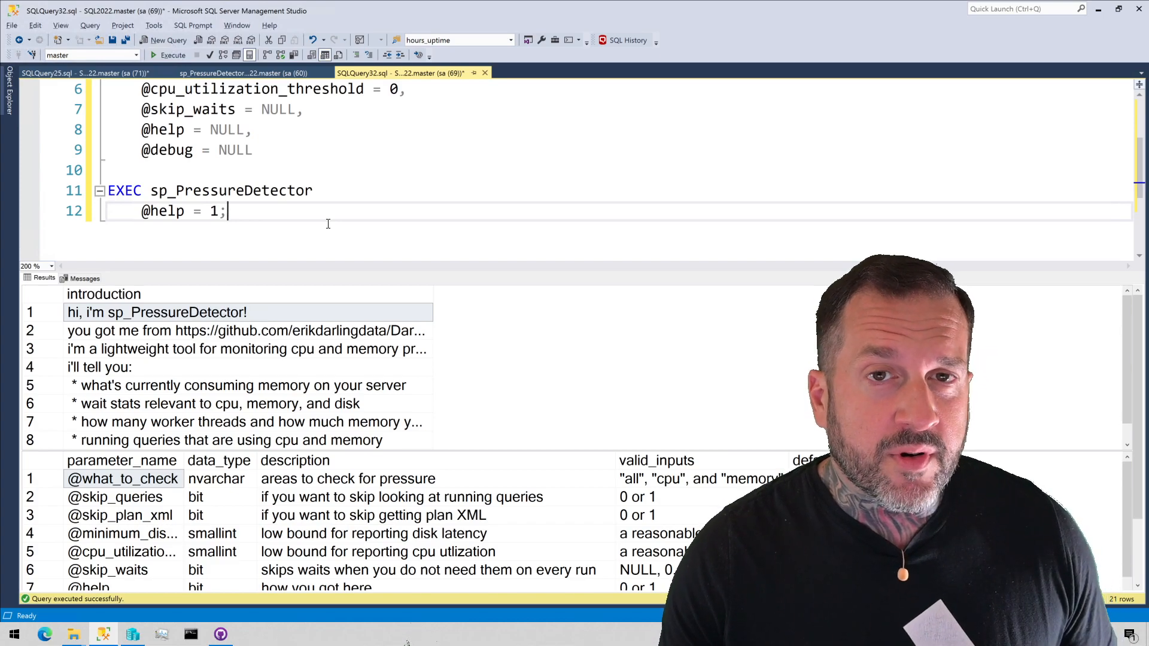
{"action": "double_click", "coordinate": [163, 210]}
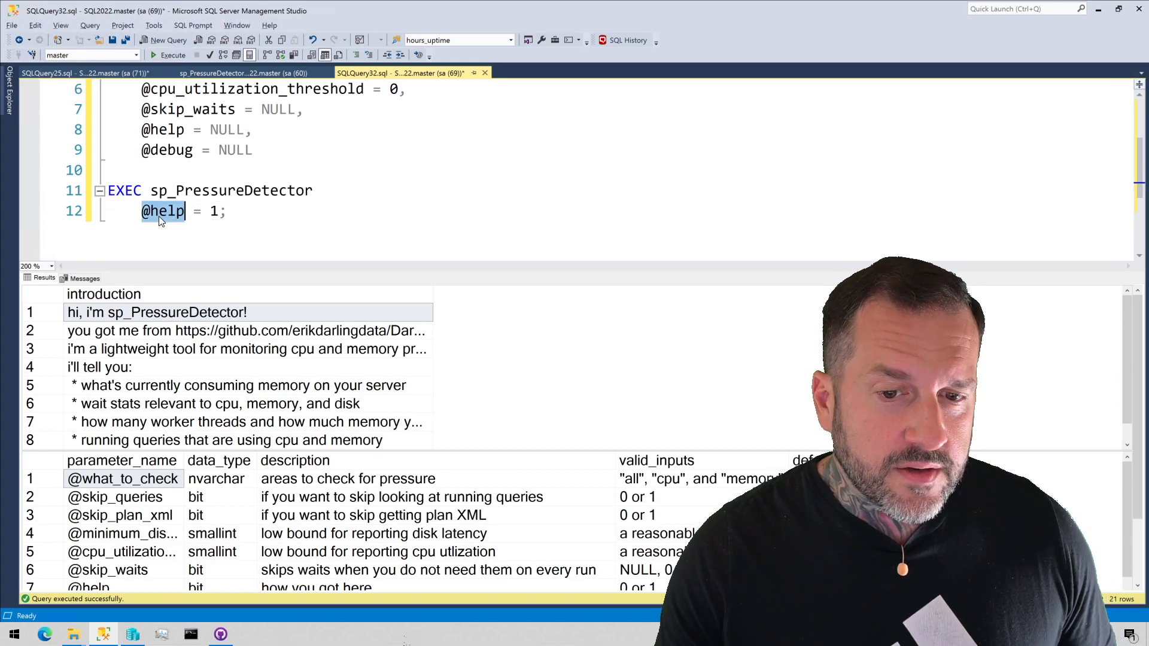
{"action": "mouse_move", "coordinate": [360, 315]}
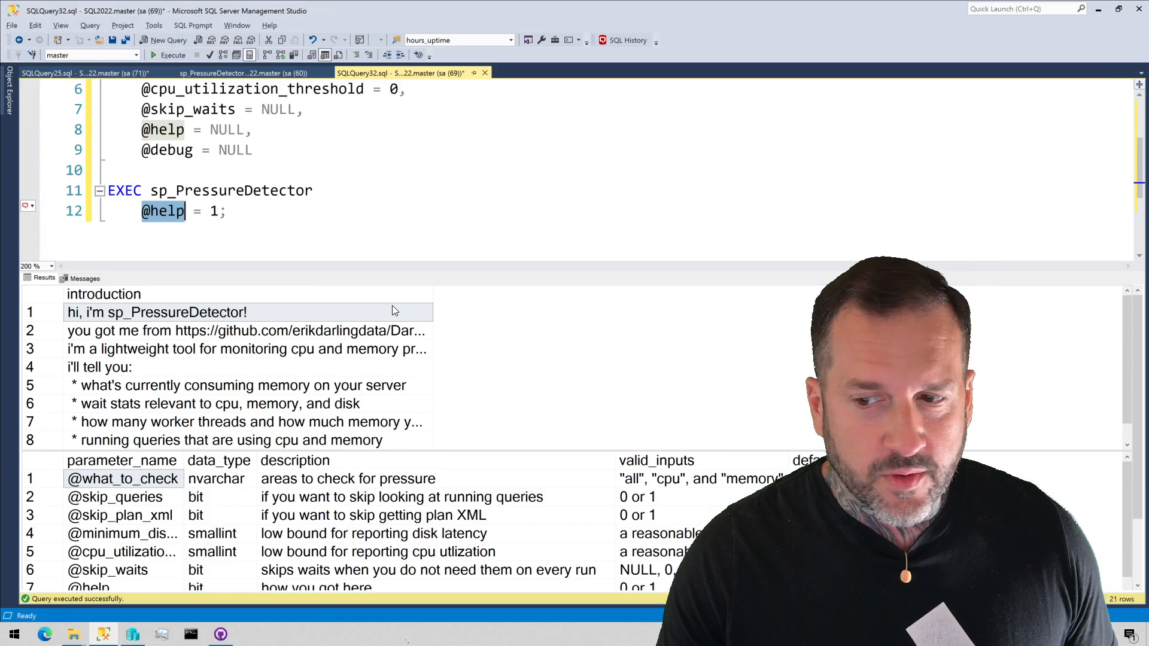
{"action": "mouse_move", "coordinate": [456, 346]}
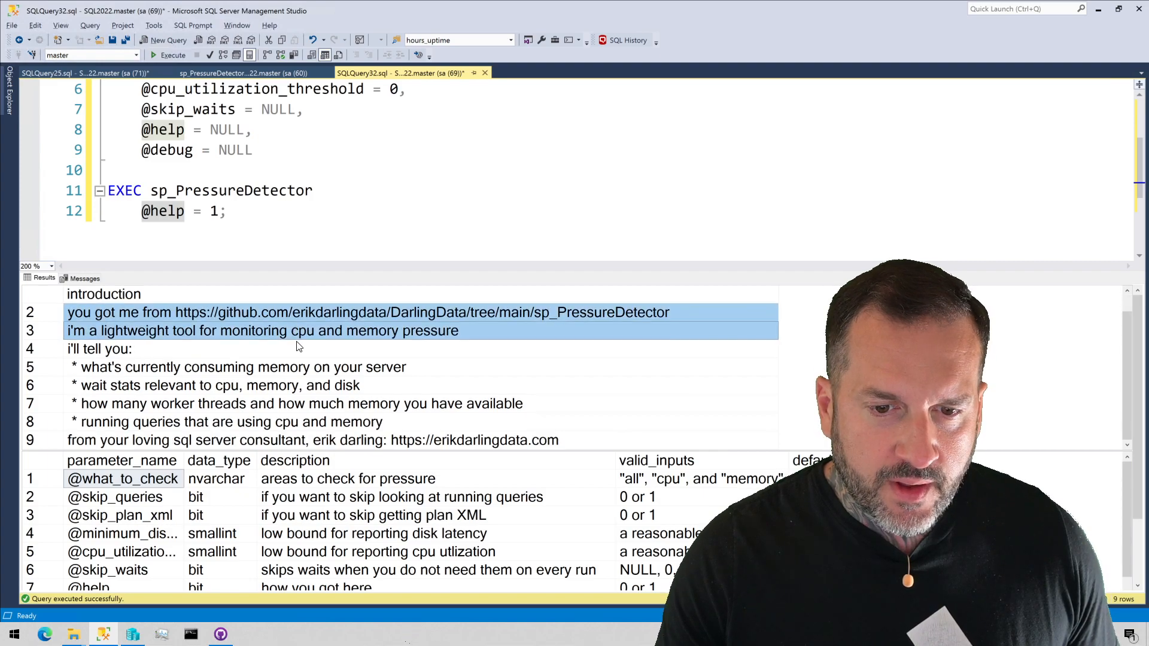
{"action": "scroll", "scroll_direction": "up", "scroll_amount": 3}
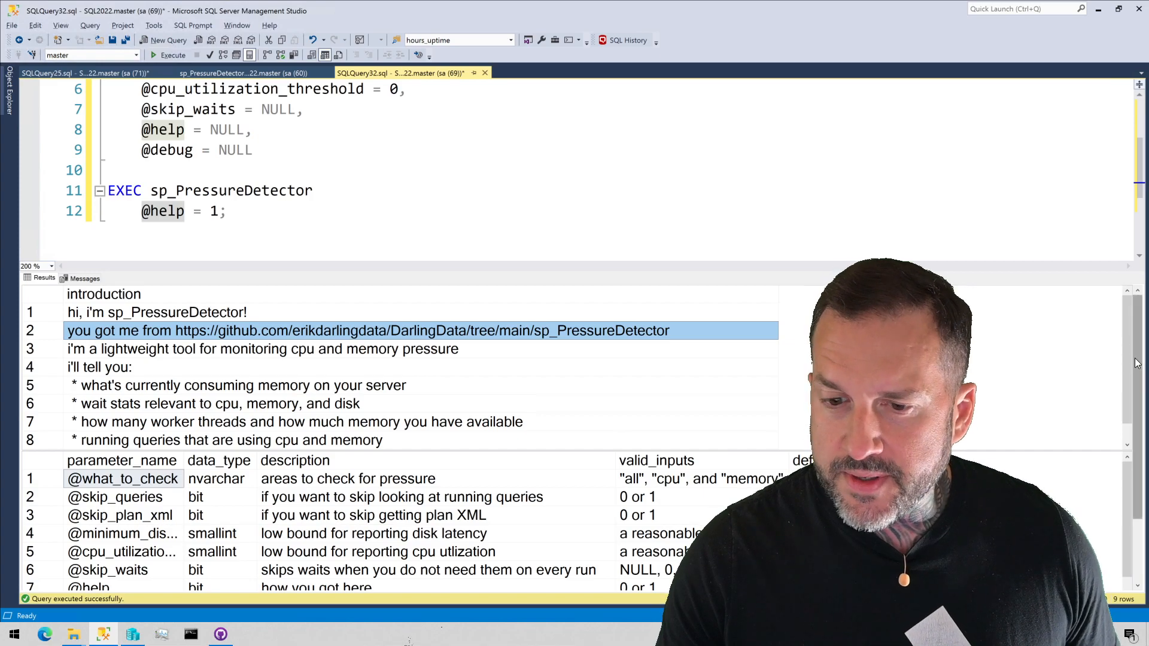
{"action": "scroll", "scroll_direction": "down", "scroll_amount": 3}
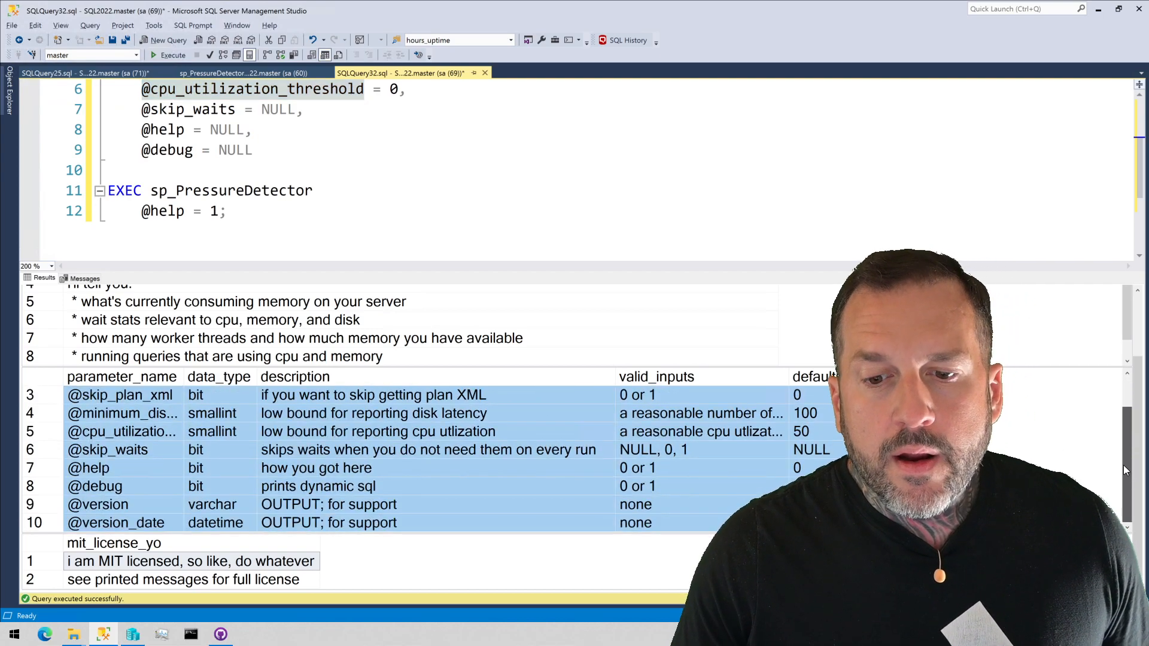
{"action": "scroll", "scroll_direction": "up", "scroll_amount": 3}
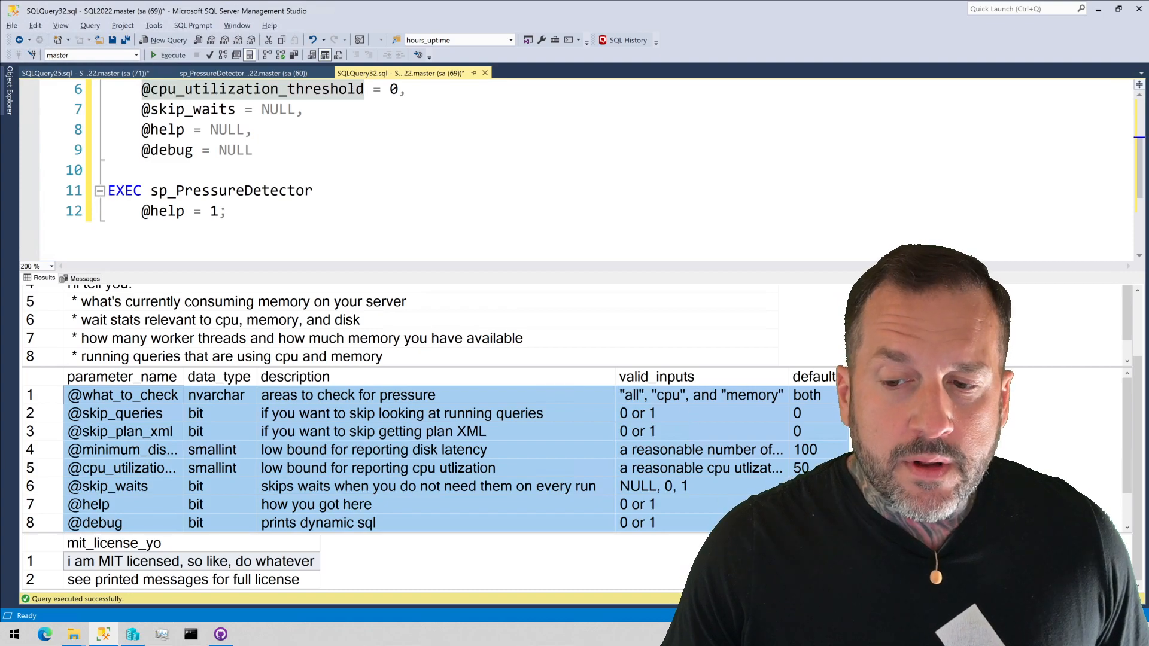
{"action": "scroll", "scroll_direction": "right", "scroll_amount": 3}
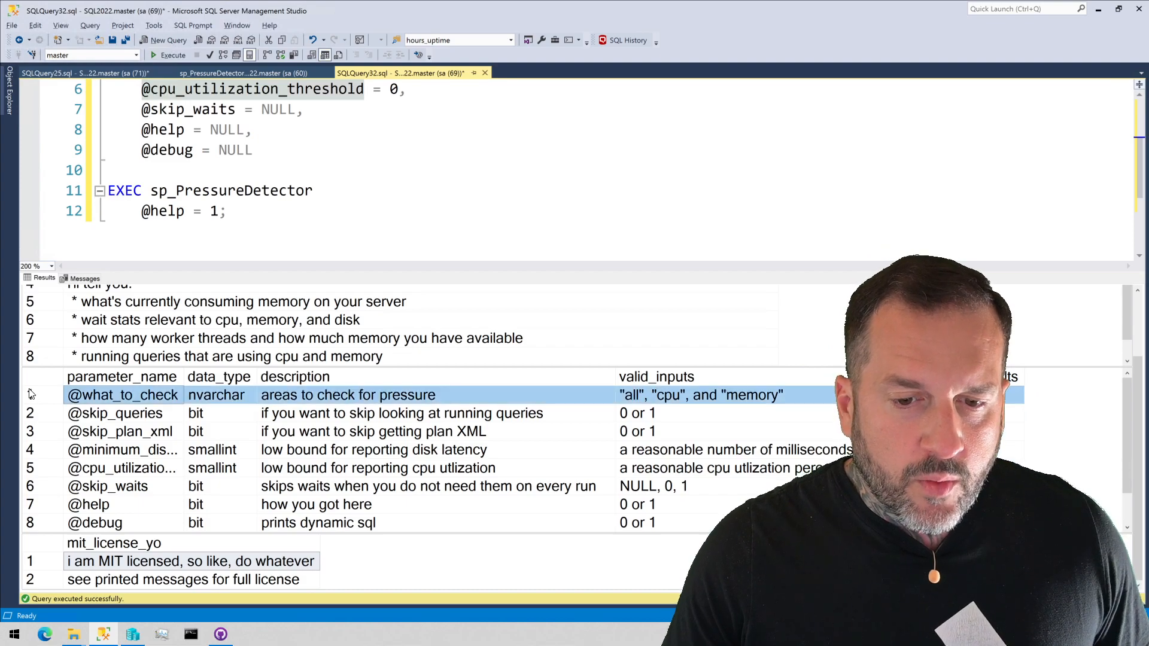
{"action": "mouse_move", "coordinate": [28, 385]}
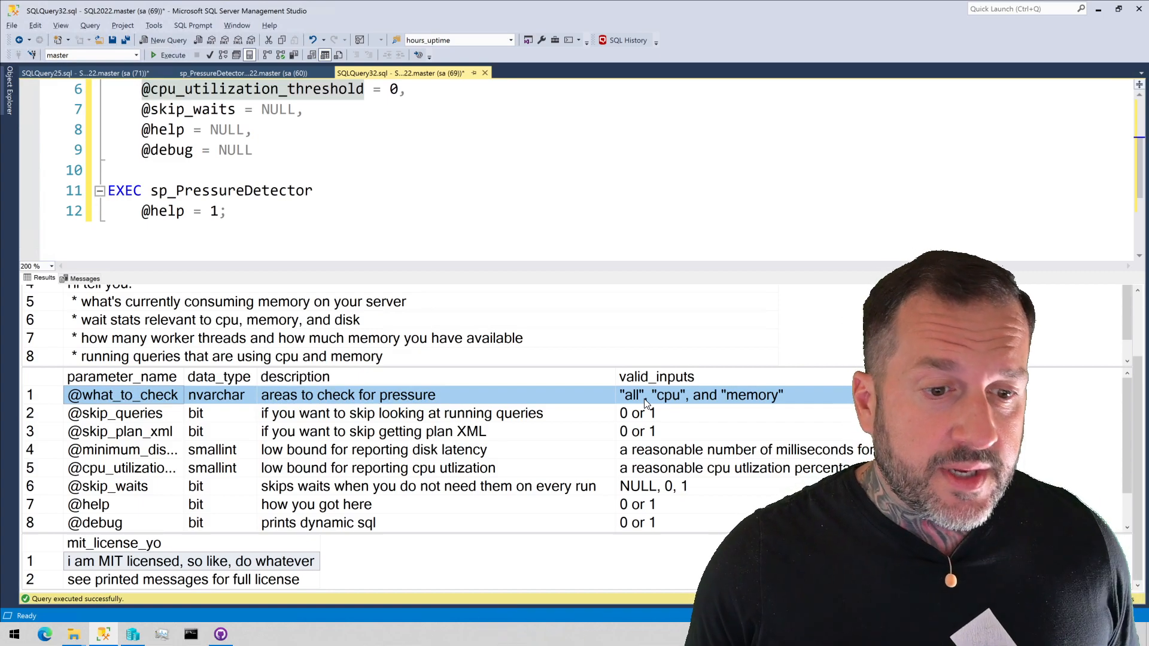
{"action": "mouse_move", "coordinate": [675, 379]}
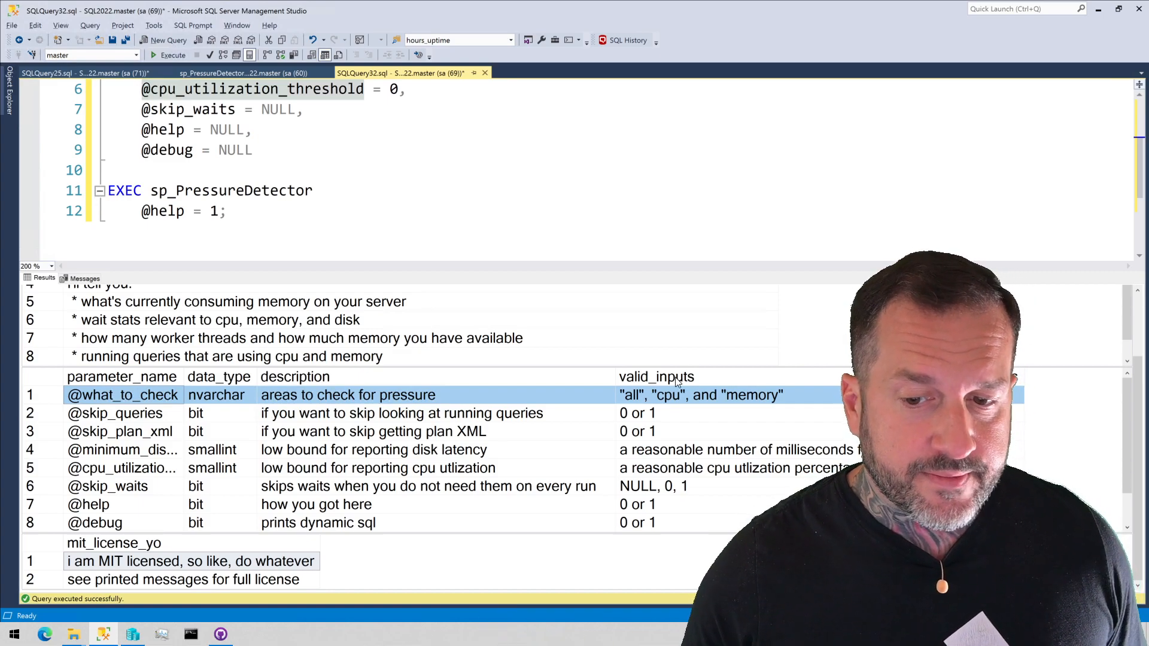
{"action": "left_click", "coordinate": [117, 413]}
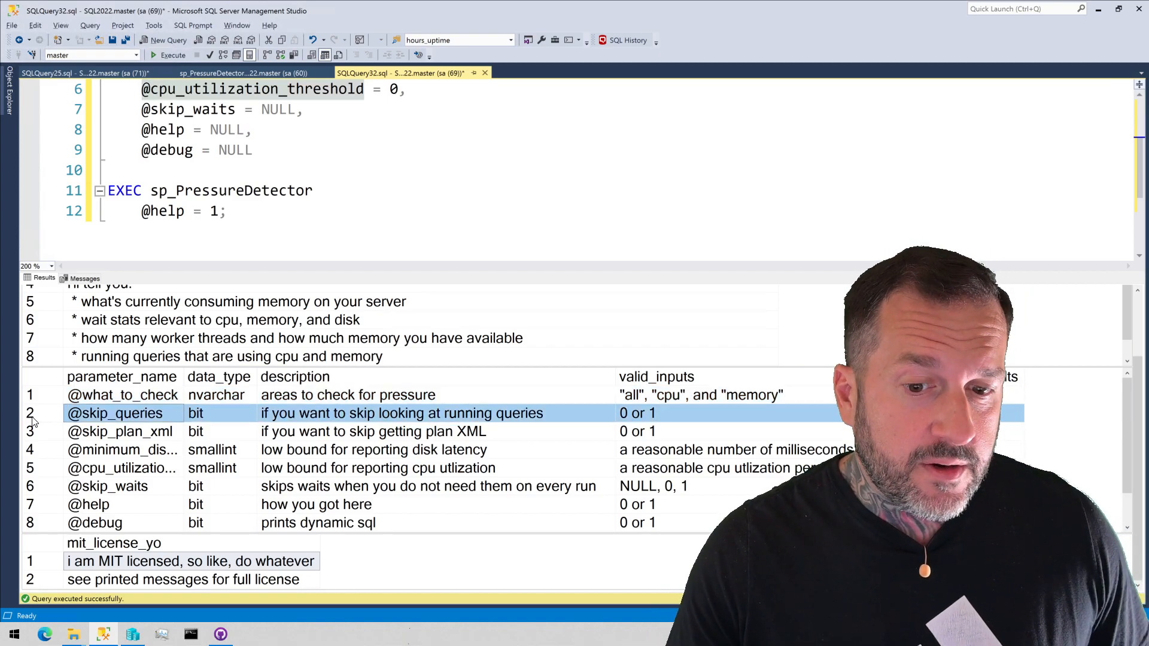
{"action": "left_click", "coordinate": [117, 431]}
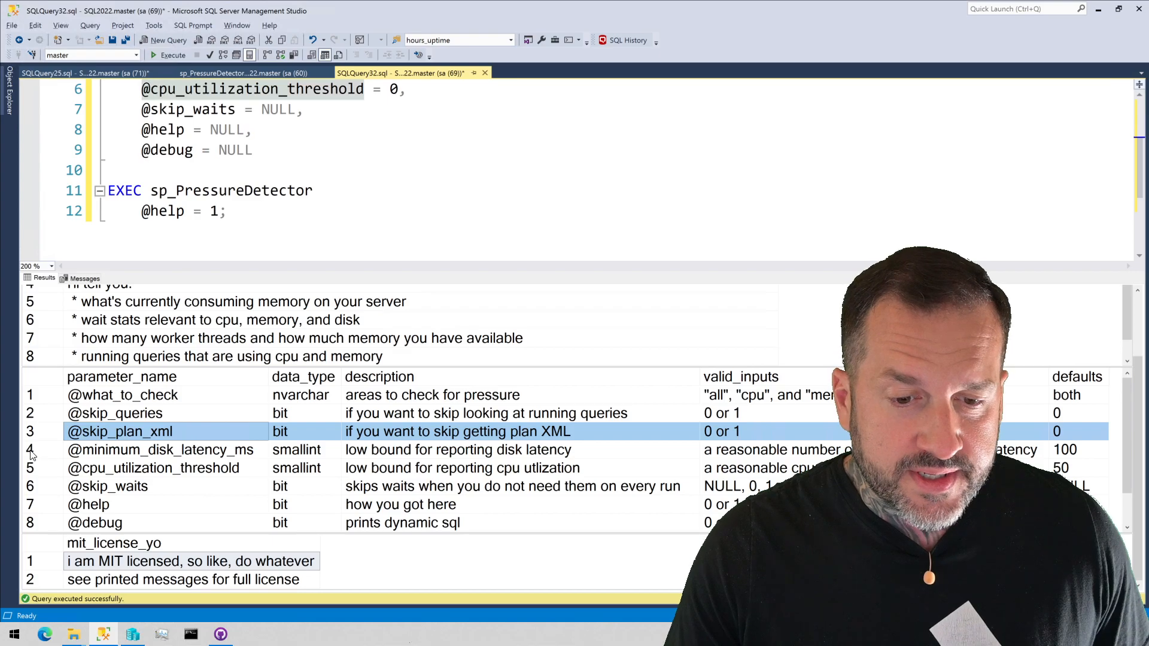
{"action": "left_click", "coordinate": [159, 449]}
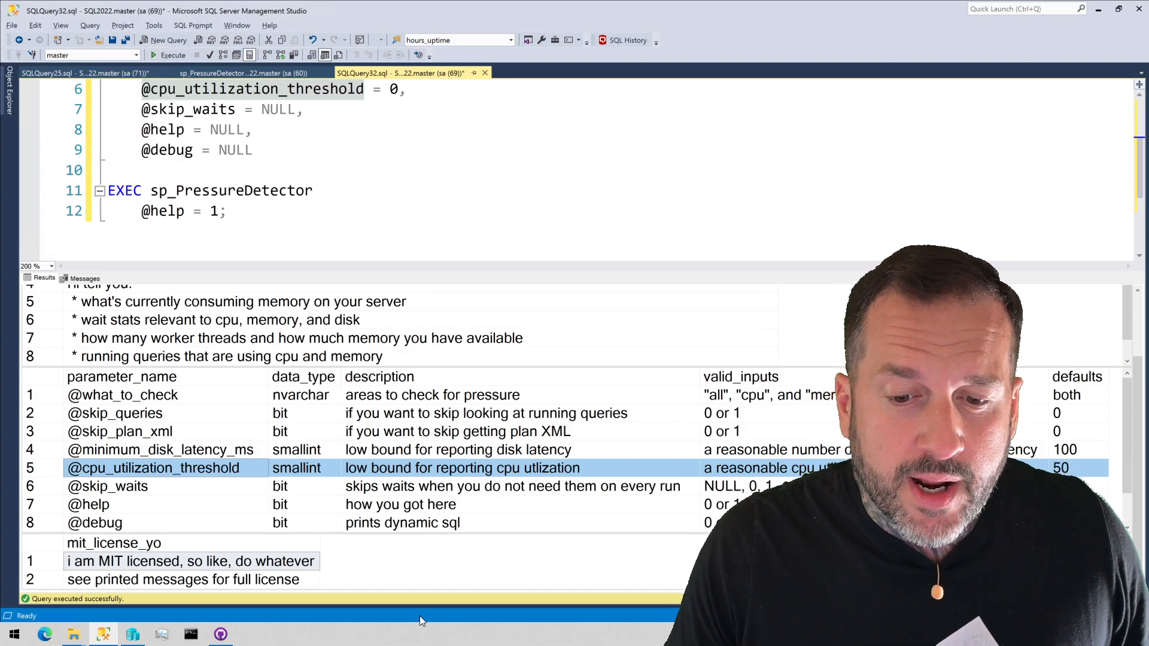
{"action": "left_click", "coordinate": [106, 486]}
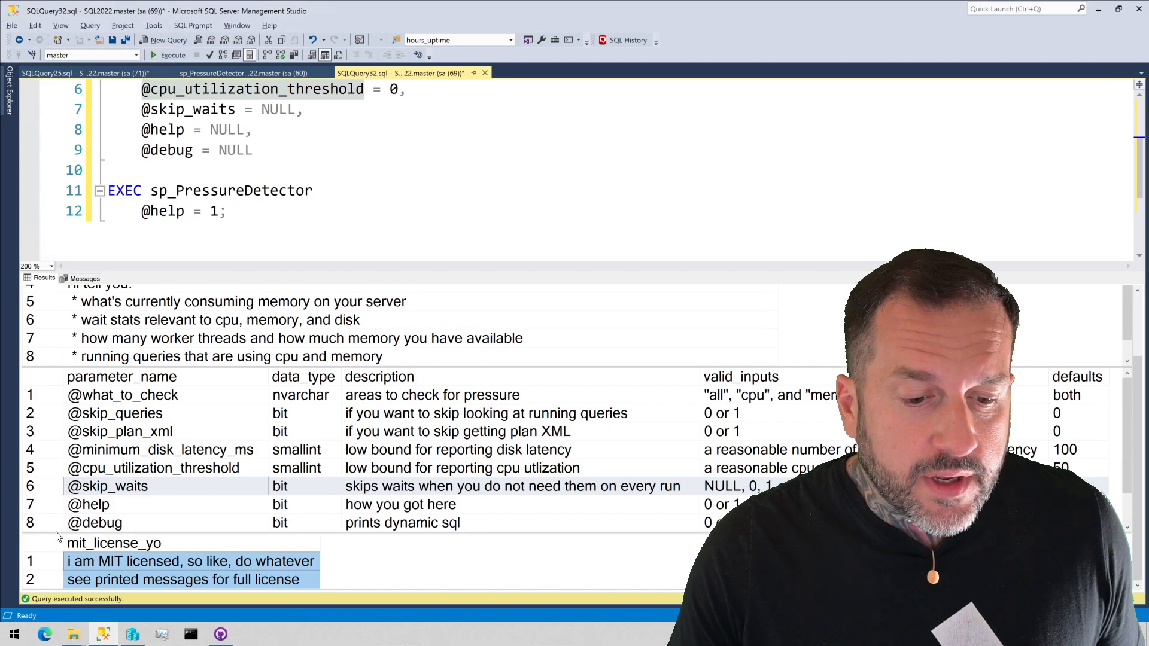
Show the Messages output with the printed MIT license text.
{"action": "left_click", "coordinate": [85, 278]}
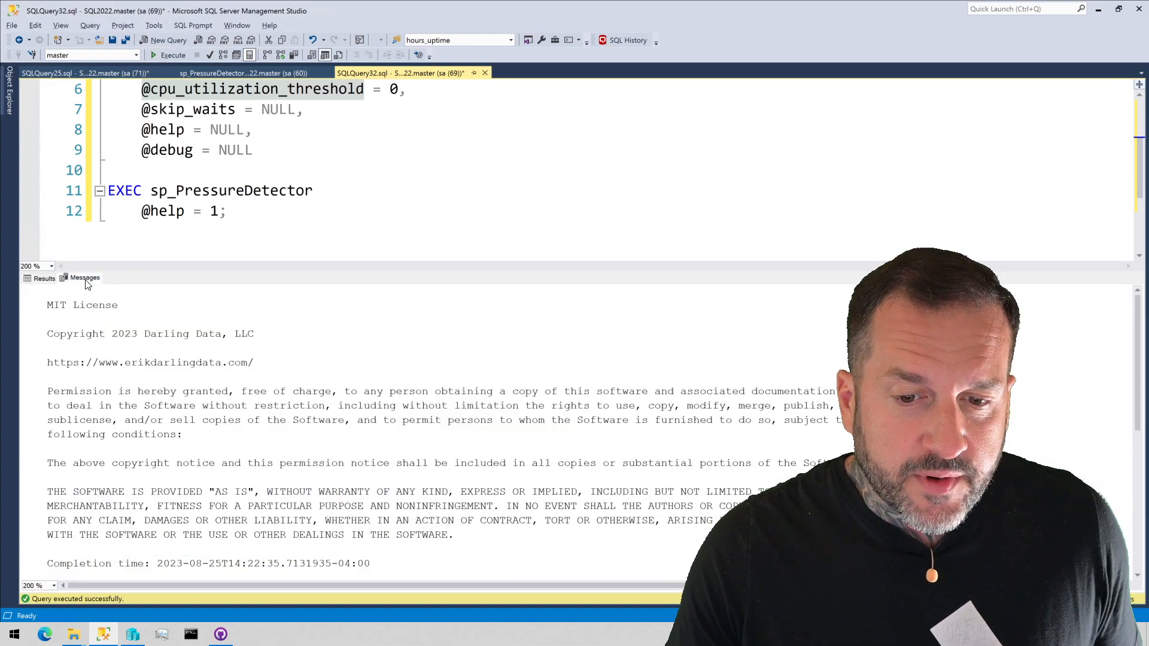
{"action": "scroll", "scroll_direction": "down", "scroll_amount": 3}
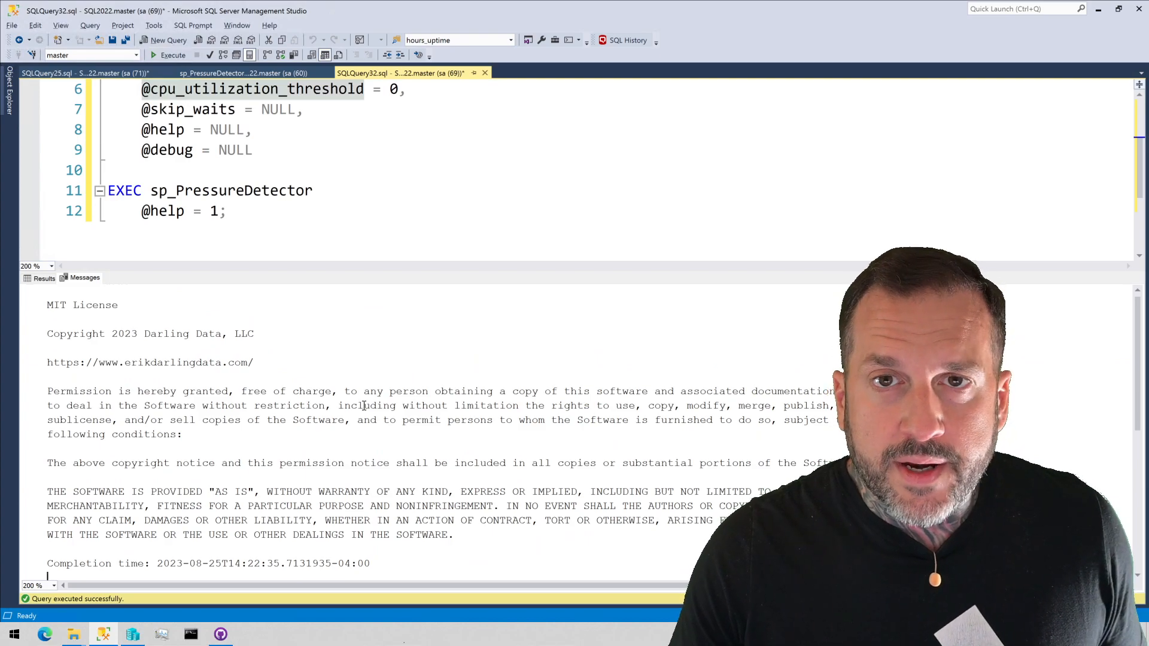
{"action": "mouse_move", "coordinate": [374, 286]}
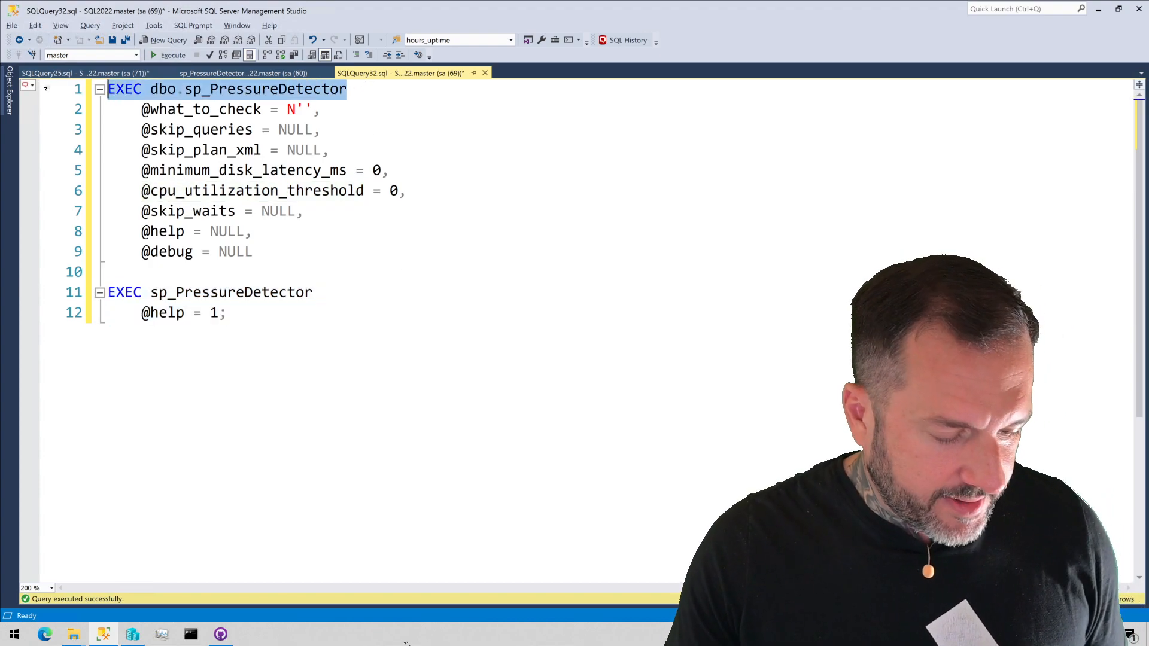
{"action": "left_click", "coordinate": [173, 54]}
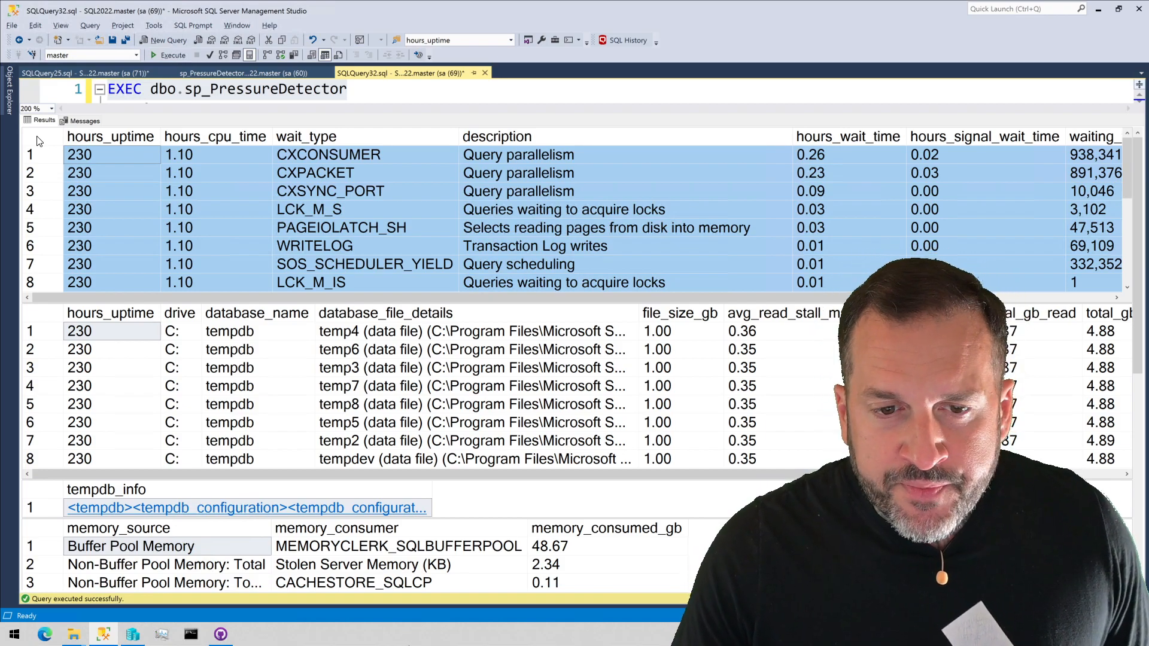
{"action": "mouse_move", "coordinate": [263, 189]}
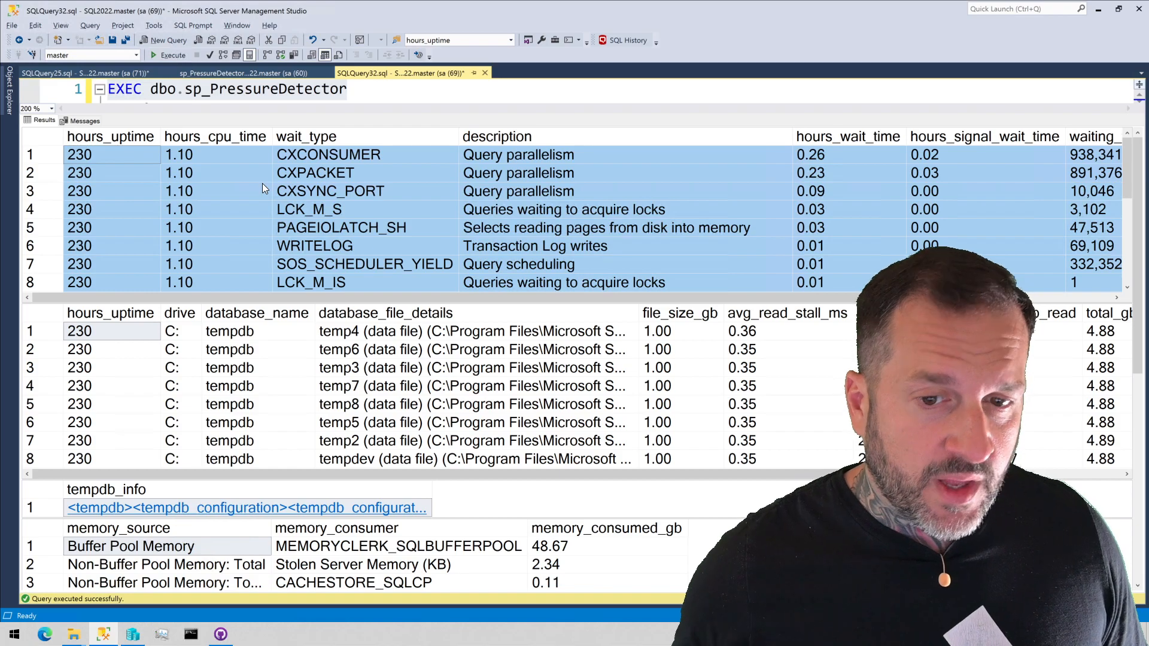
{"action": "mouse_move", "coordinate": [152, 156]}
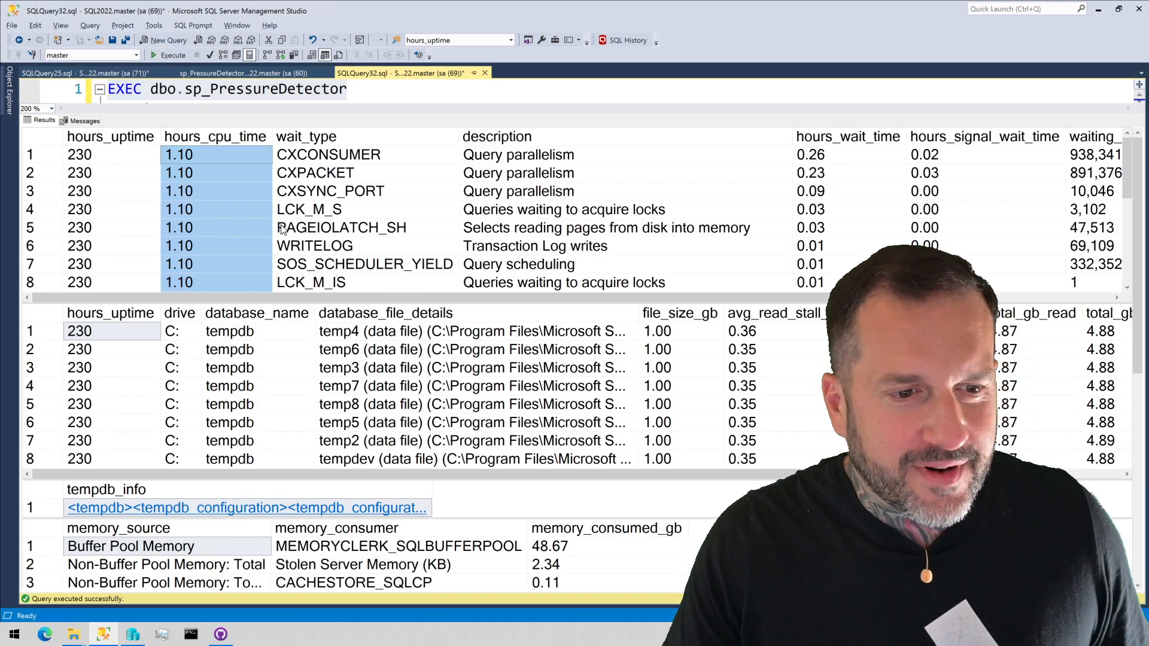
{"action": "left_click", "coordinate": [305, 136]}
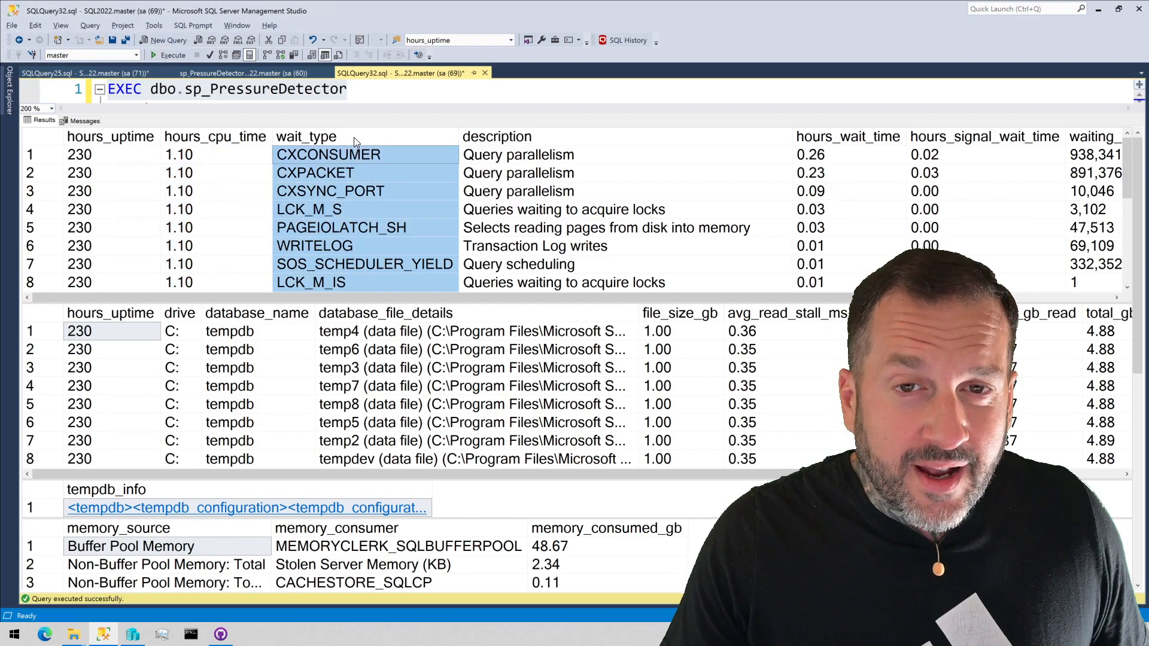
{"action": "mouse_move", "coordinate": [413, 233]}
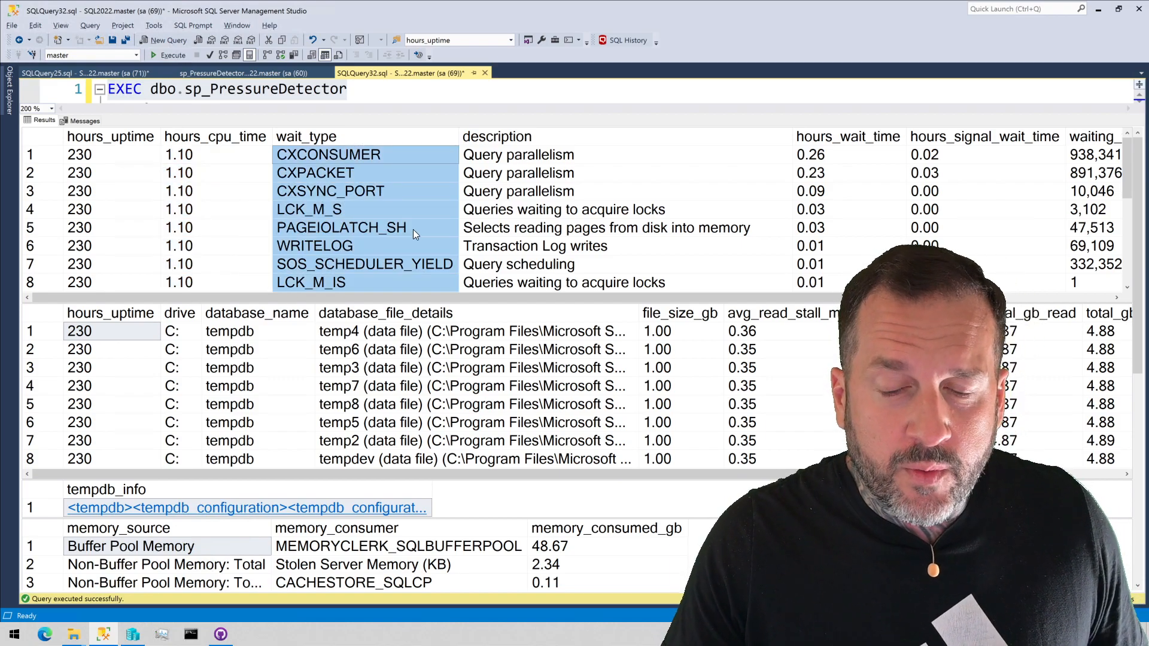
{"action": "left_click", "coordinate": [496, 136]}
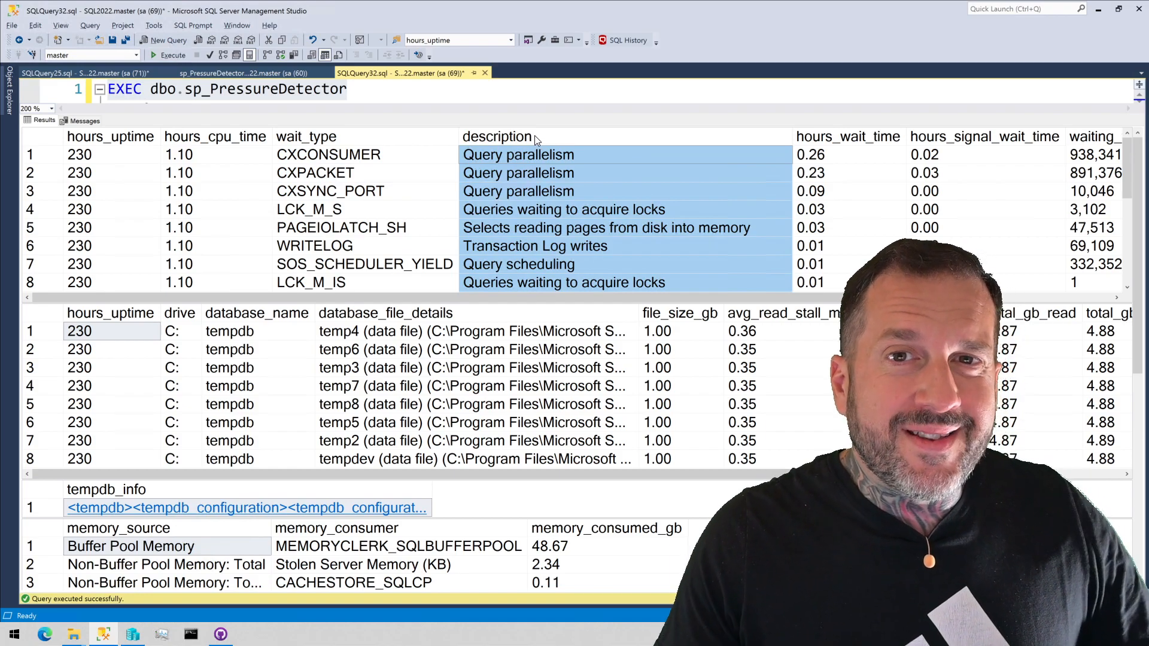
{"action": "mouse_move", "coordinate": [520, 125]}
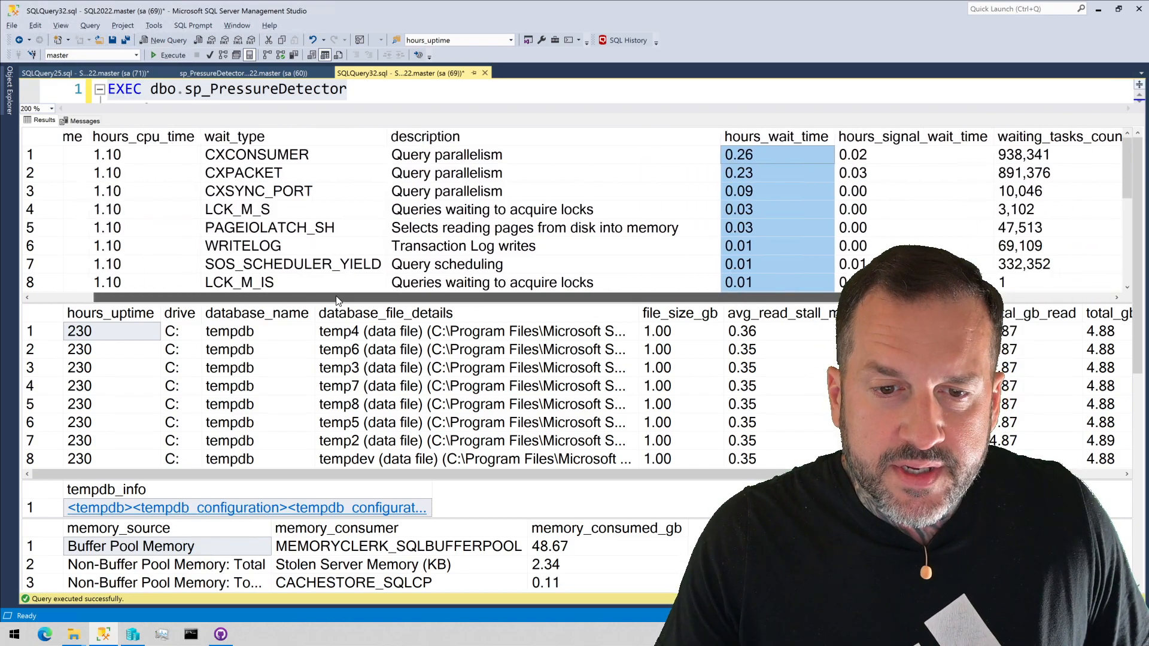
{"action": "scroll", "scroll_direction": "left", "scroll_amount": 3}
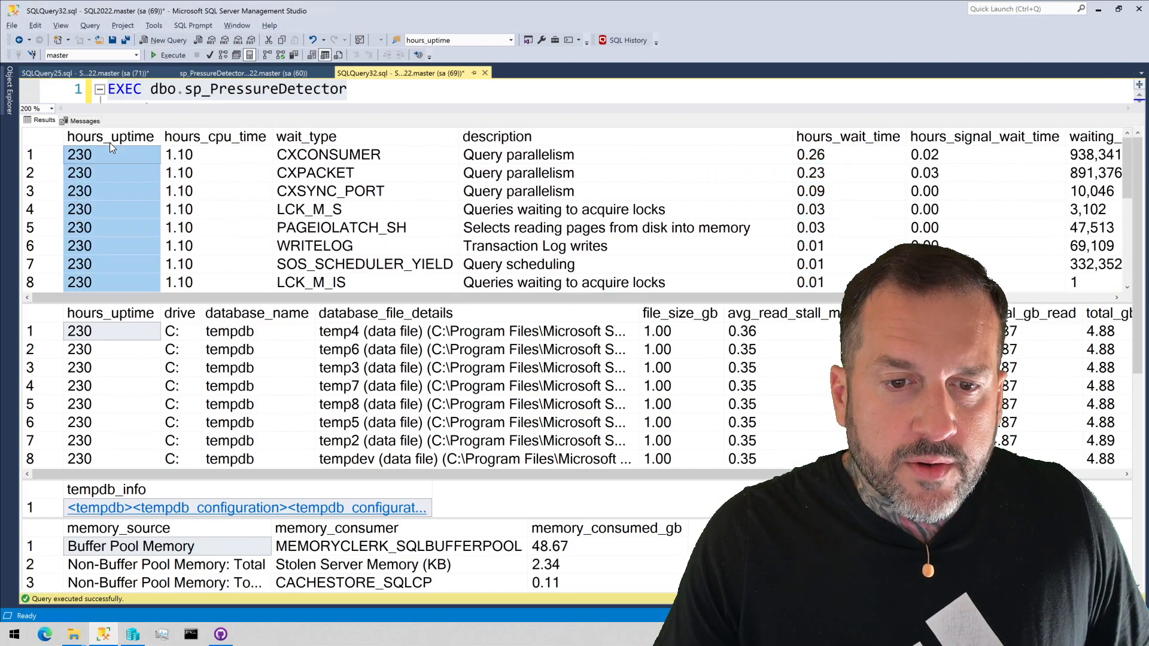
{"action": "left_click", "coordinate": [215, 137]}
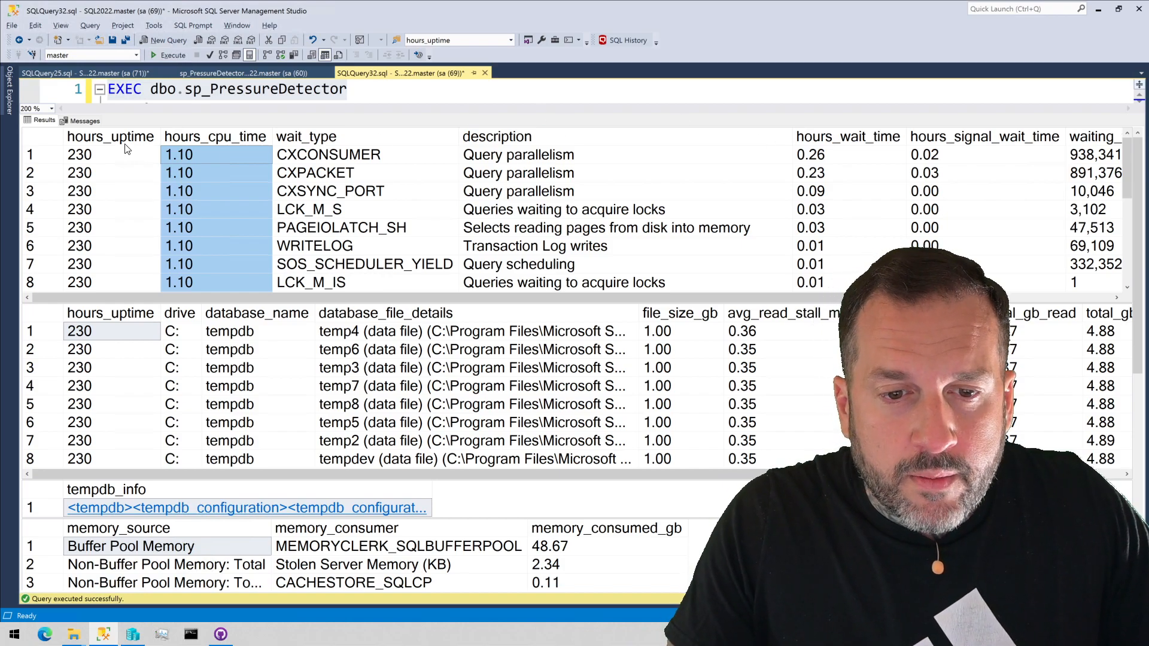
{"action": "mouse_move", "coordinate": [132, 146]}
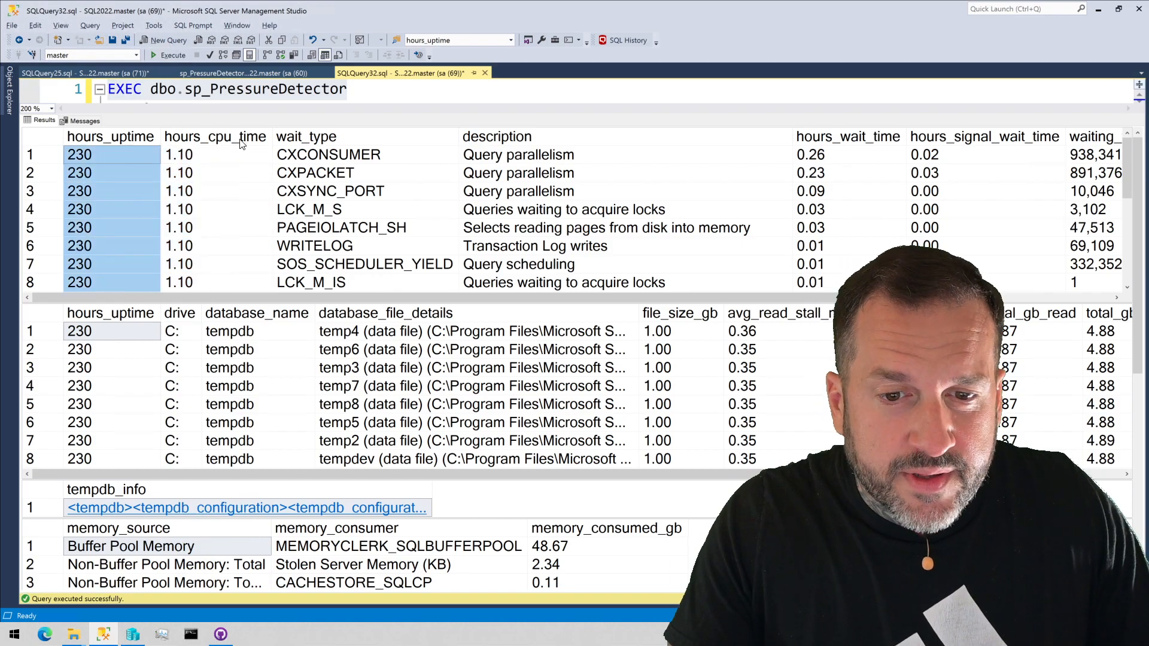
{"action": "left_click", "coordinate": [214, 137]}
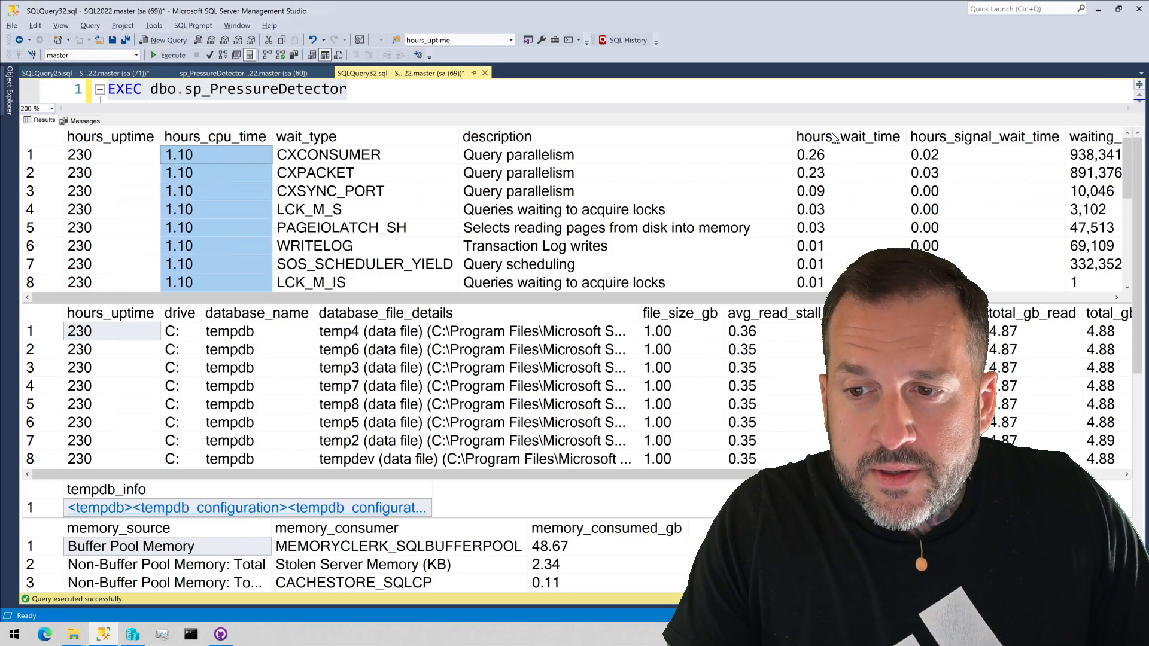
{"action": "left_click", "coordinate": [847, 136]}
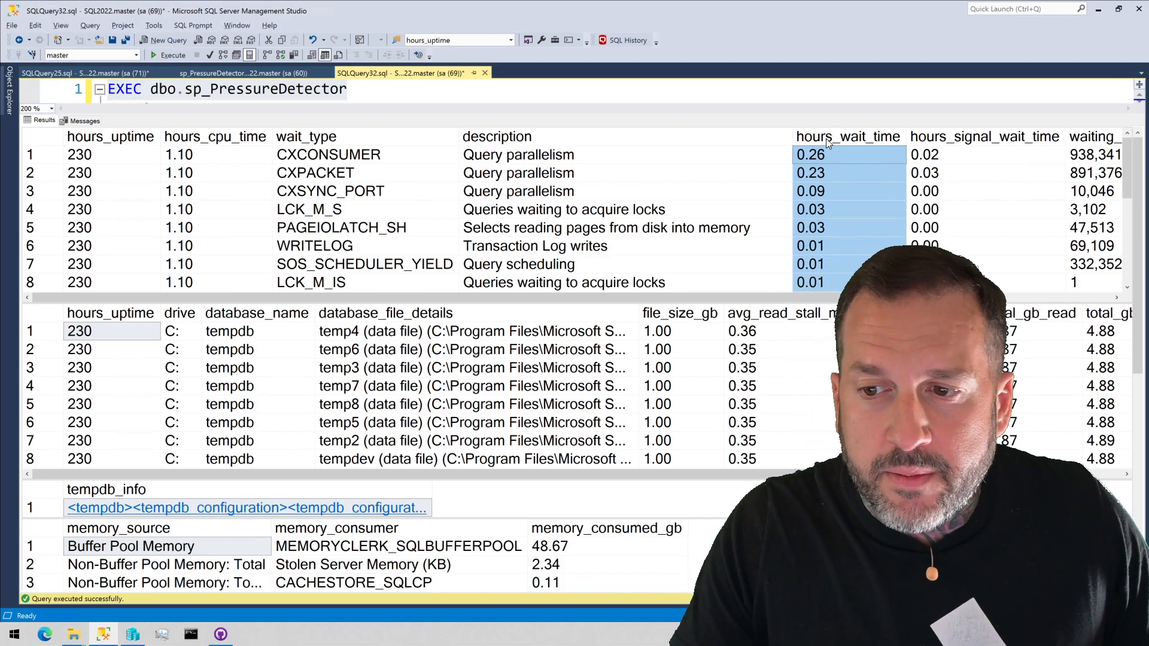
{"action": "left_click", "coordinate": [214, 136]}
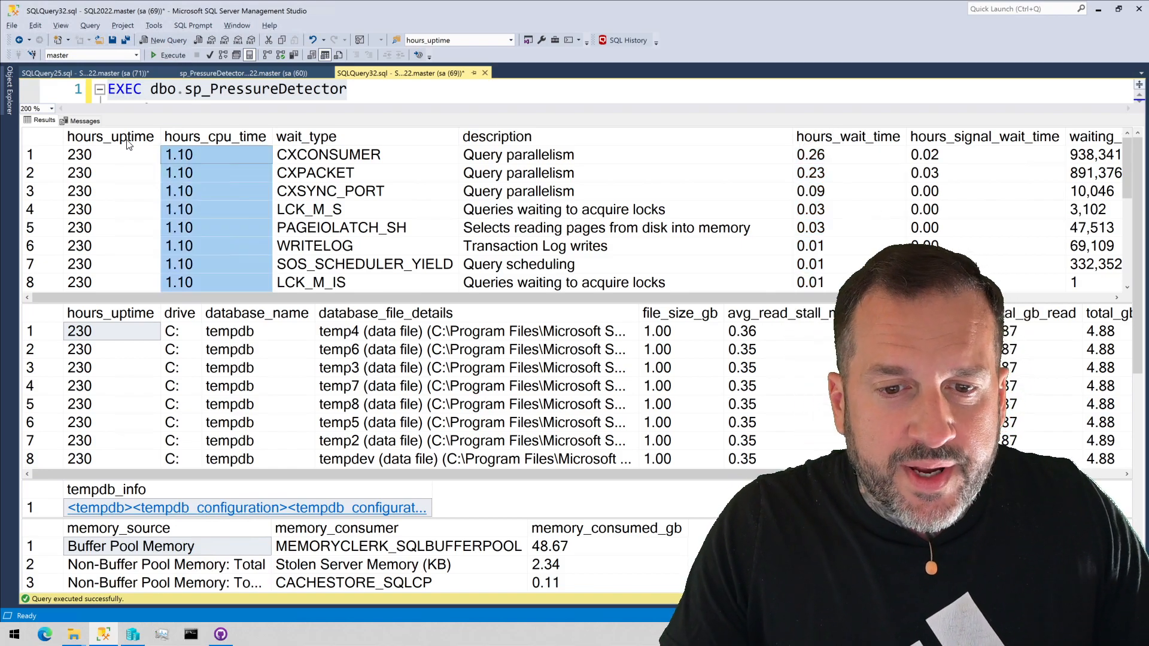
{"action": "left_click", "coordinate": [110, 154]}
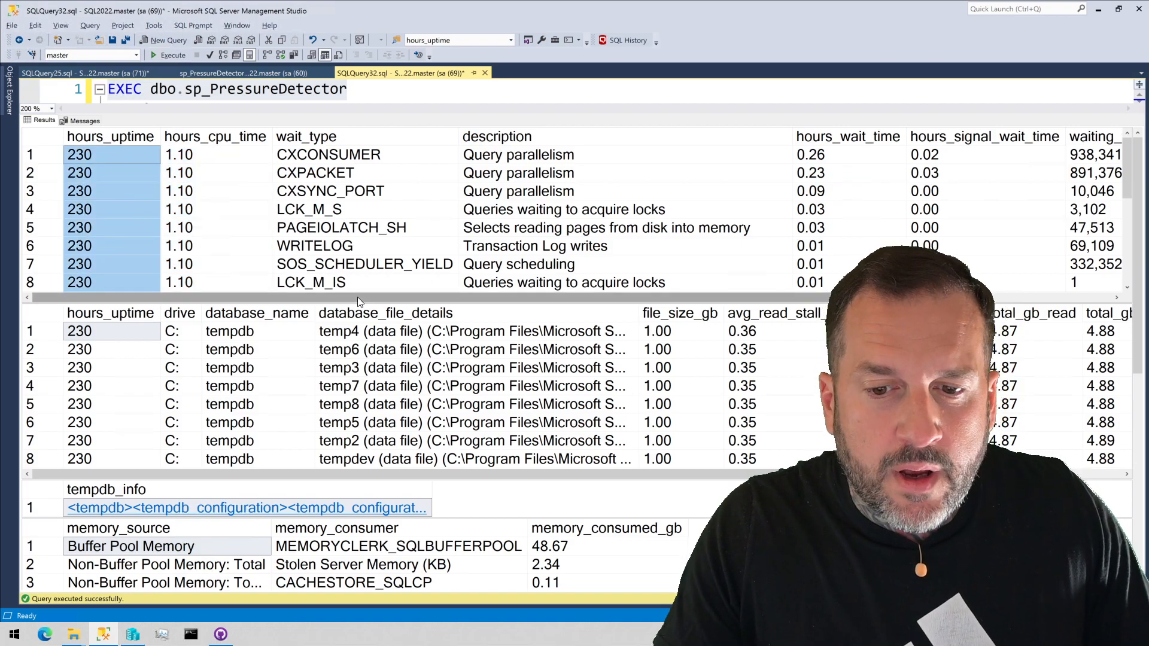
{"action": "mouse_move", "coordinate": [642, 205]}
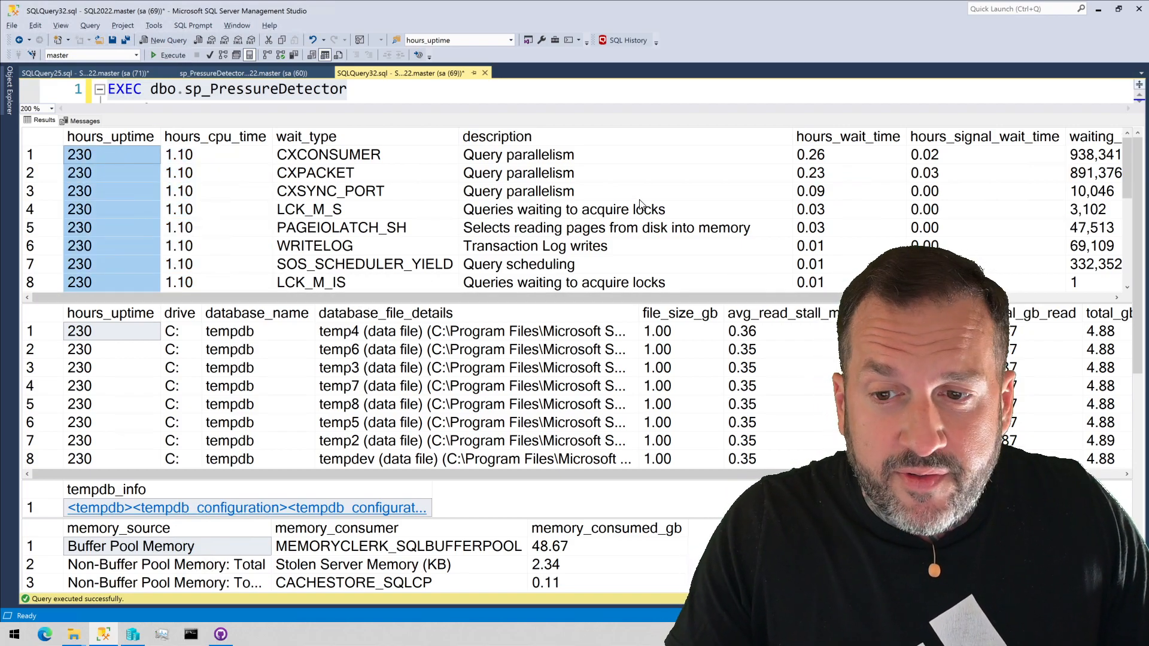
{"action": "mouse_move", "coordinate": [96, 227]}
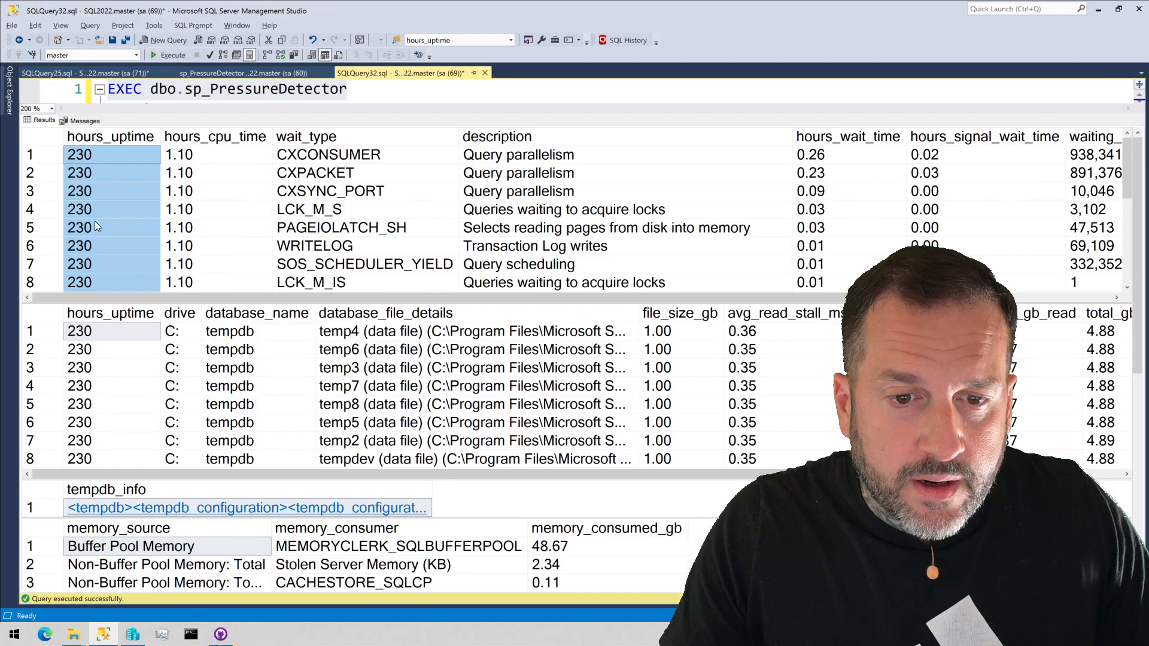
{"action": "left_click", "coordinate": [847, 136]}
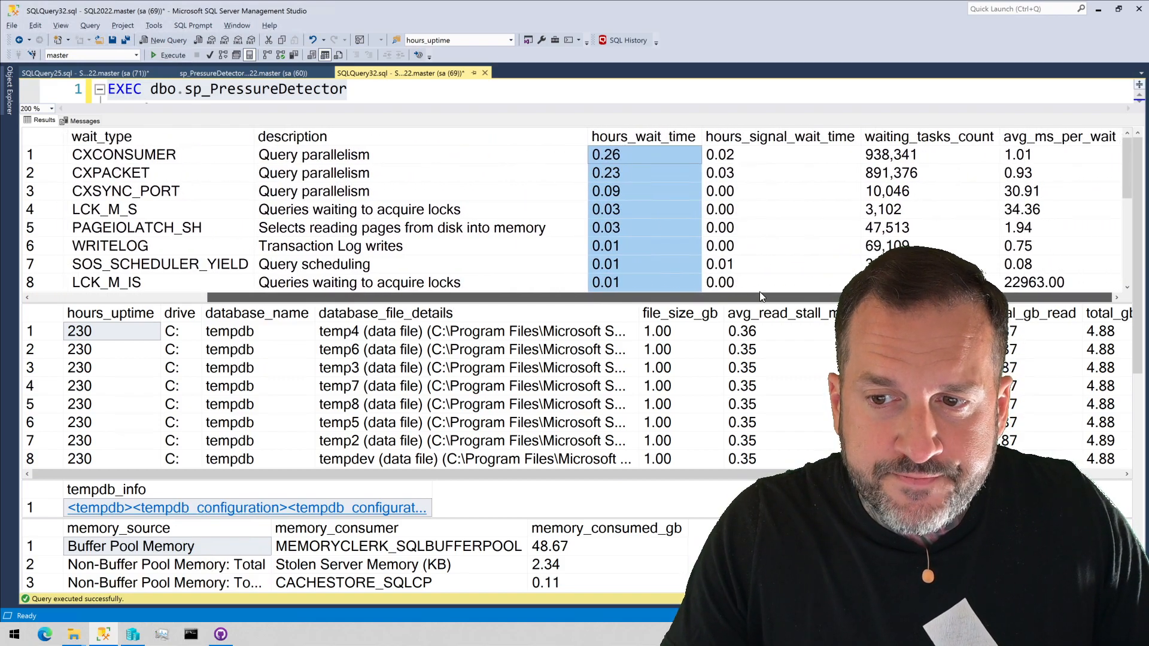
{"action": "left_click", "coordinate": [778, 136]}
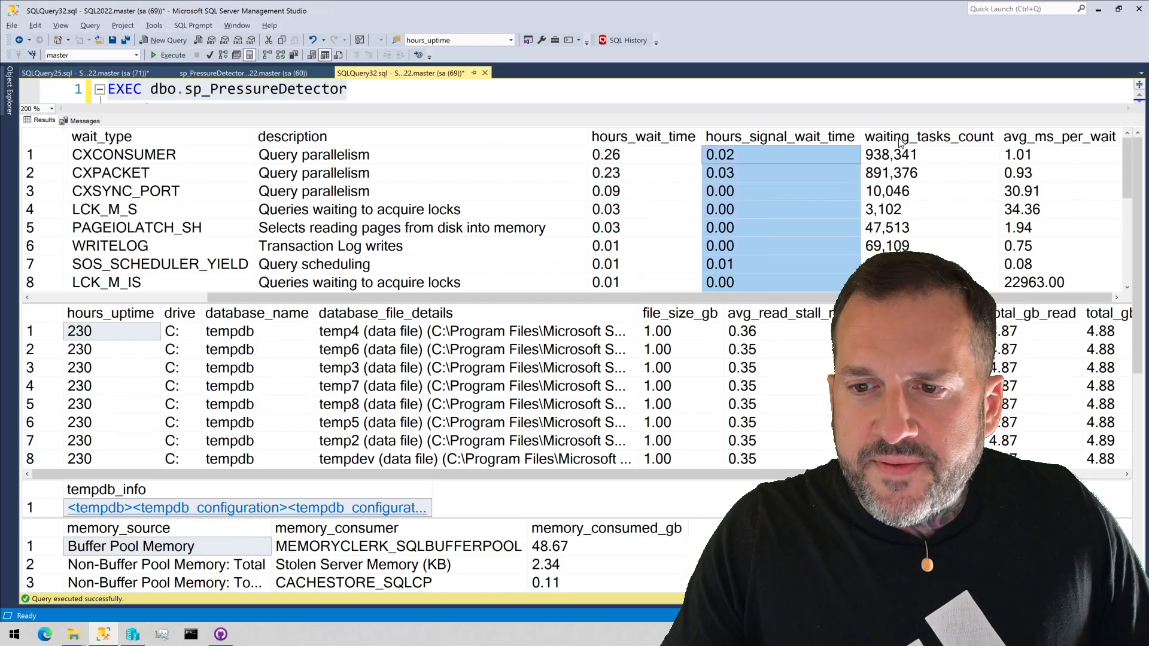
{"action": "mouse_move", "coordinate": [929, 137]}
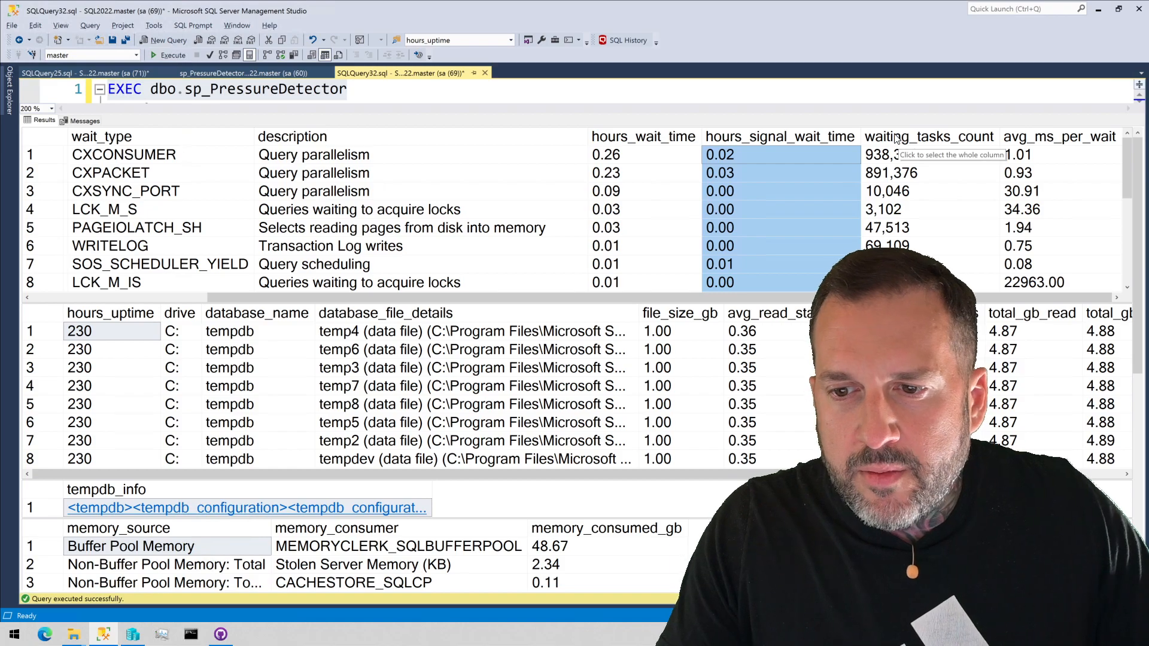
{"action": "mouse_move", "coordinate": [770, 181]}
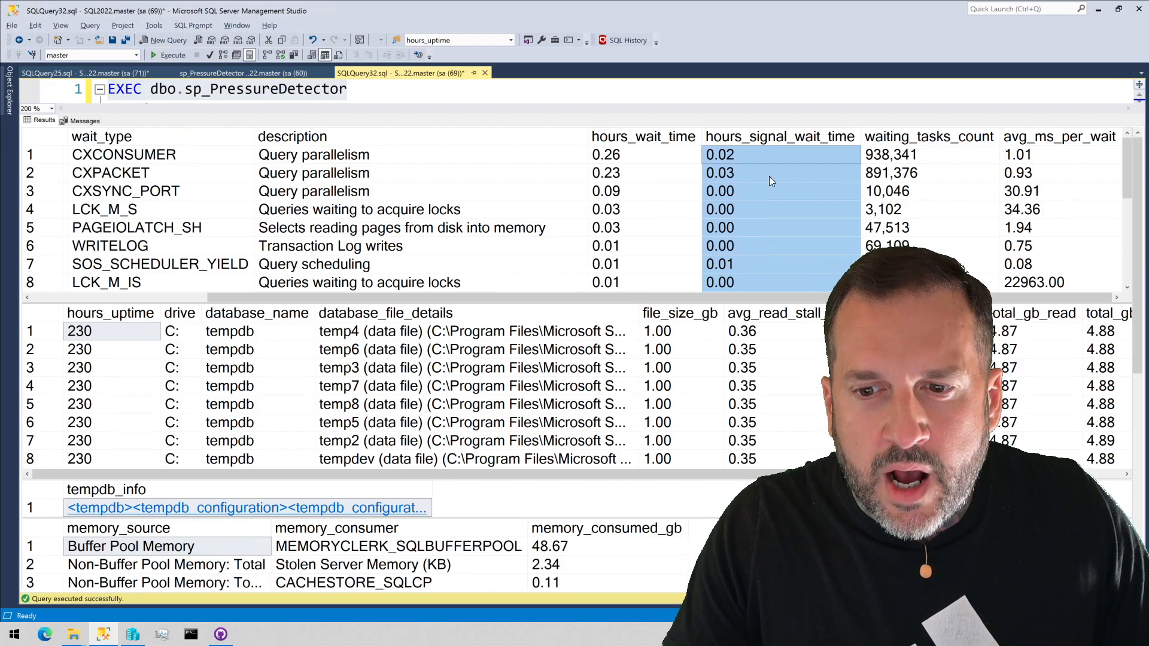
{"action": "mouse_move", "coordinate": [11, 265]}
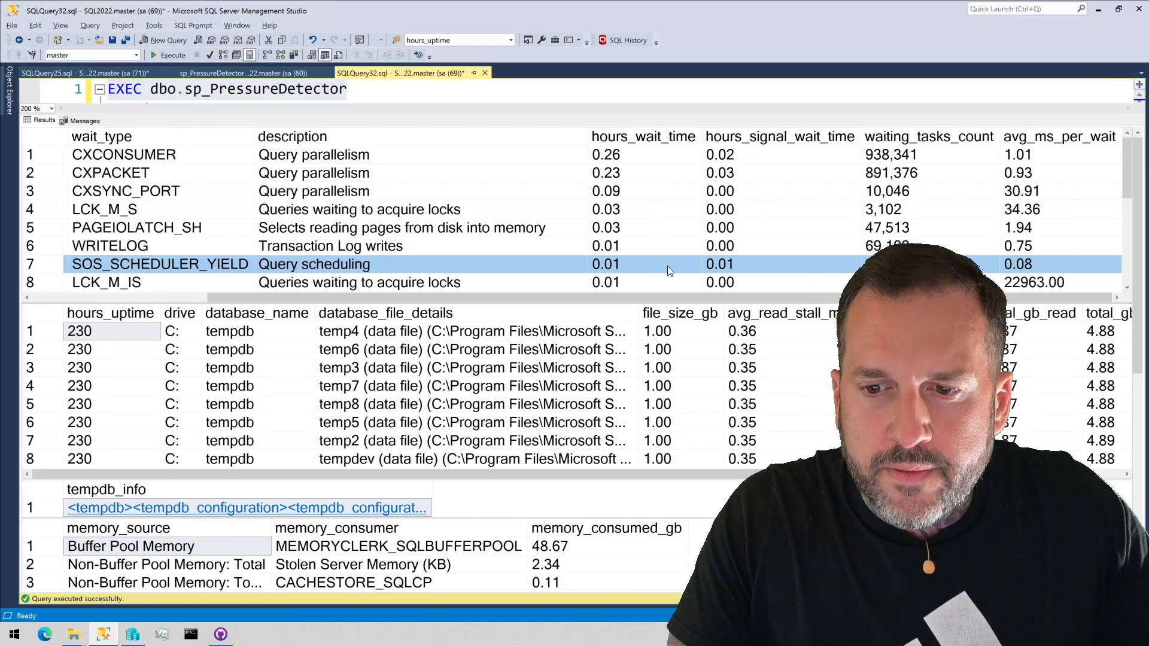
{"action": "mouse_move", "coordinate": [753, 273]}
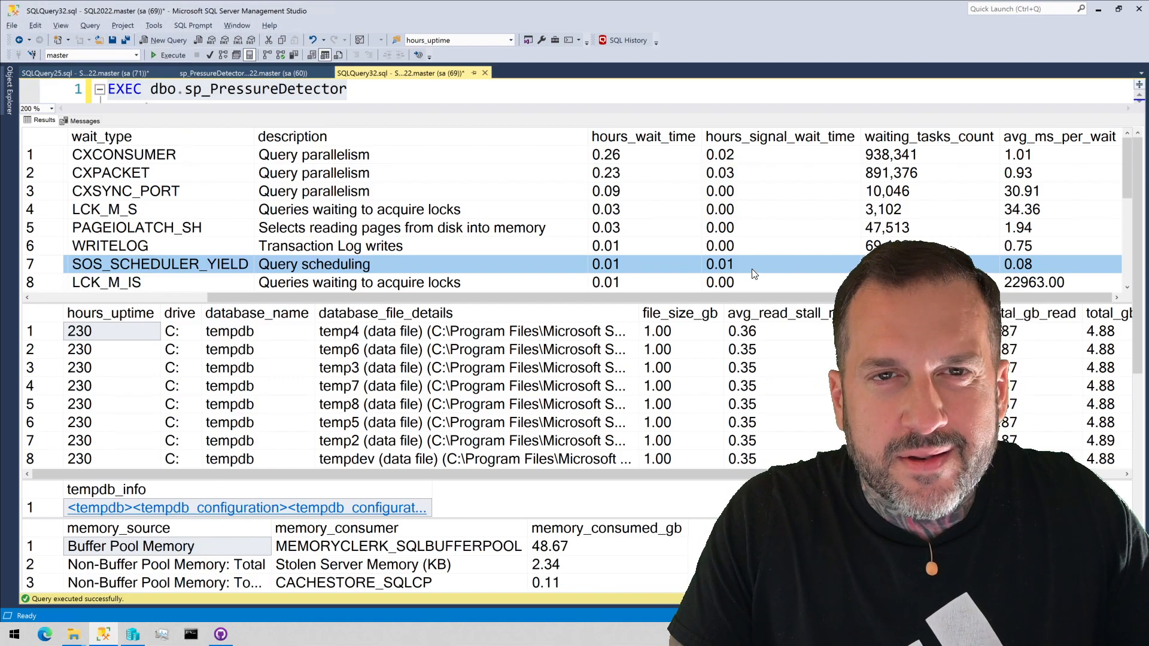
{"action": "mouse_move", "coordinate": [711, 264]}
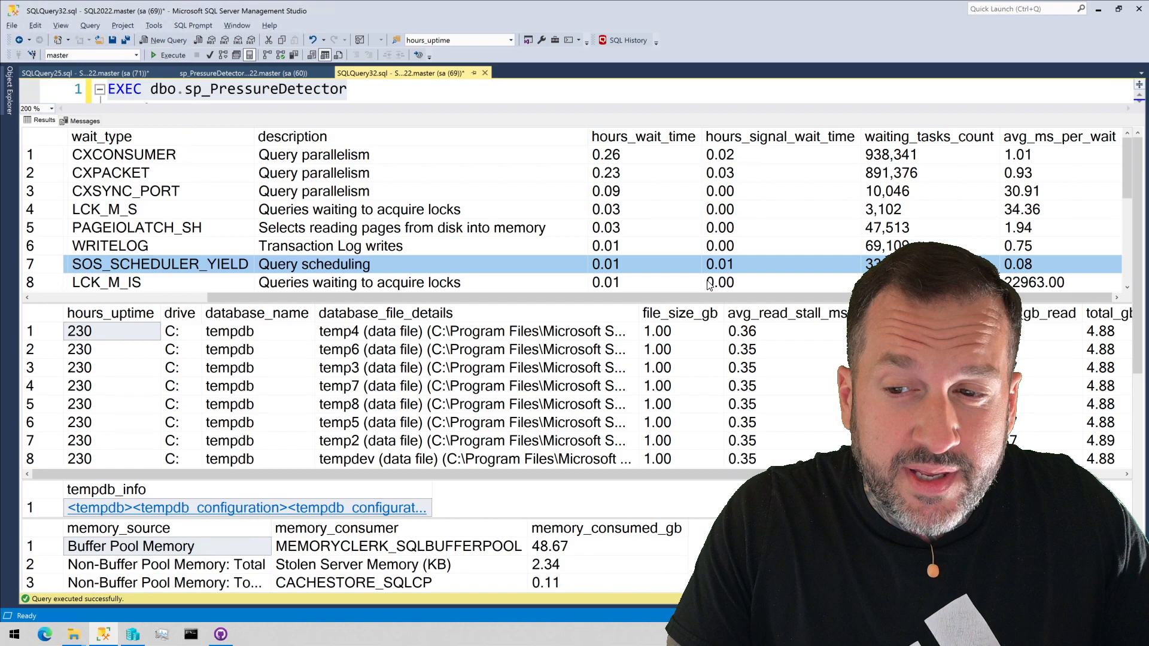
{"action": "mouse_move", "coordinate": [916, 158]}
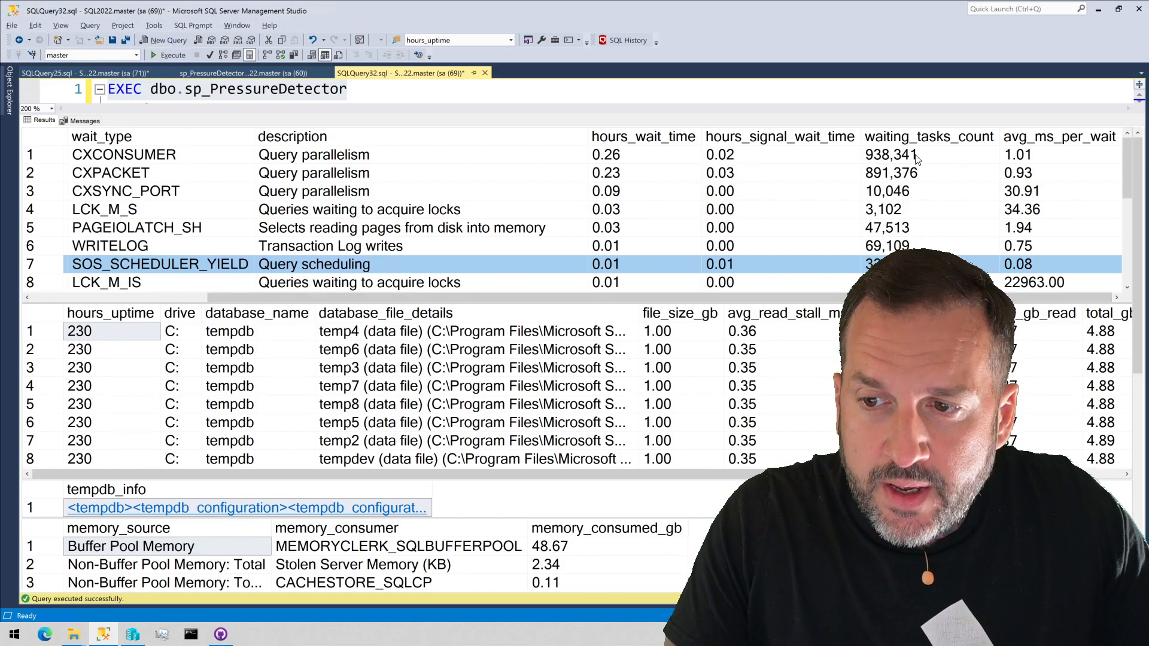
{"action": "left_click", "coordinate": [929, 136]}
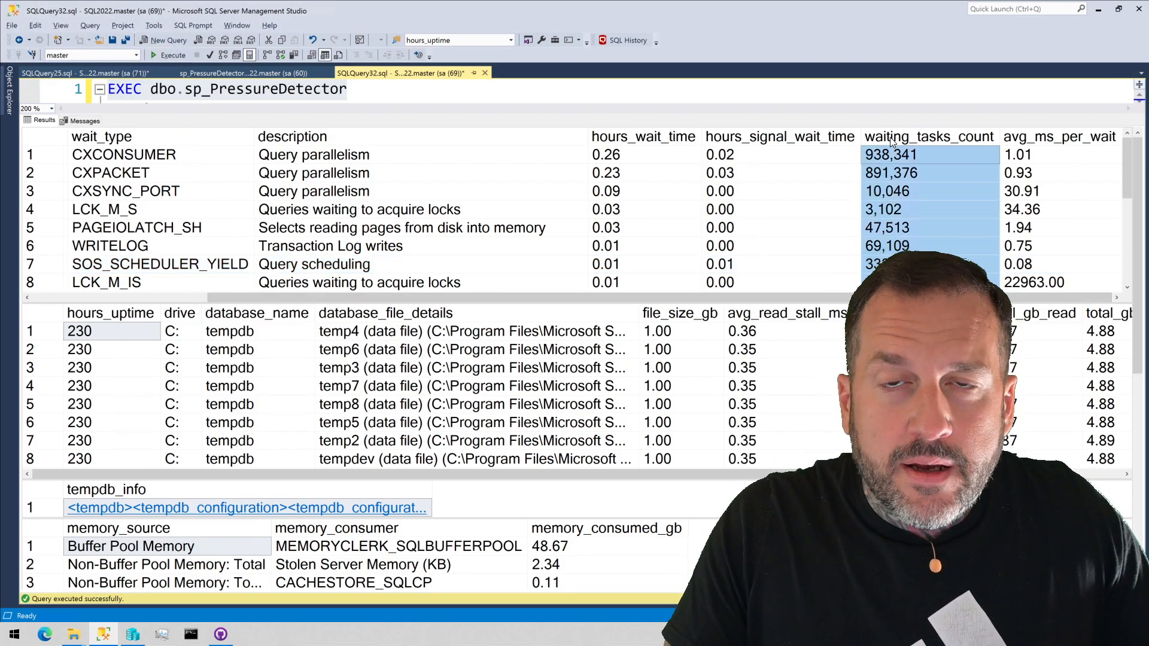
{"action": "left_click", "coordinate": [1059, 137]}
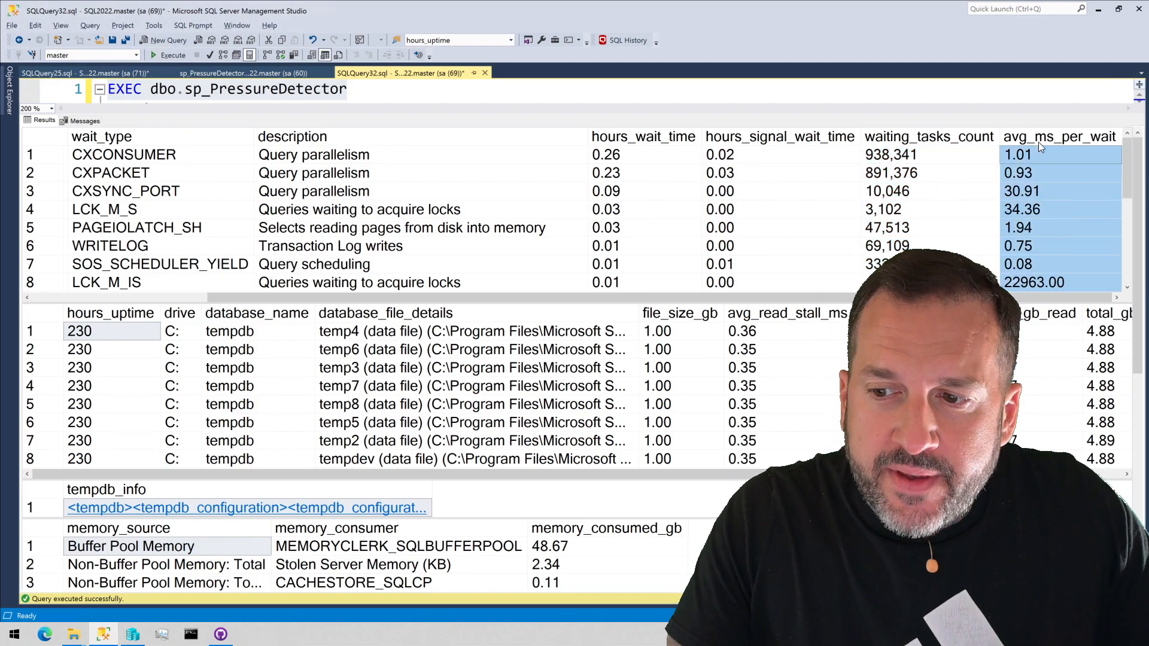
{"action": "mouse_move", "coordinate": [1033, 142]}
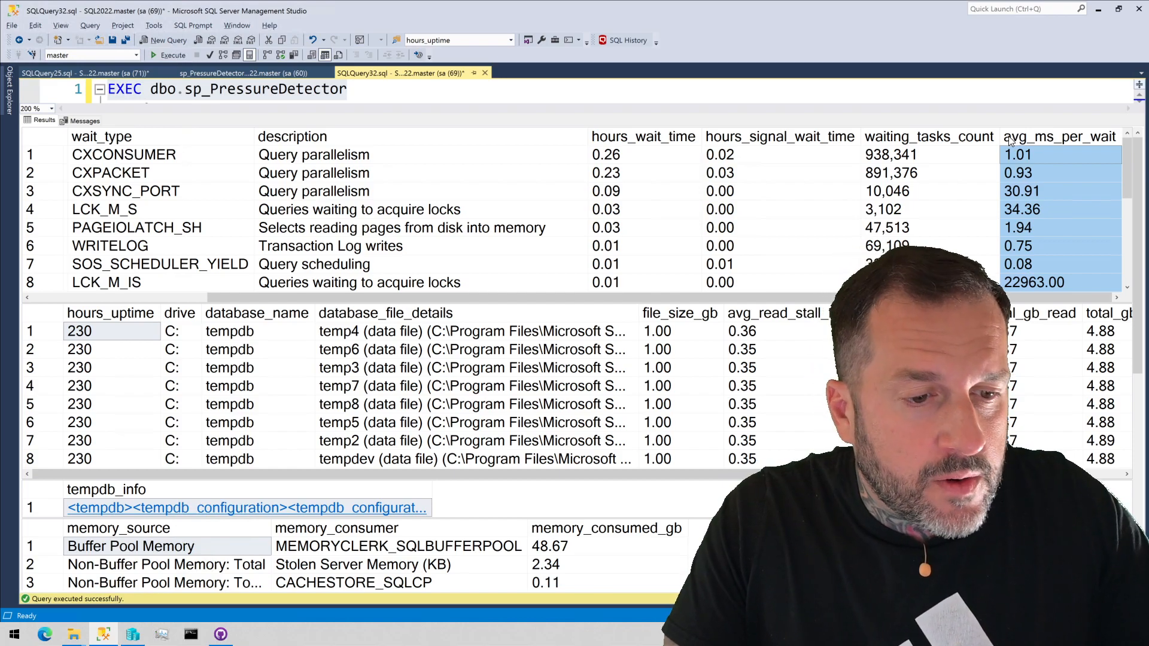
{"action": "left_click", "coordinate": [928, 136]}
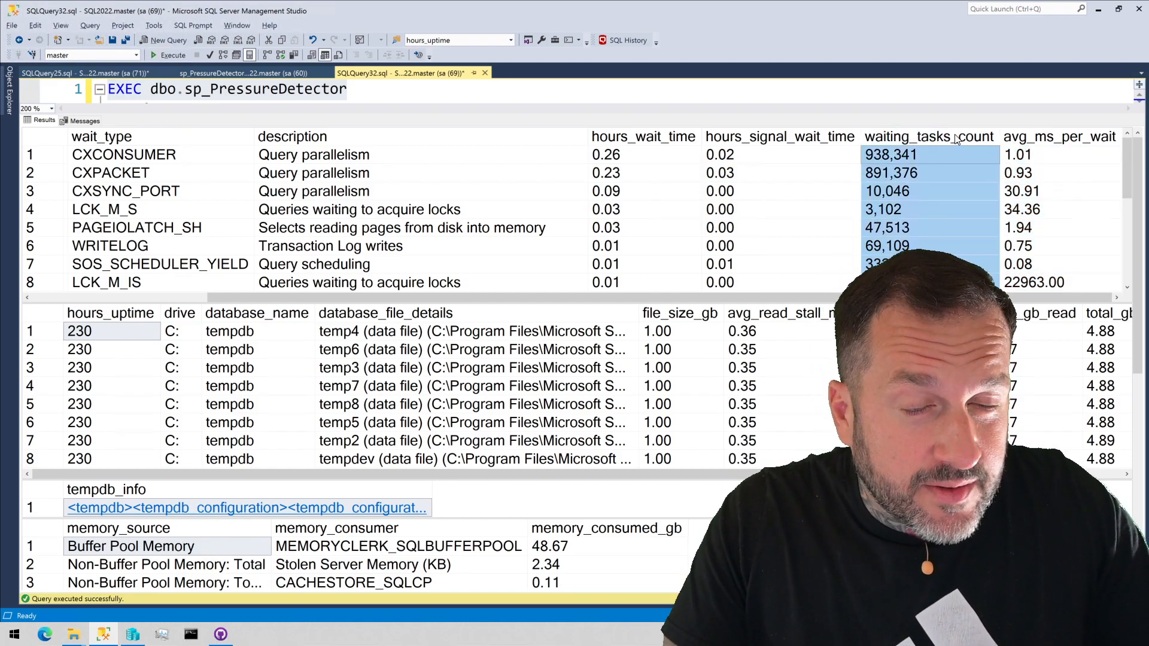
{"action": "left_click", "coordinate": [1057, 136]}
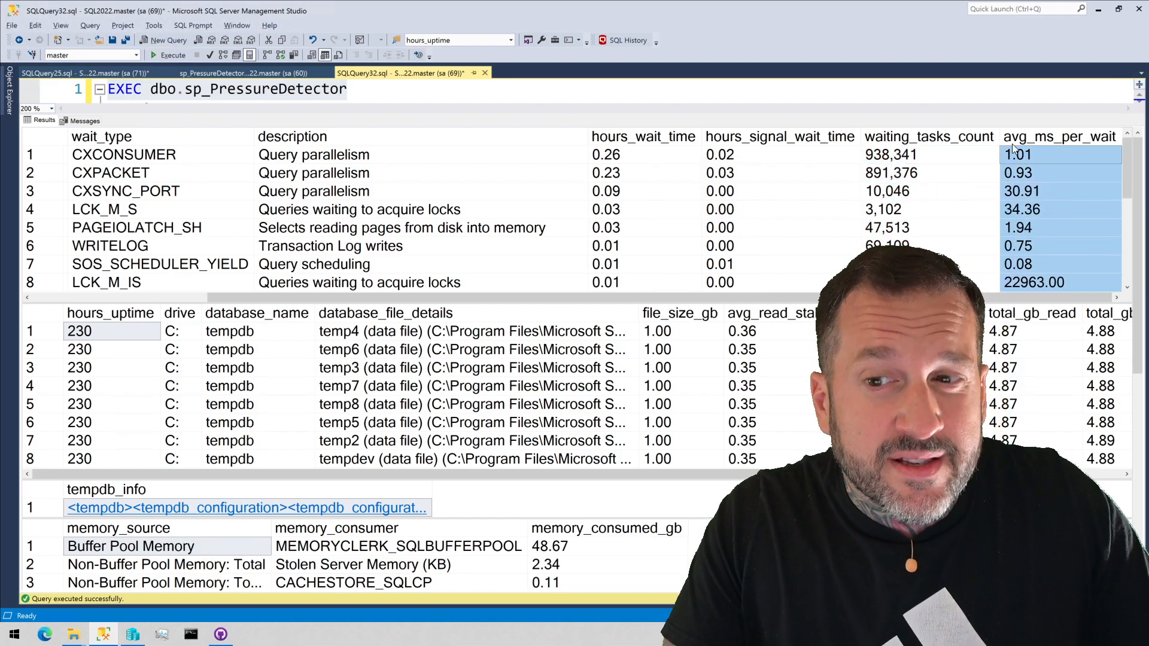
{"action": "left_click", "coordinate": [106, 283]}
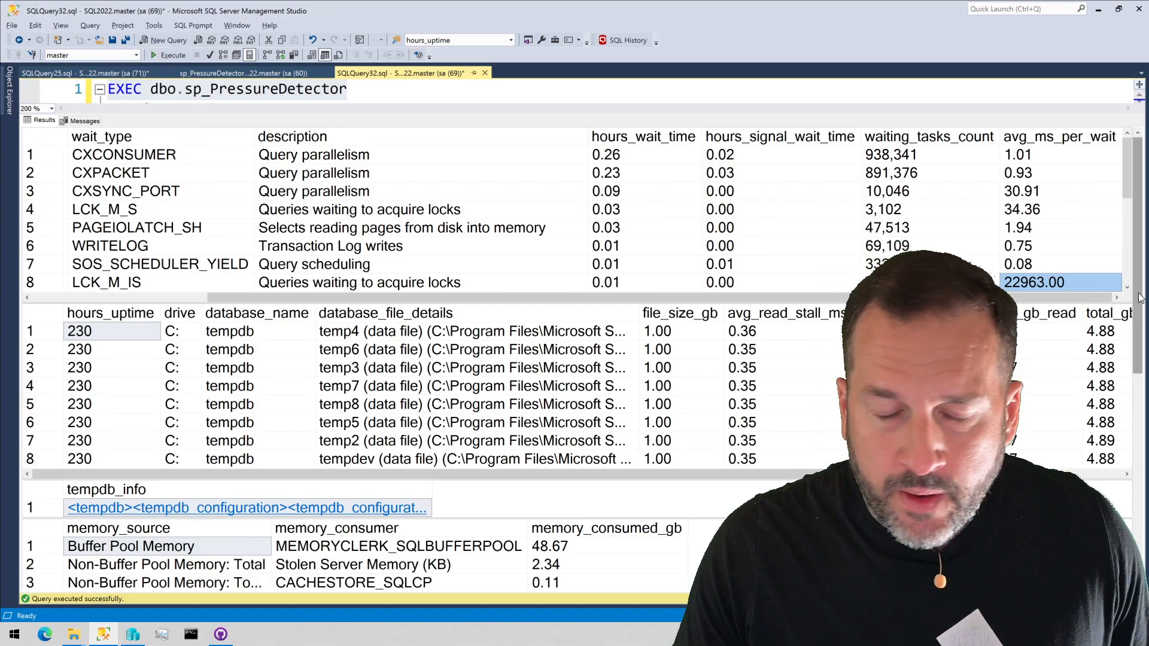
{"action": "scroll", "scroll_direction": "down", "scroll_amount": 3}
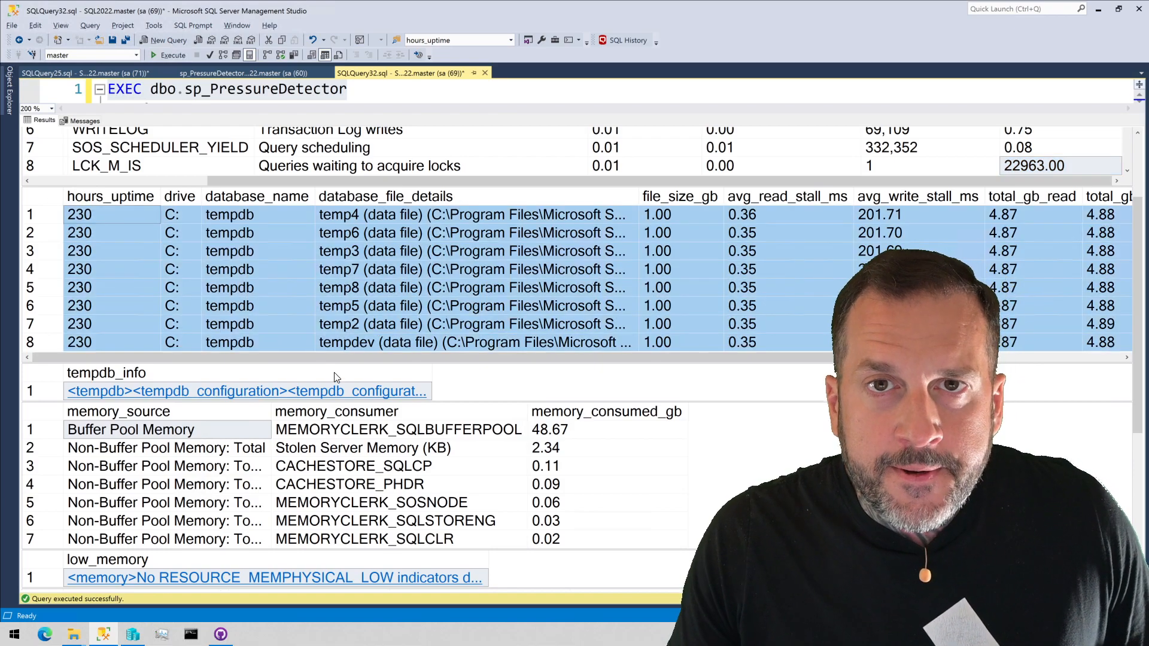
{"action": "mouse_move", "coordinate": [338, 390]}
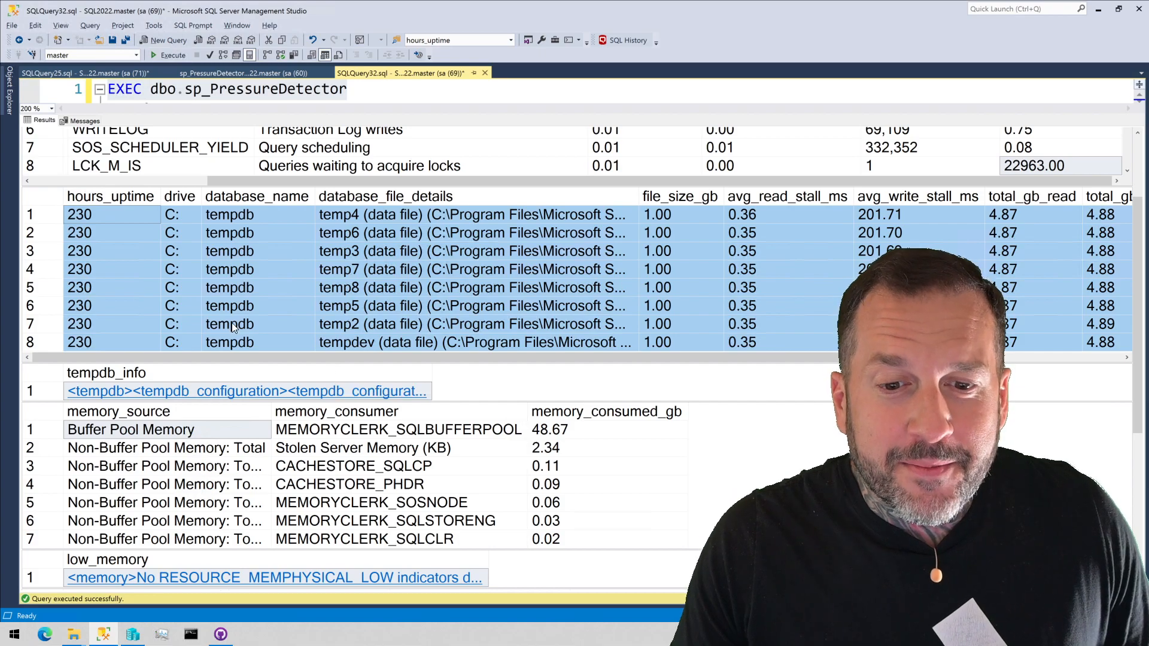
{"action": "mouse_move", "coordinate": [307, 254]}
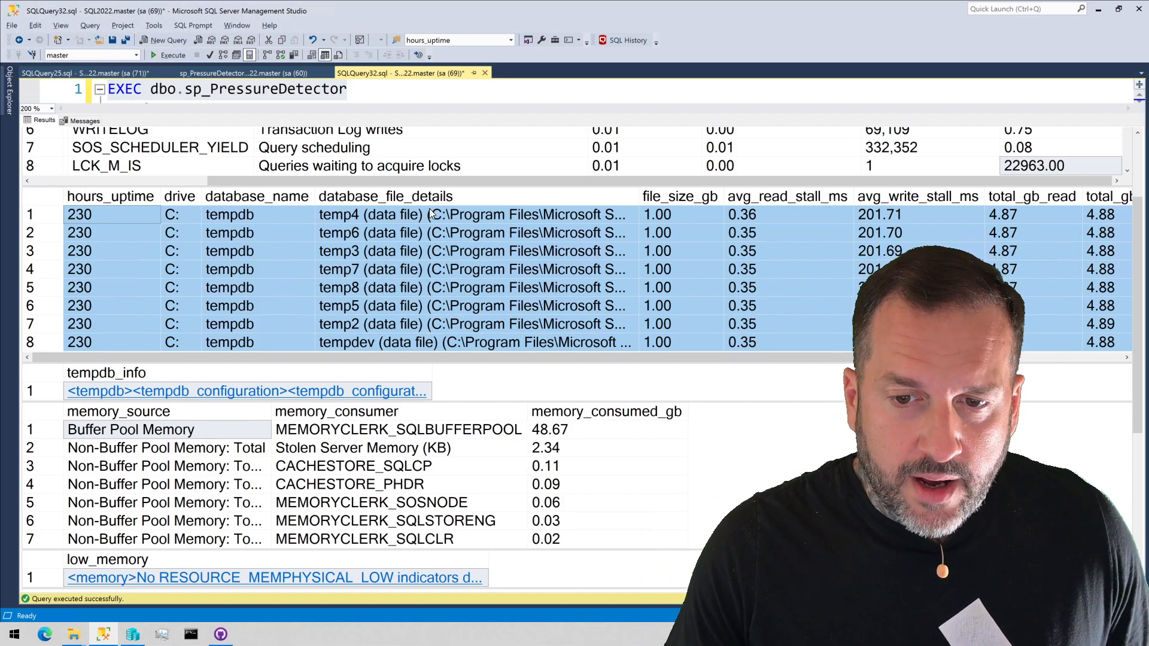
Highlight the tempdb avg_read_stall_ms and avg_write_stall_ms values and reveal the read/write count columns.
{"action": "left_click", "coordinate": [476, 250]}
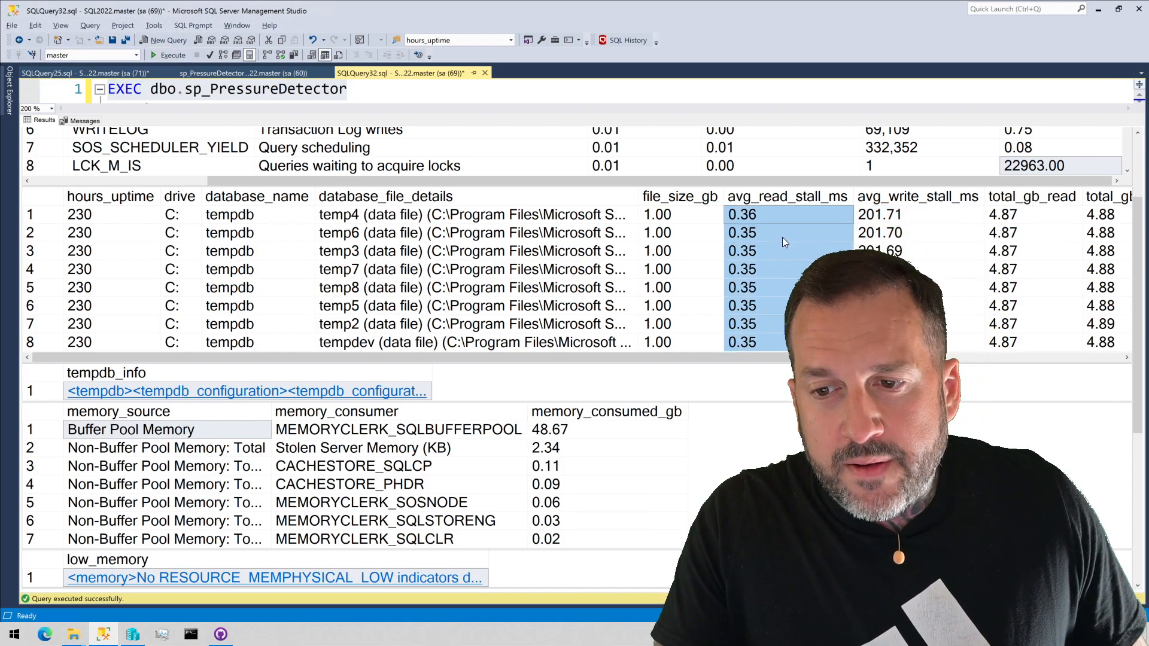
{"action": "left_click", "coordinate": [916, 196]}
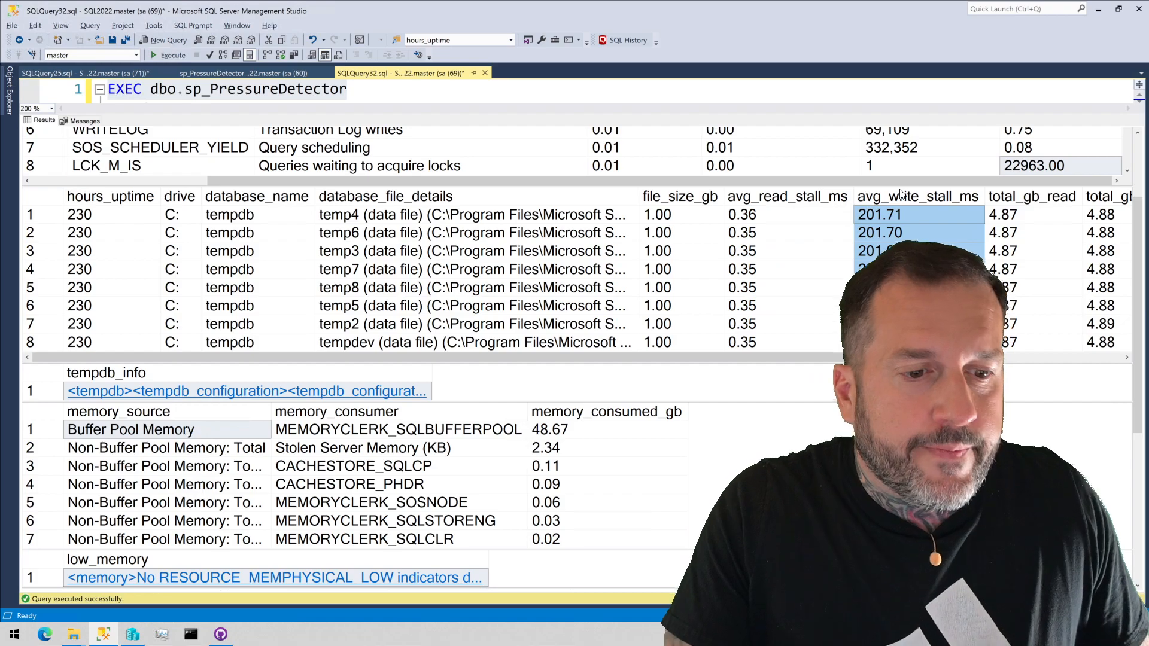
{"action": "mouse_move", "coordinate": [792, 279]}
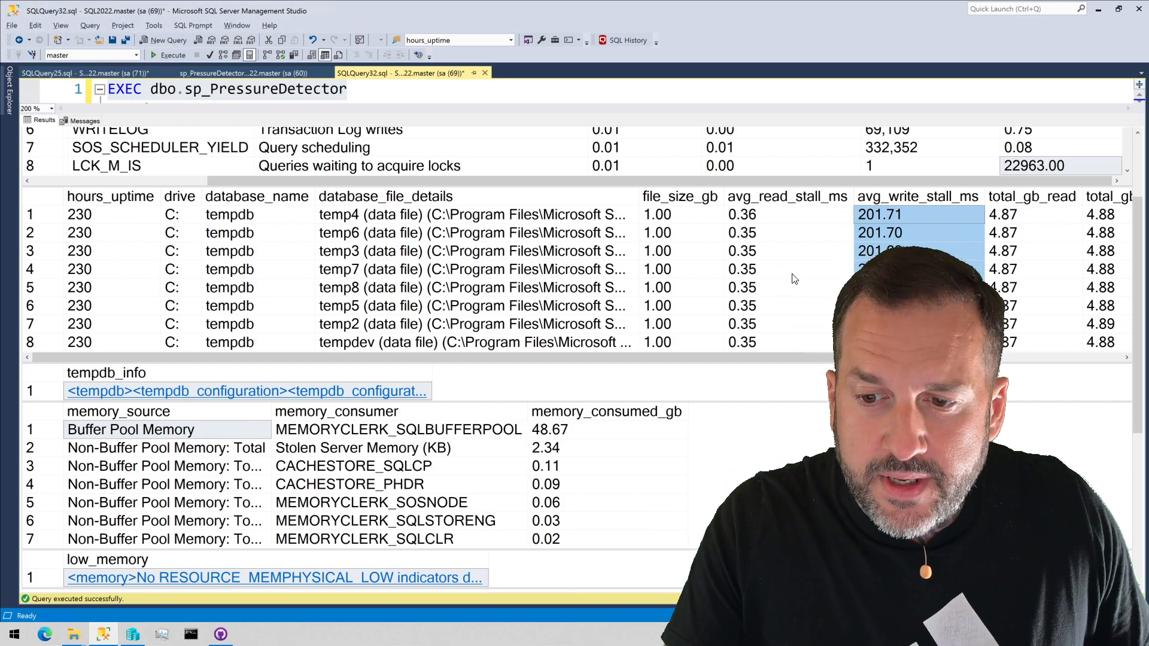
{"action": "scroll", "scroll_direction": "right", "scroll_amount": 3}
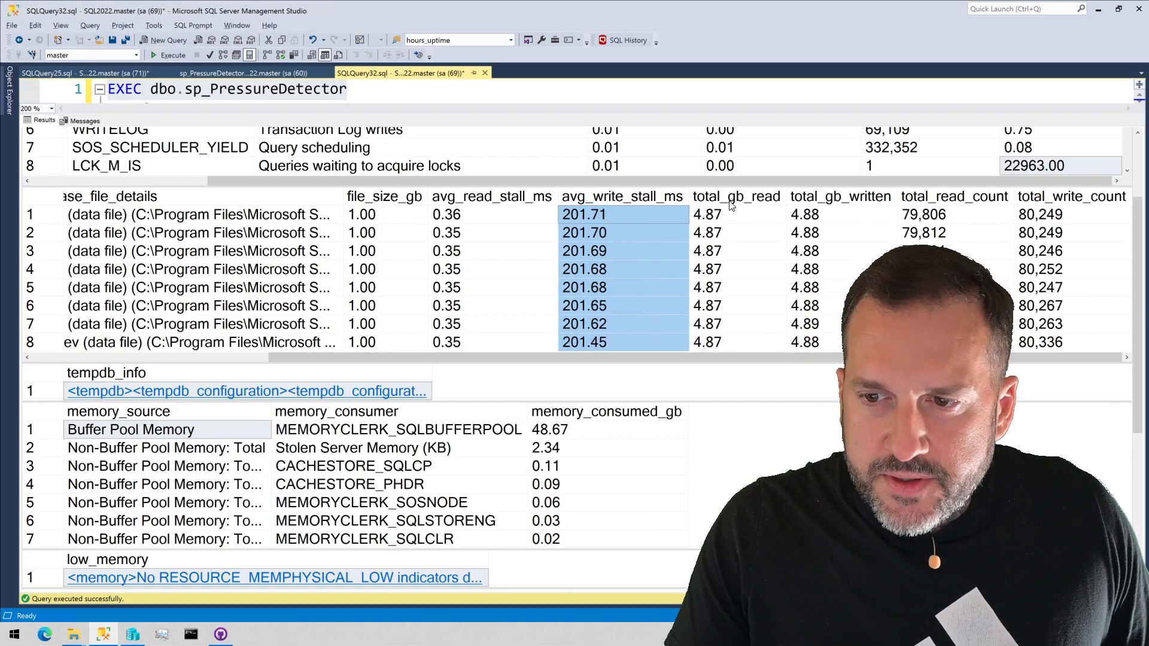
Highlight total_write_count, then move down to the memory settings, query grant and CPU result sets.
{"action": "left_click", "coordinate": [734, 214]}
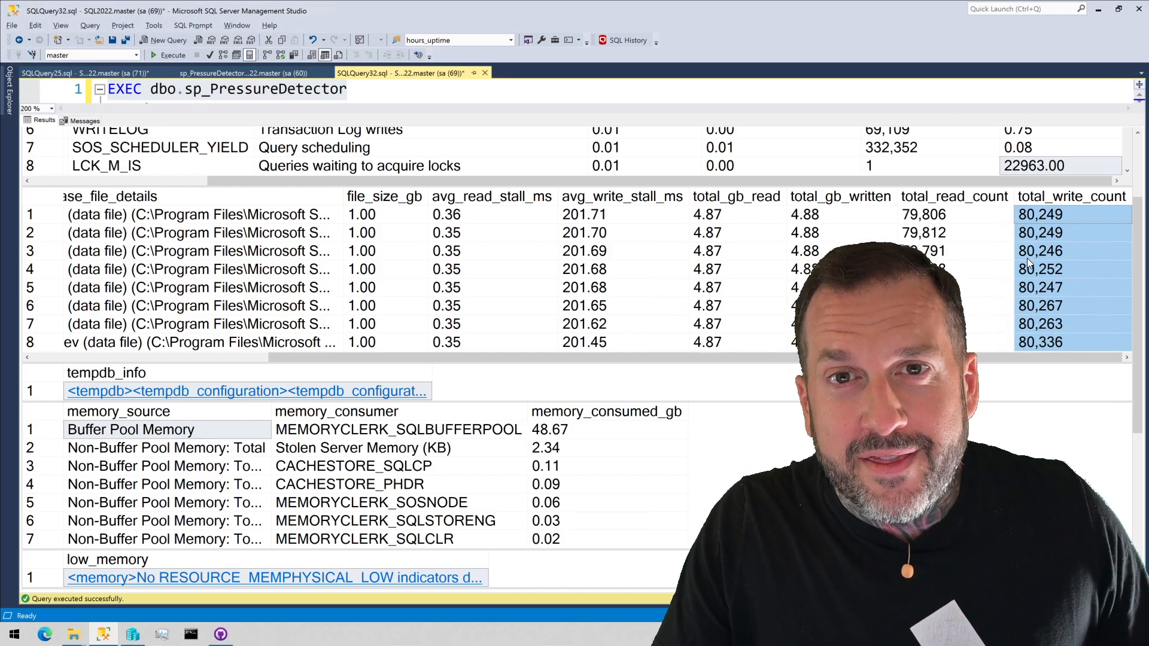
{"action": "scroll", "scroll_direction": "down", "scroll_amount": 3}
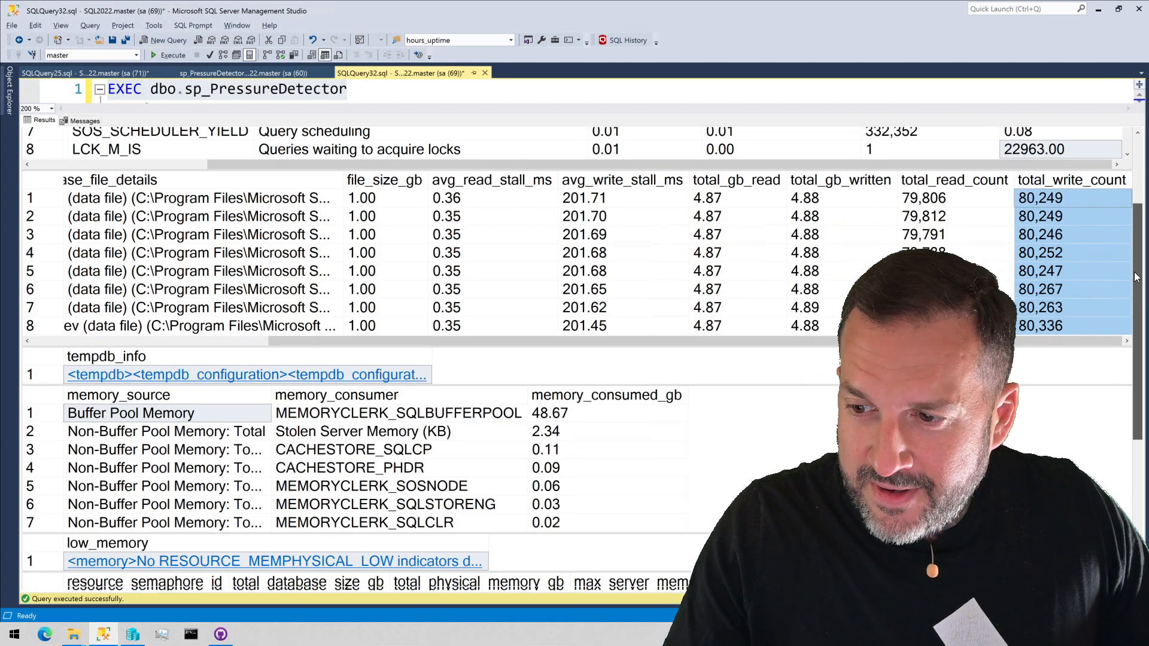
{"action": "scroll", "scroll_direction": "down", "scroll_amount": 3}
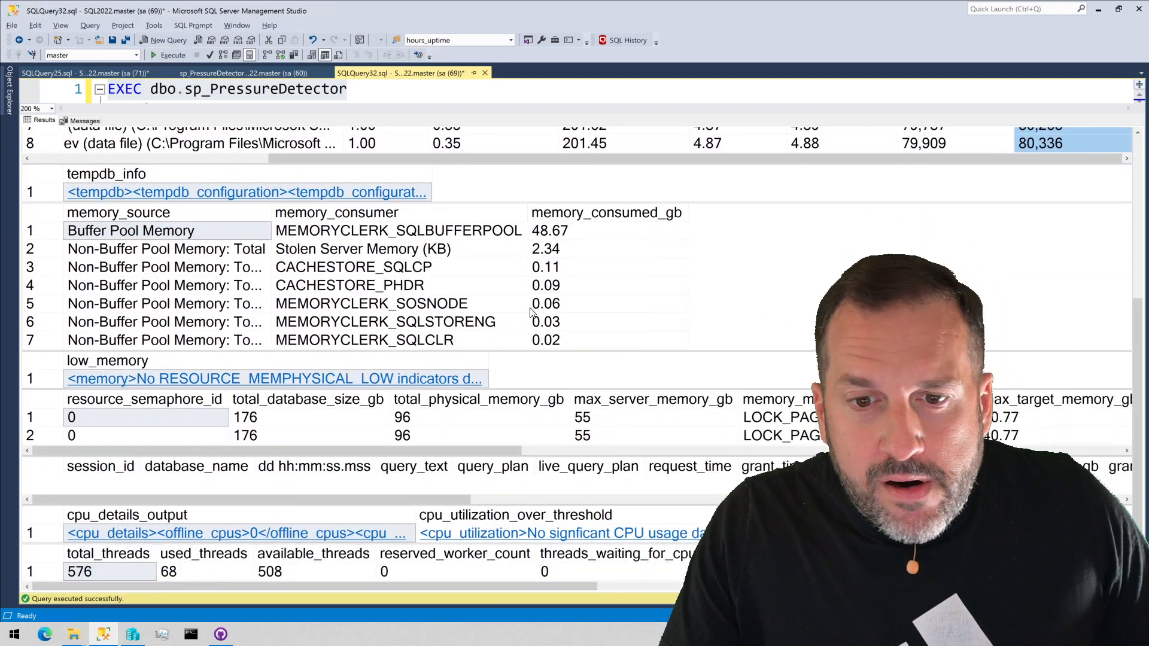
{"action": "left_click", "coordinate": [247, 191]}
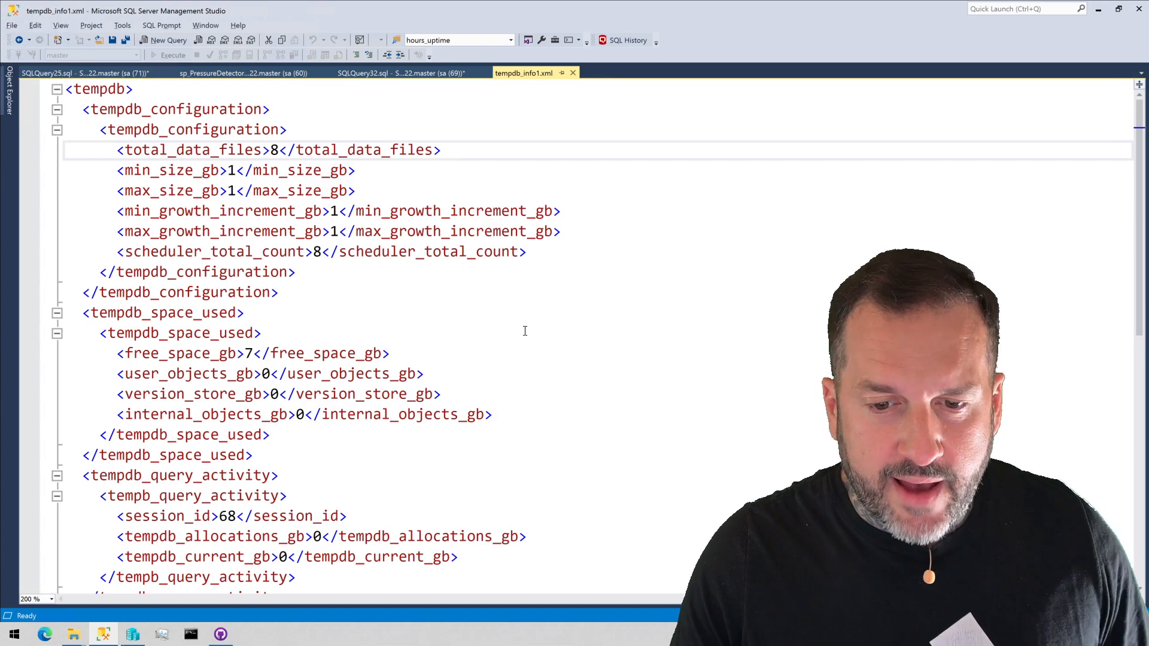
{"action": "scroll", "scroll_direction": "down", "scroll_amount": 3}
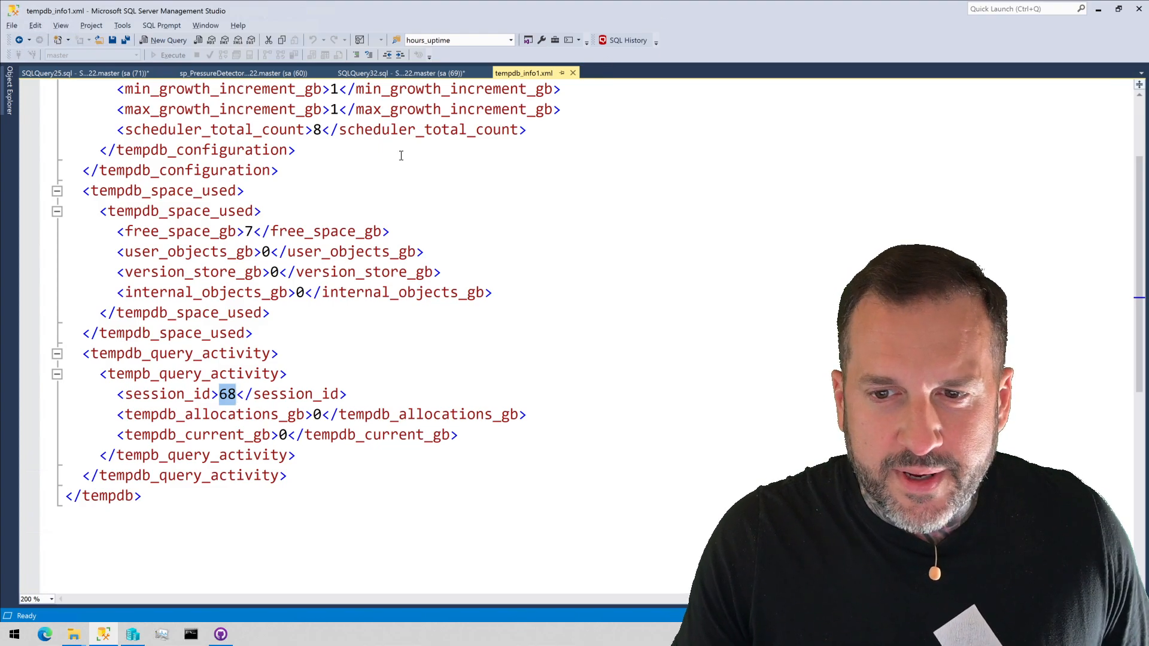
{"action": "left_click", "coordinate": [396, 73]}
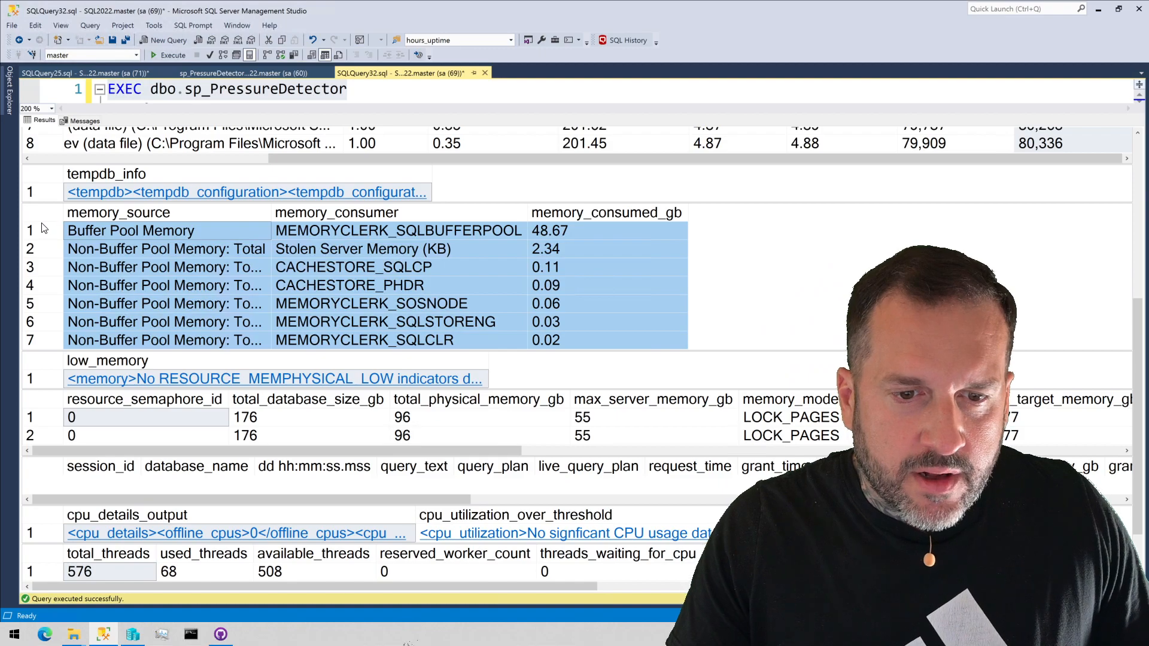
Select the Buffer Pool Memory and CACHESTORE_SQLCP consumer rows in the memory grid.
{"action": "left_click", "coordinate": [131, 230]}
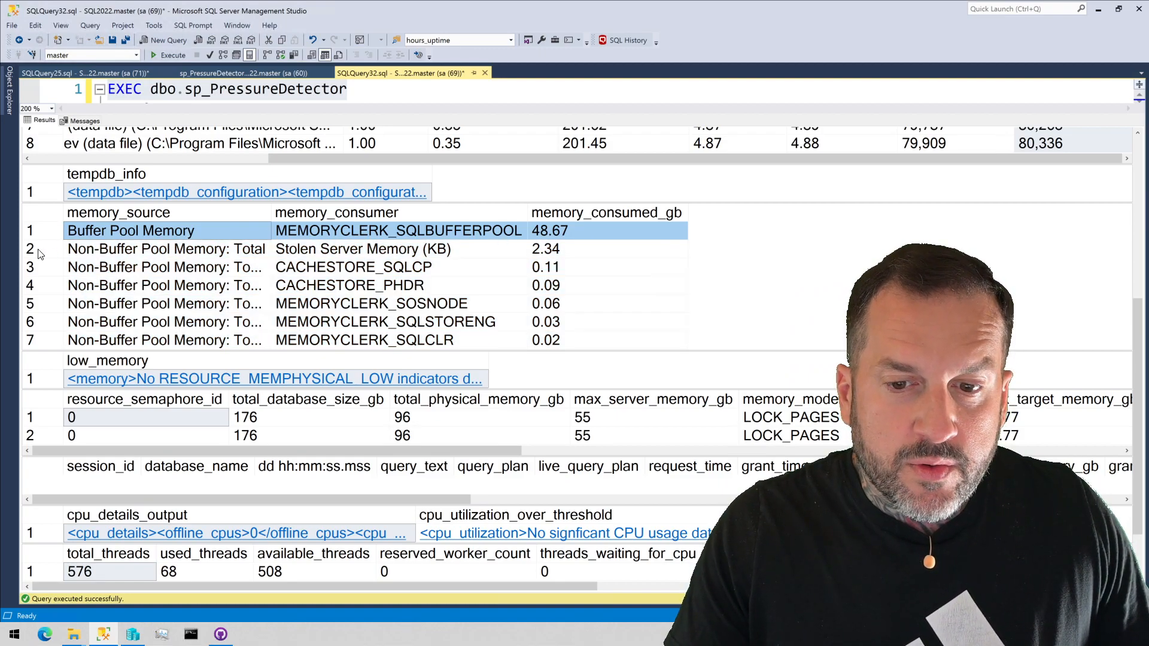
{"action": "left_click", "coordinate": [165, 249]}
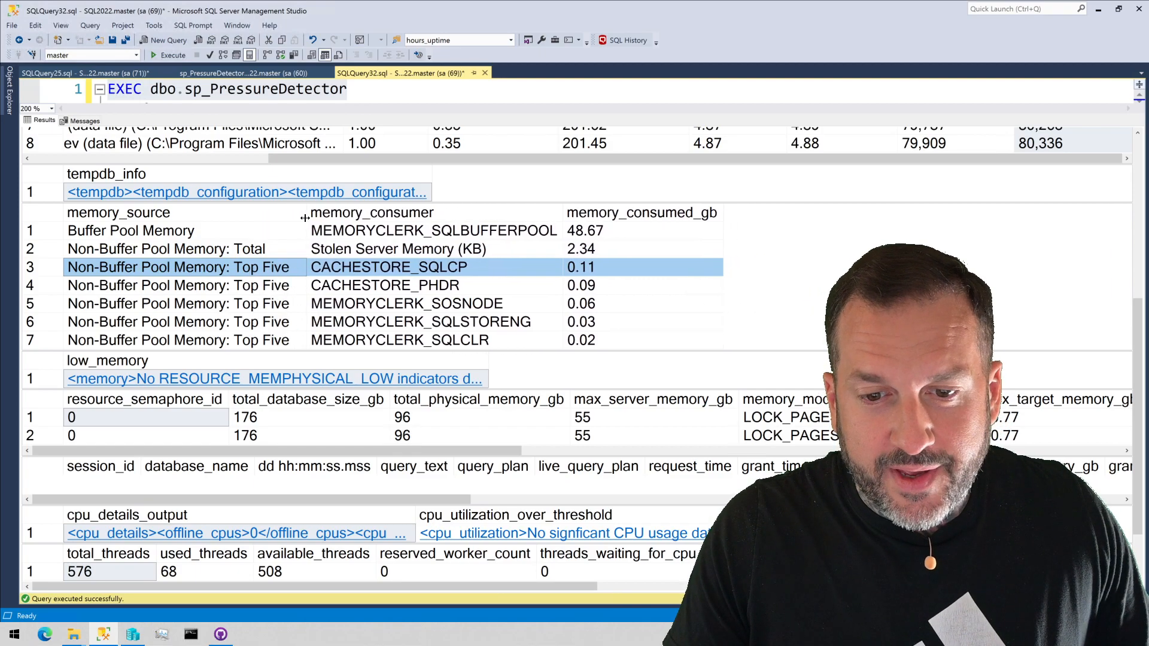
{"action": "mouse_move", "coordinate": [276, 277]}
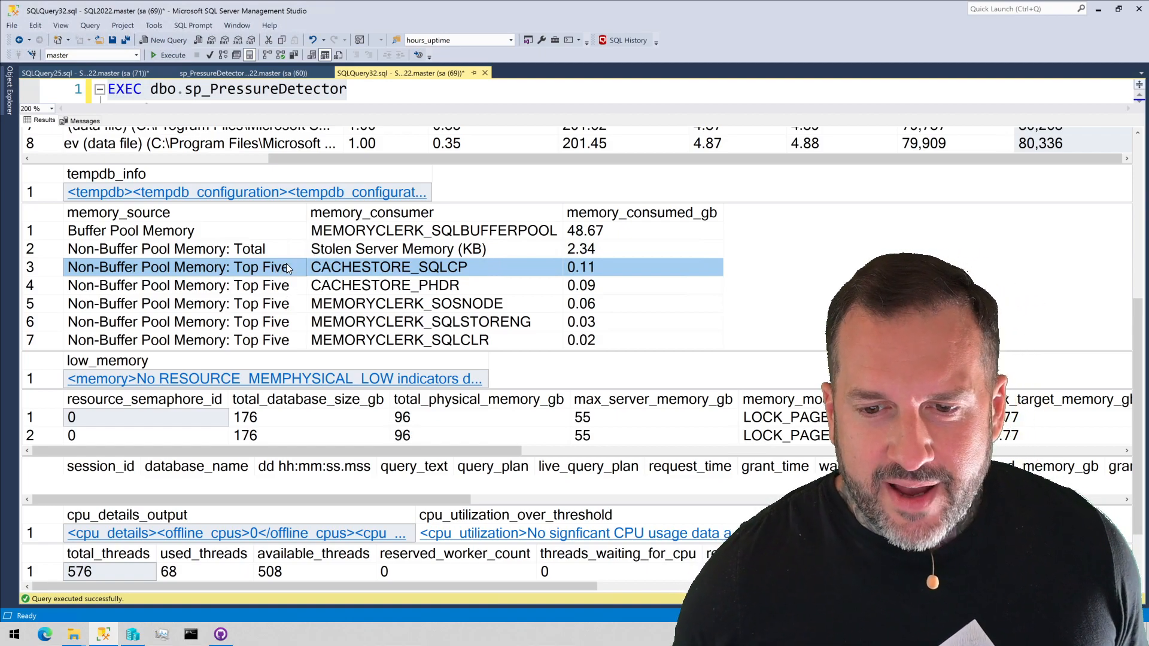
{"action": "mouse_move", "coordinate": [593, 299]}
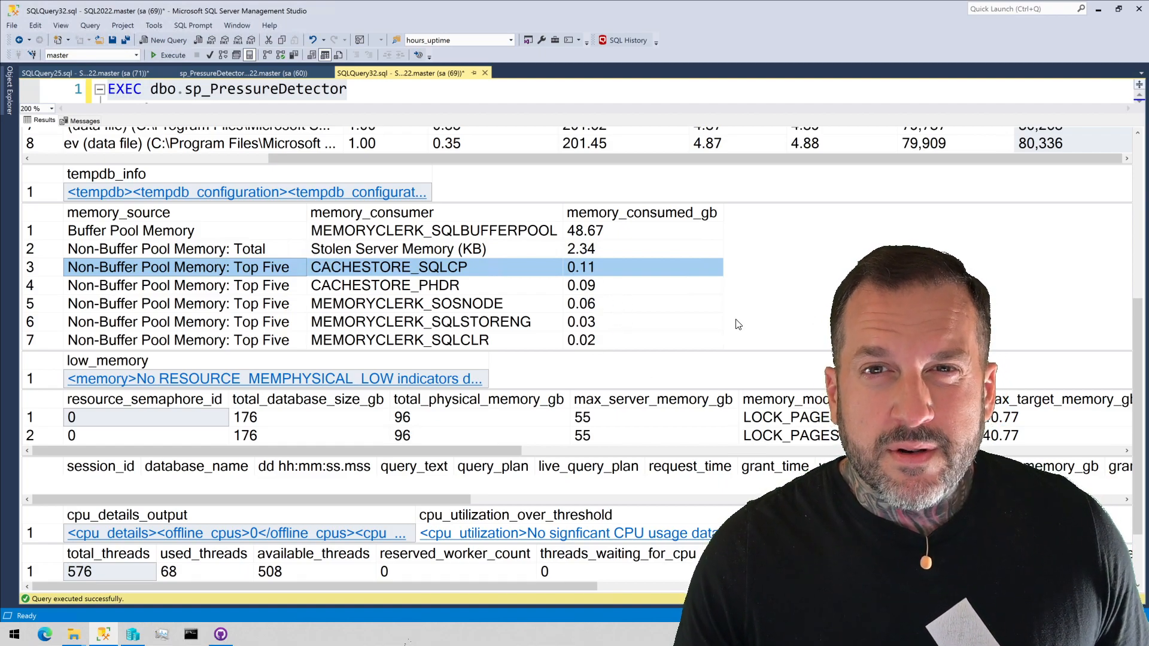
{"action": "mouse_move", "coordinate": [150, 382]}
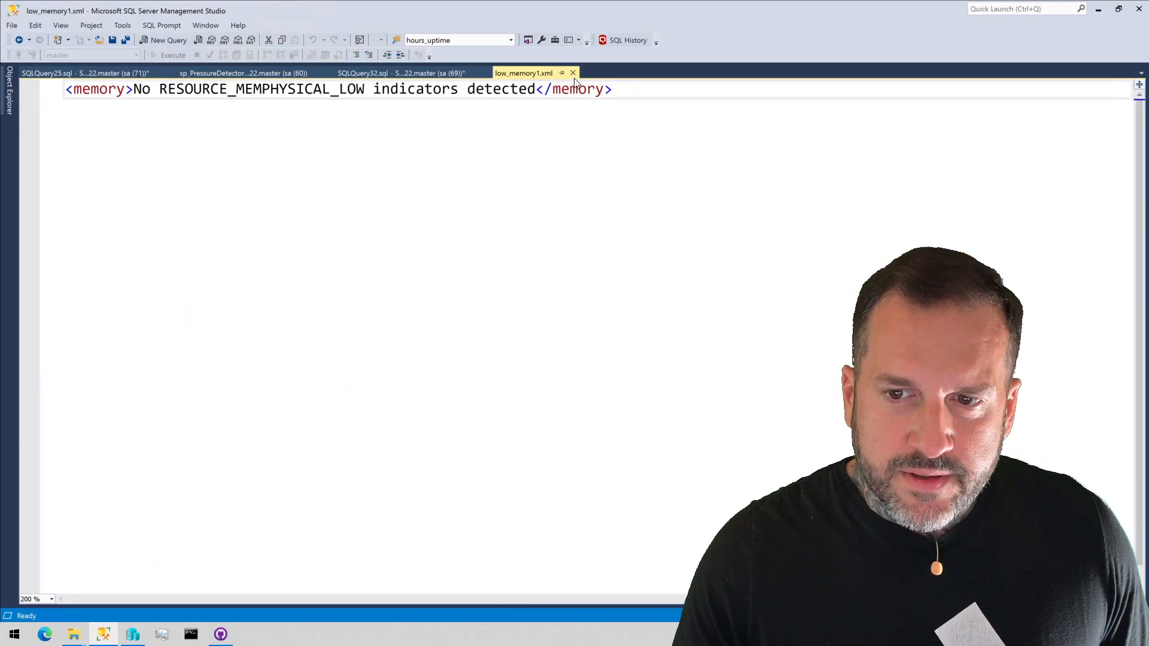
Close low_memory1.xml and reveal database size, physical memory and max server memory columns.
{"action": "left_click", "coordinate": [396, 73]}
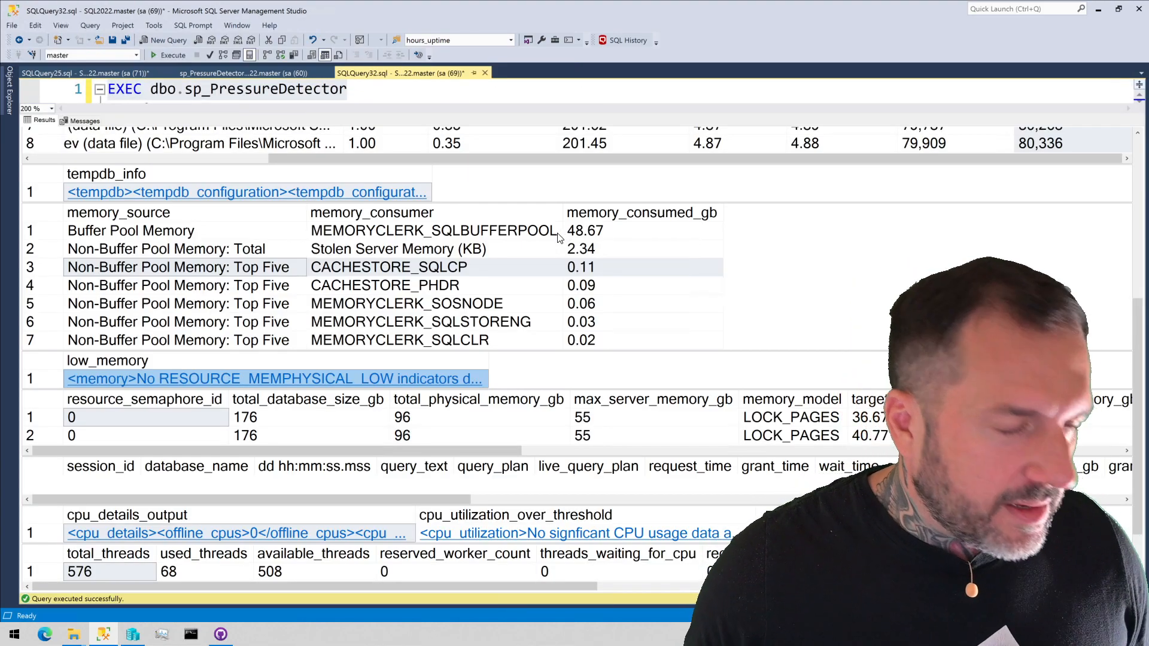
{"action": "mouse_move", "coordinate": [465, 233]}
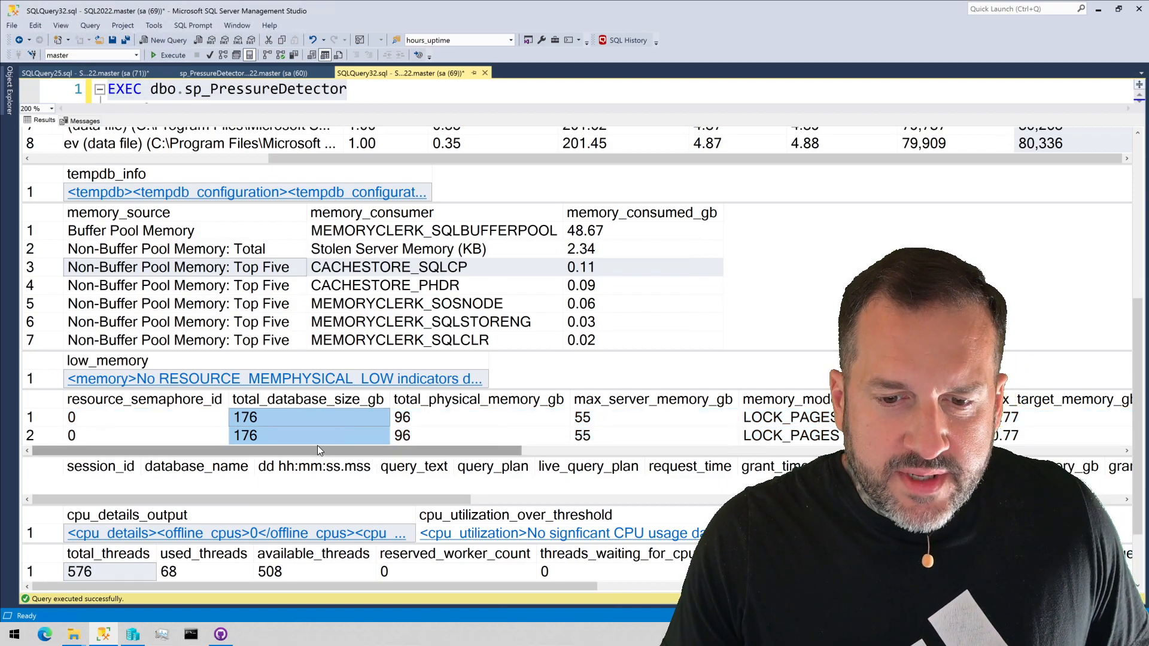
{"action": "scroll", "scroll_direction": "right", "scroll_amount": 3}
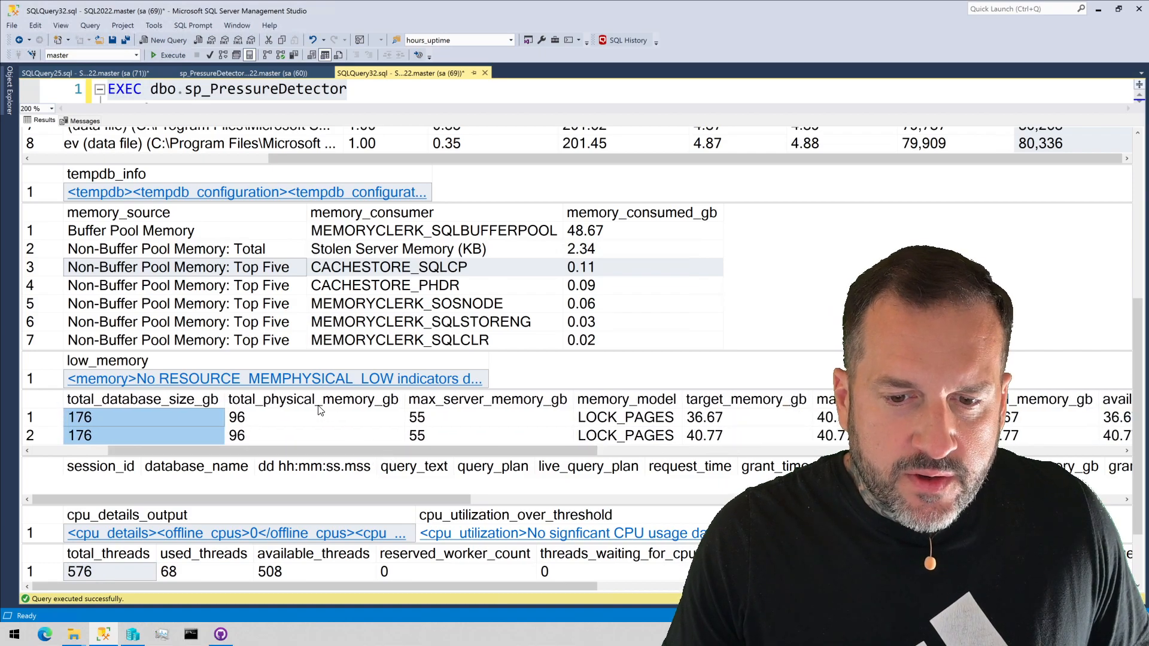
{"action": "left_click", "coordinate": [314, 417]}
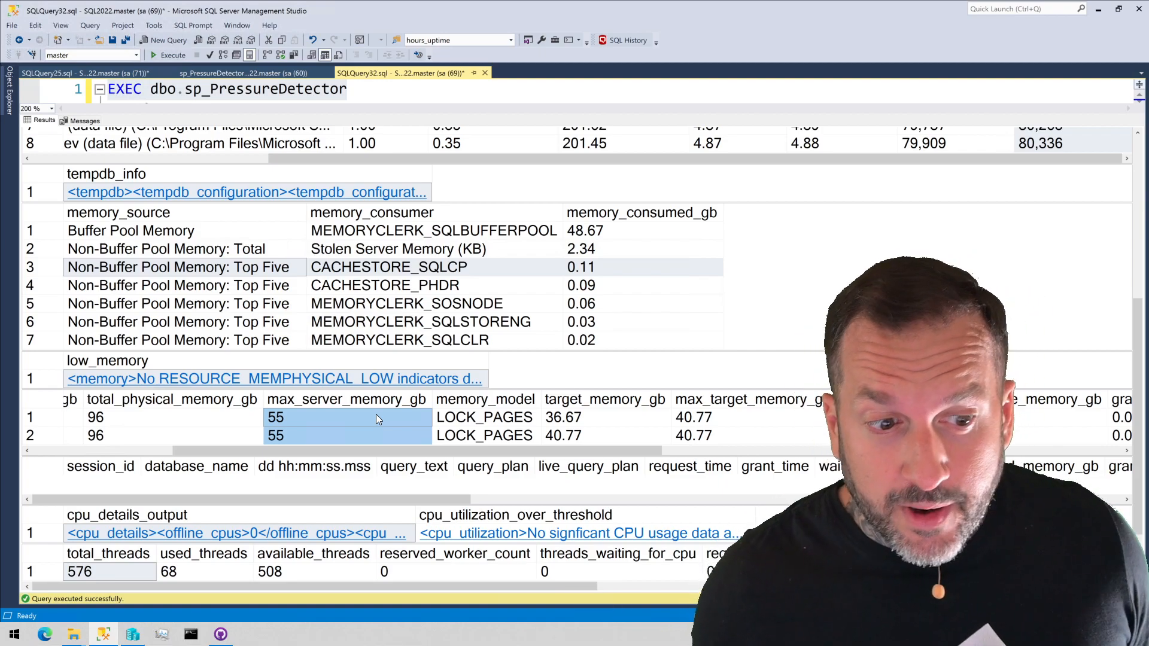
{"action": "mouse_move", "coordinate": [498, 406]}
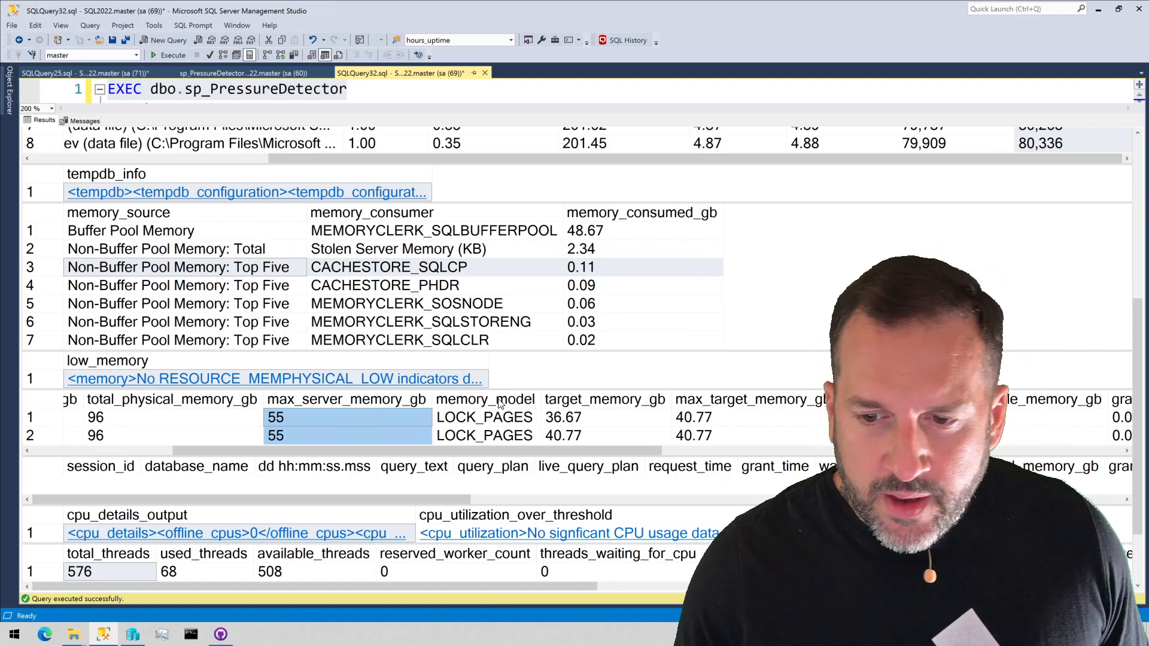
{"action": "left_click", "coordinate": [484, 416]}
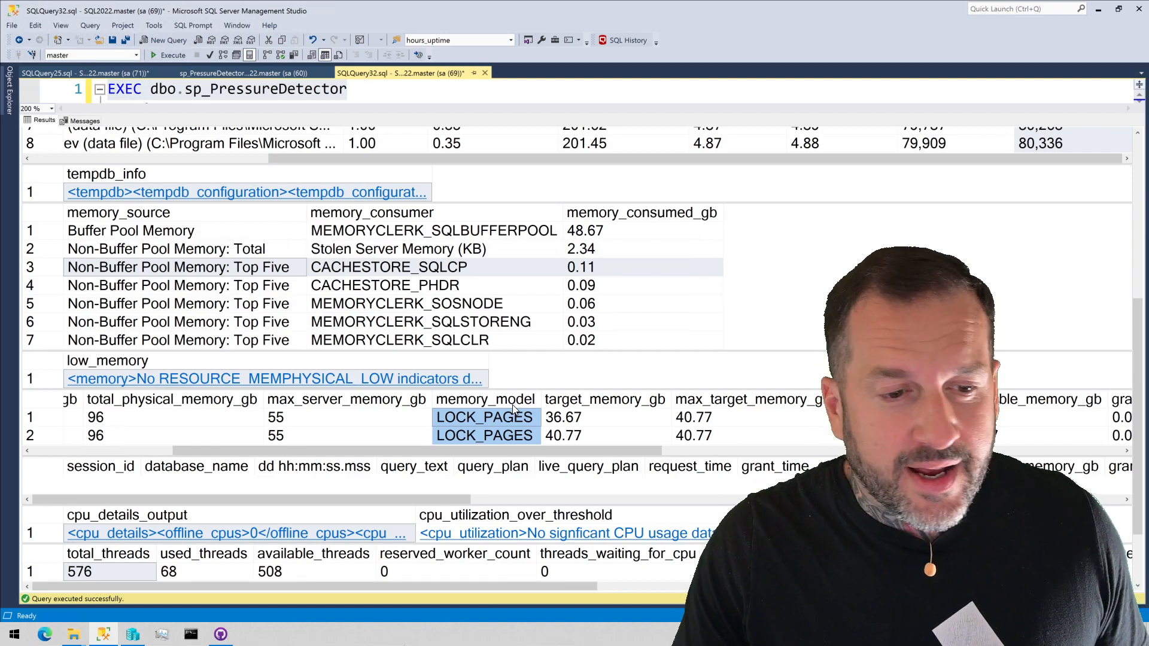
{"action": "scroll", "scroll_direction": "right", "scroll_amount": 3}
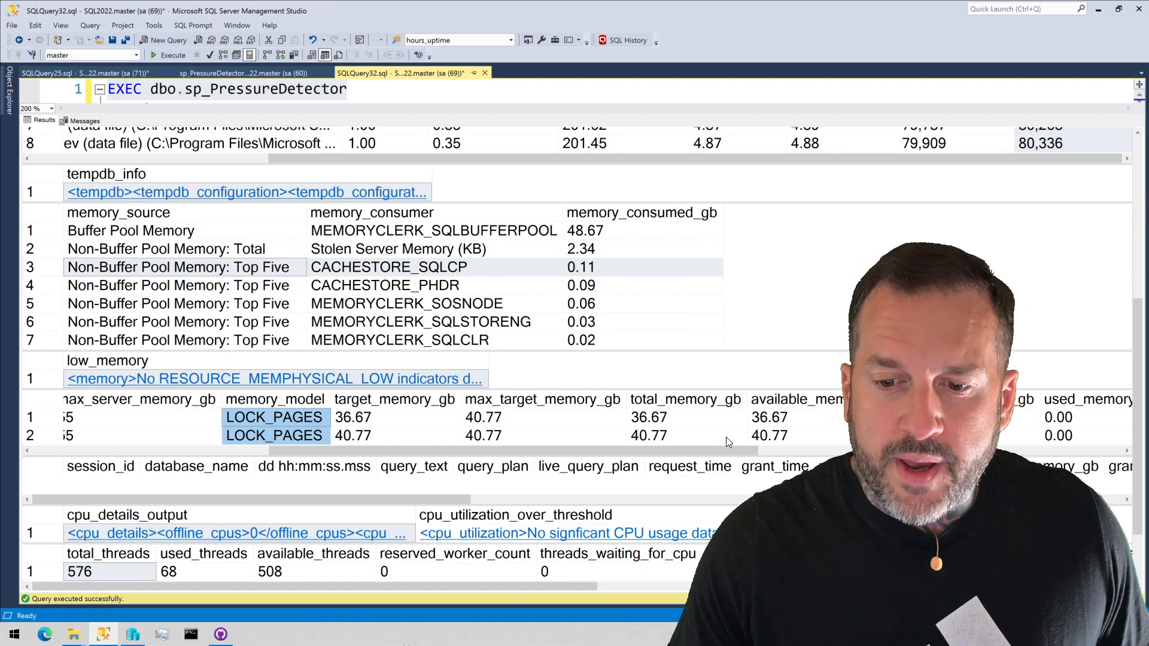
{"action": "scroll", "scroll_direction": "right", "scroll_amount": 3}
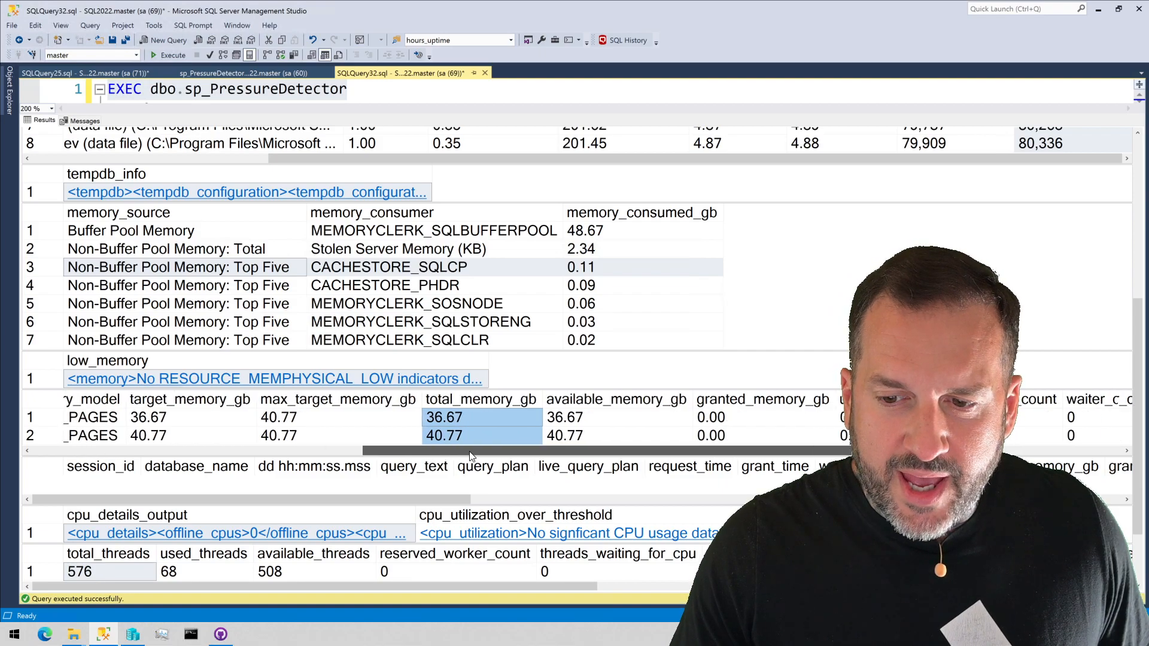
{"action": "scroll", "scroll_direction": "right", "scroll_amount": 3}
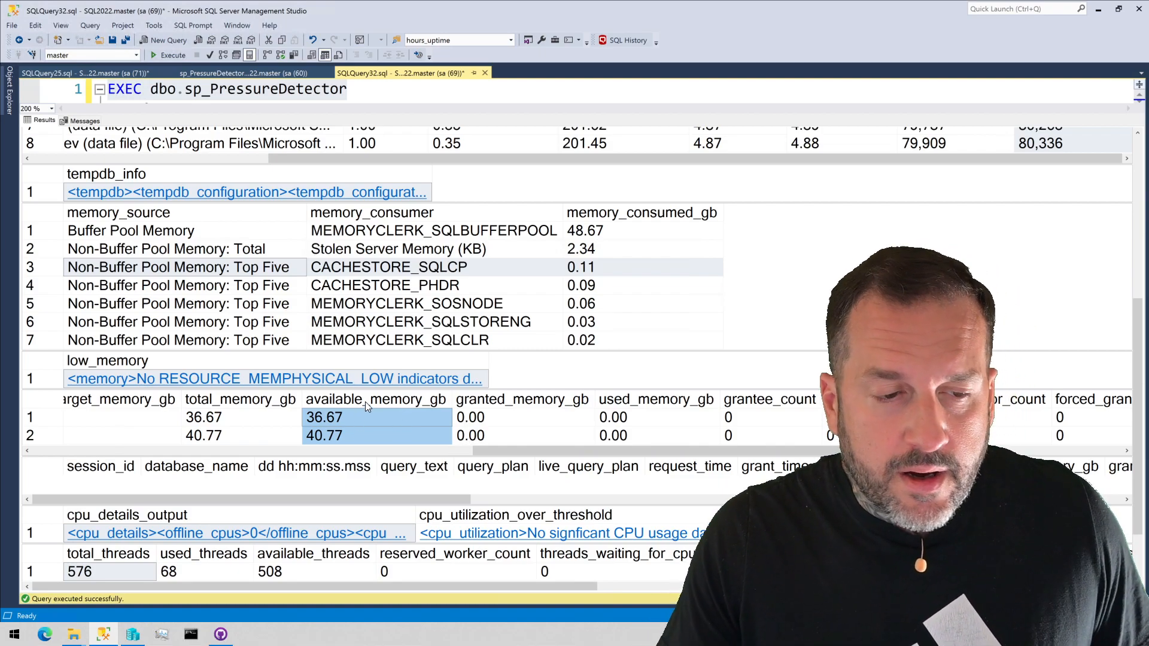
{"action": "mouse_move", "coordinate": [375, 400]}
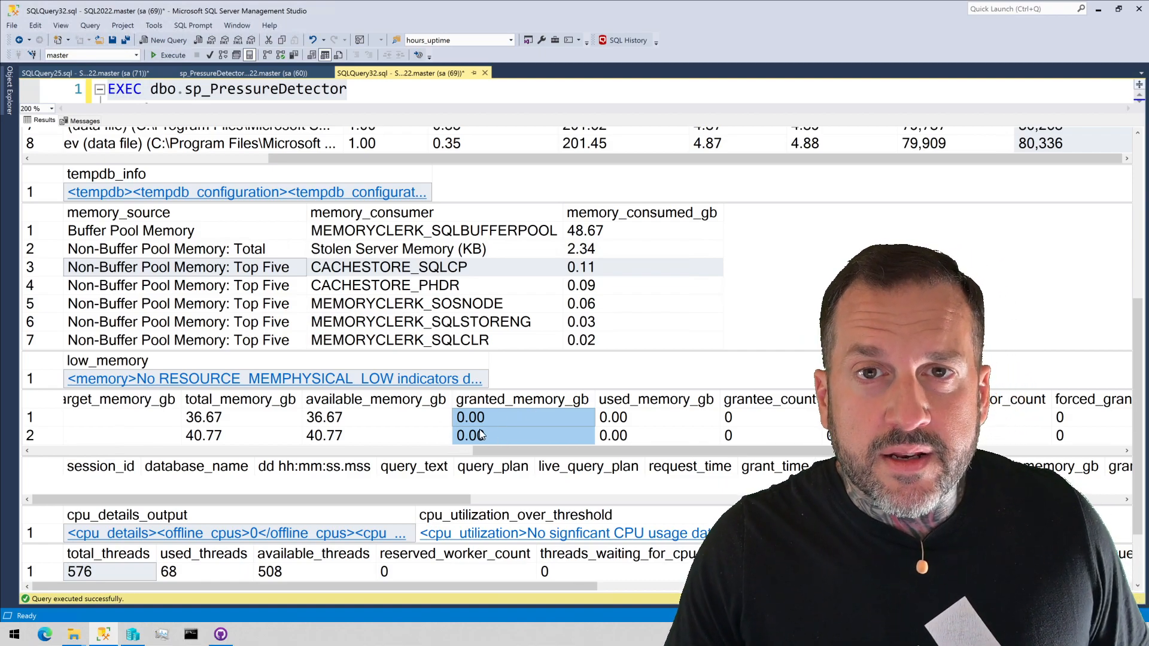
{"action": "mouse_move", "coordinate": [550, 415]}
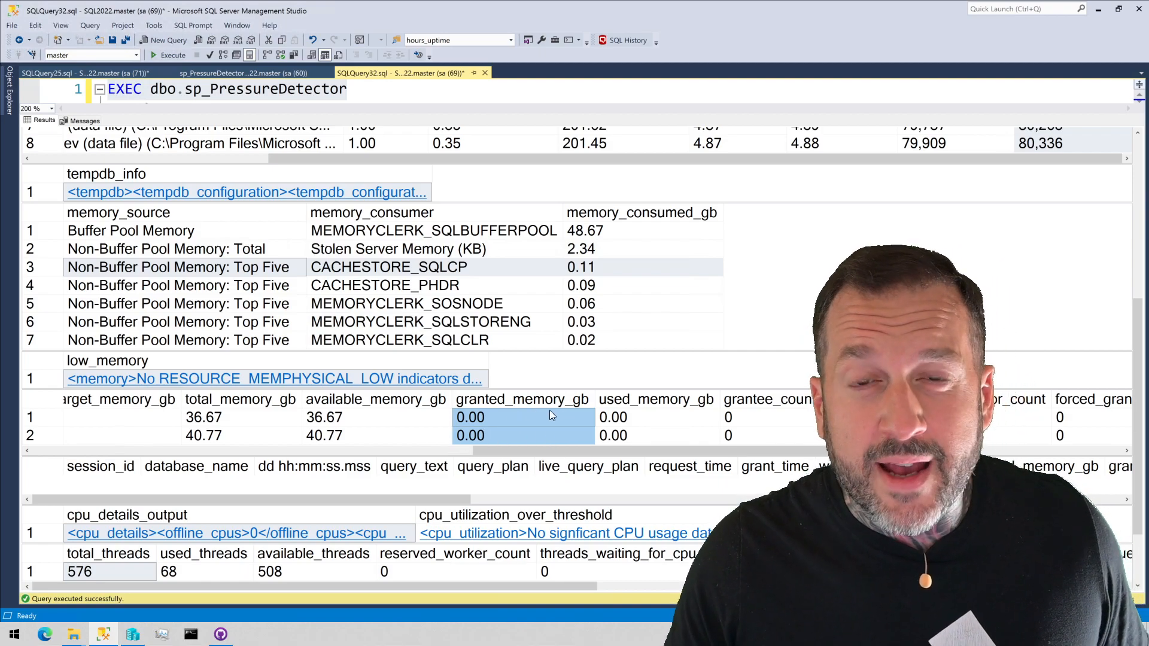
{"action": "left_click", "coordinate": [657, 416]}
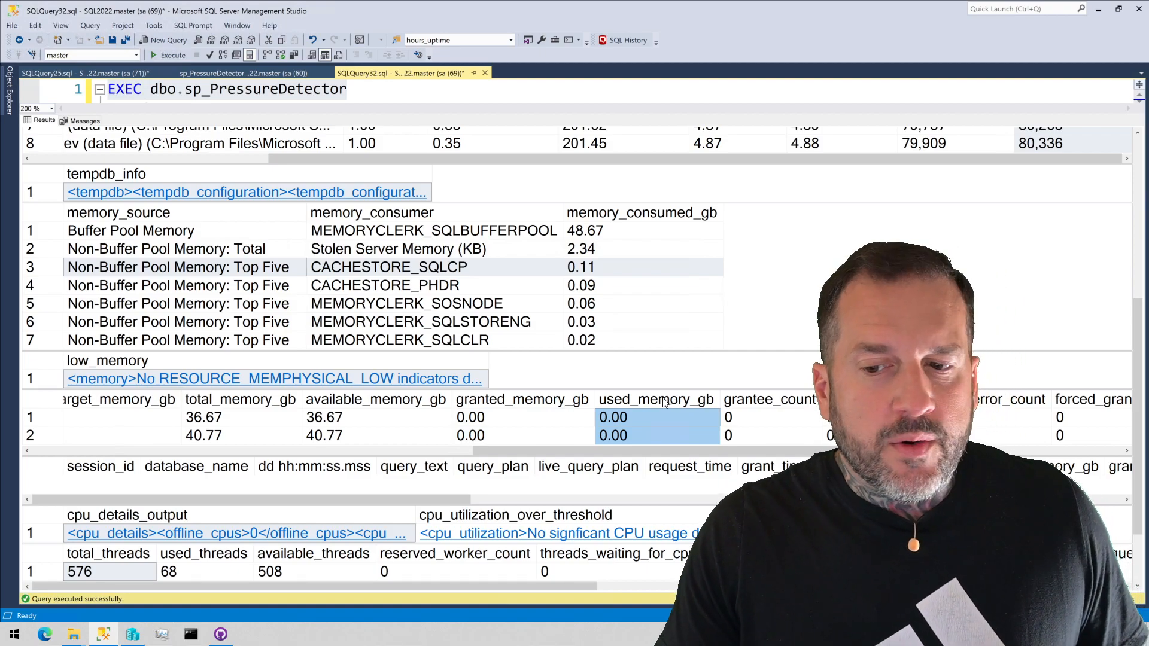
{"action": "scroll", "scroll_direction": "right", "scroll_amount": 3}
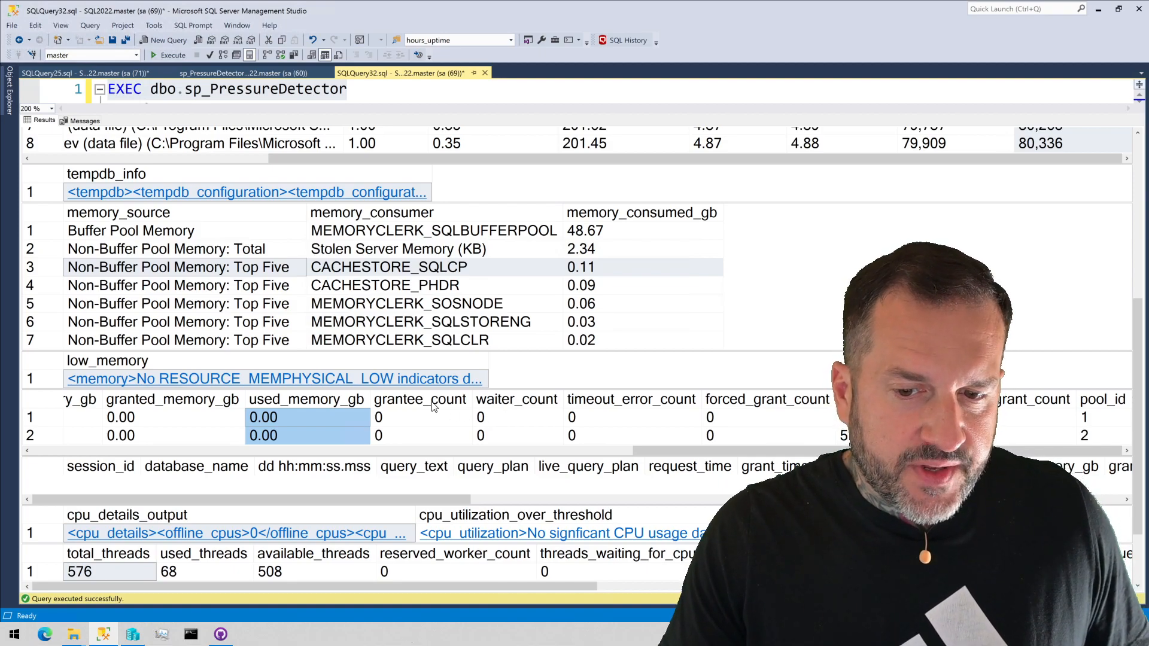
{"action": "left_click", "coordinate": [421, 417]}
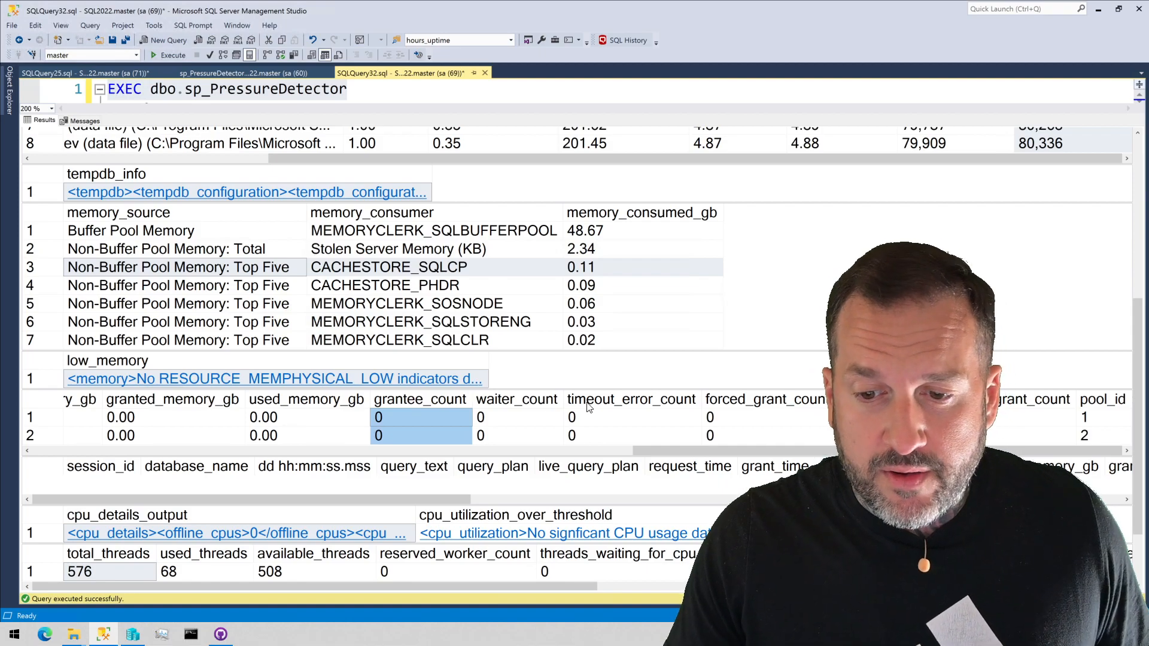
{"action": "left_click", "coordinate": [515, 417]}
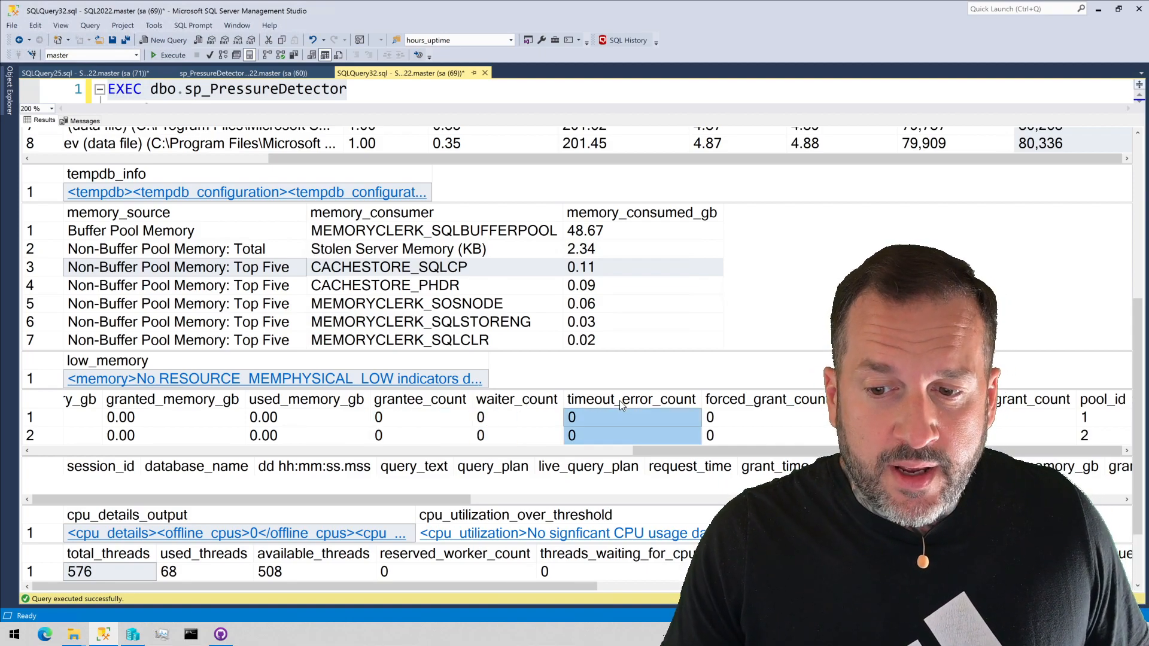
{"action": "left_click", "coordinate": [763, 416]}
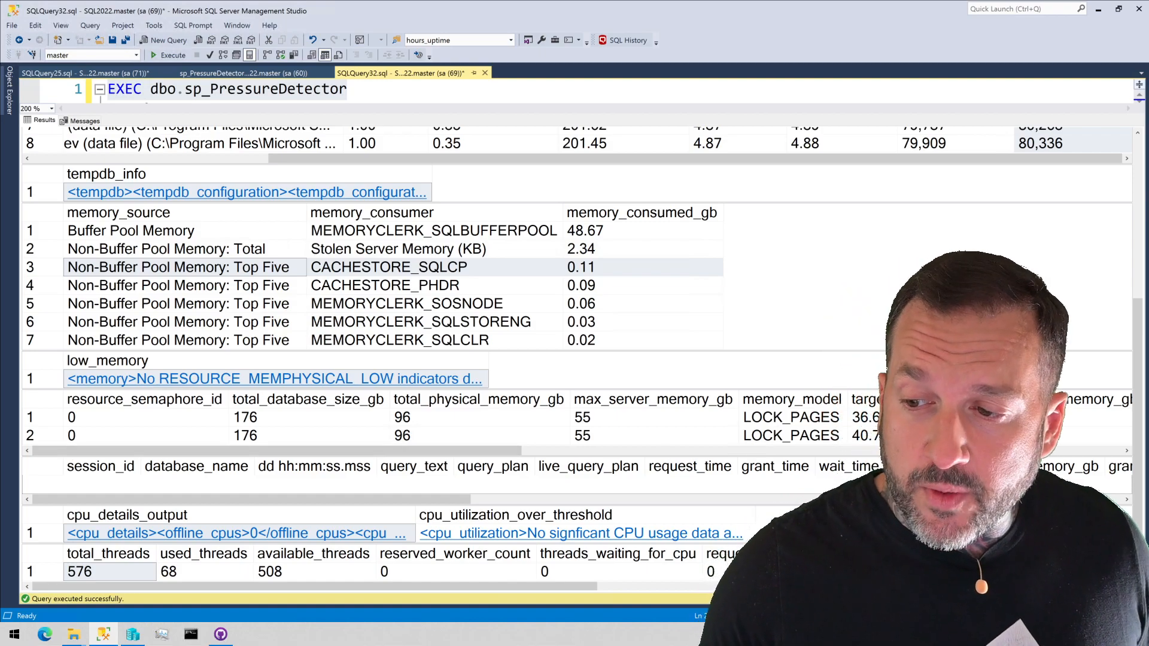
{"action": "scroll", "scroll_direction": "down", "scroll_amount": 3}
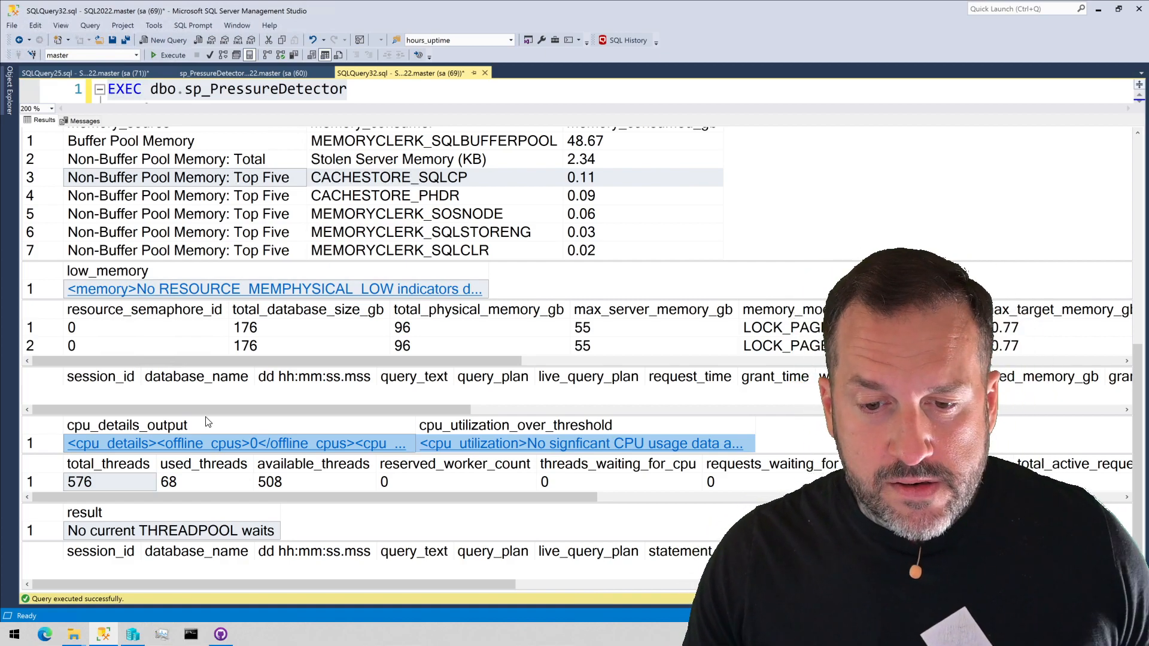
{"action": "left_click", "coordinate": [235, 443]}
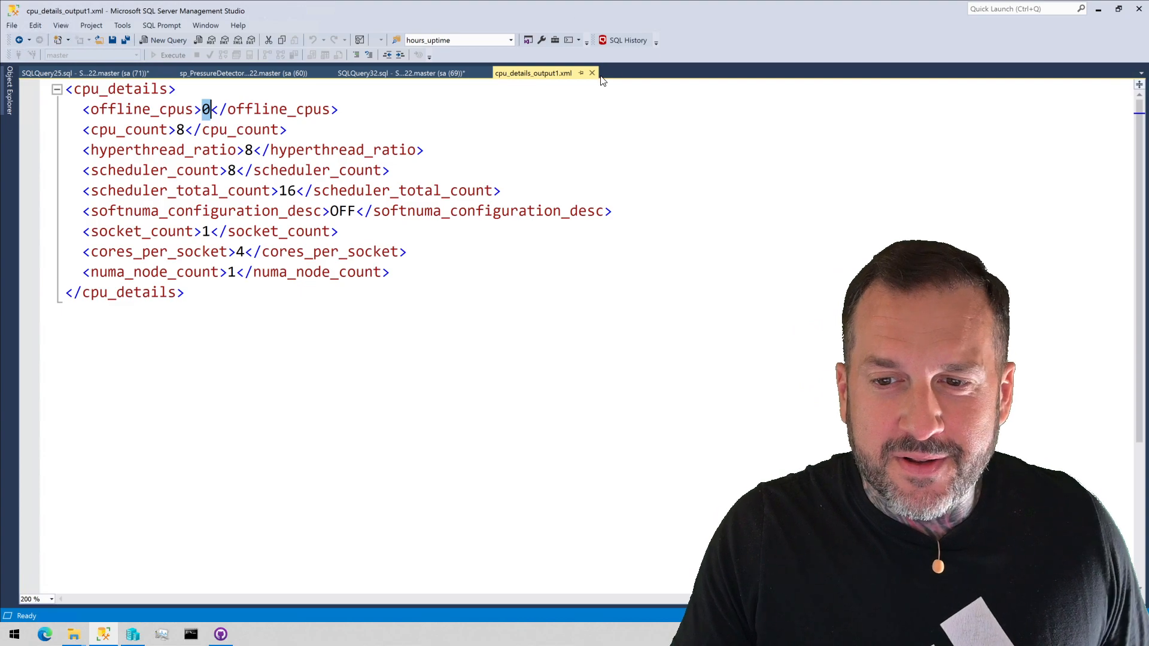
{"action": "left_click", "coordinate": [400, 73]}
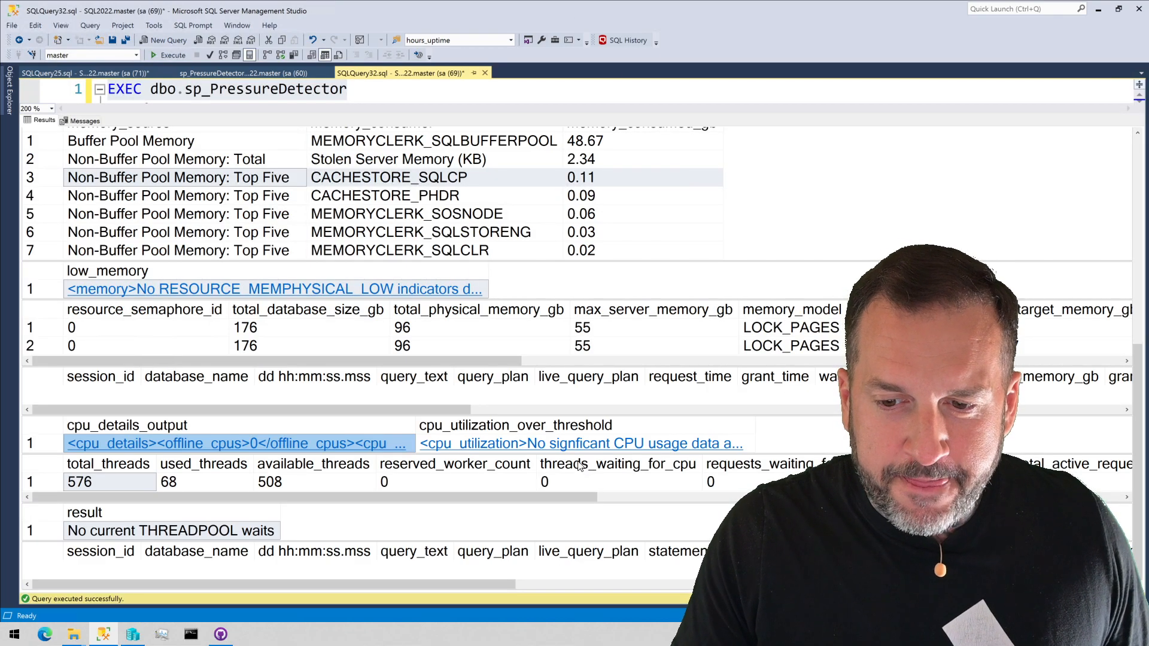
{"action": "left_click", "coordinate": [581, 443]}
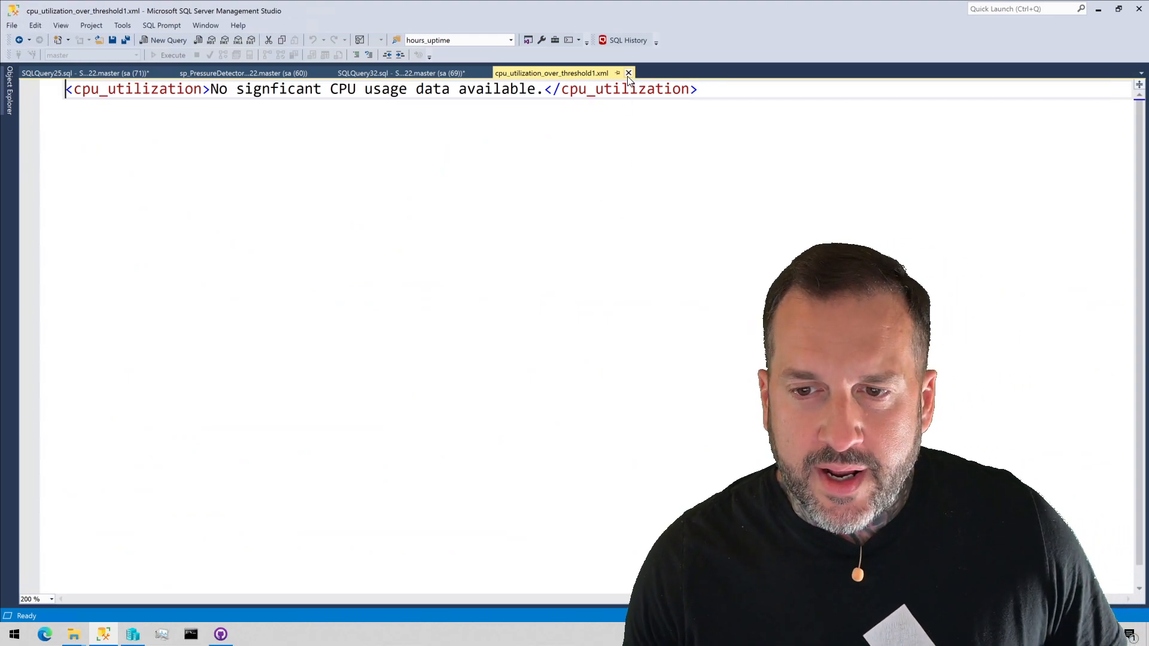
{"action": "left_click", "coordinate": [628, 73]}
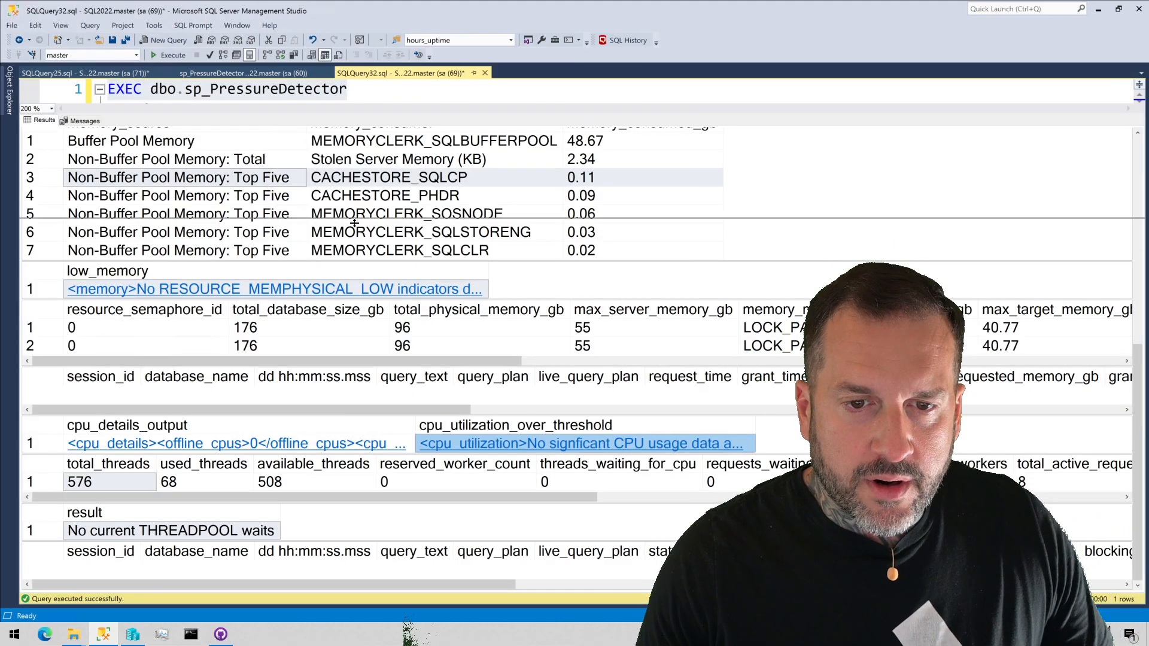
{"action": "left_click", "coordinate": [99, 89]}
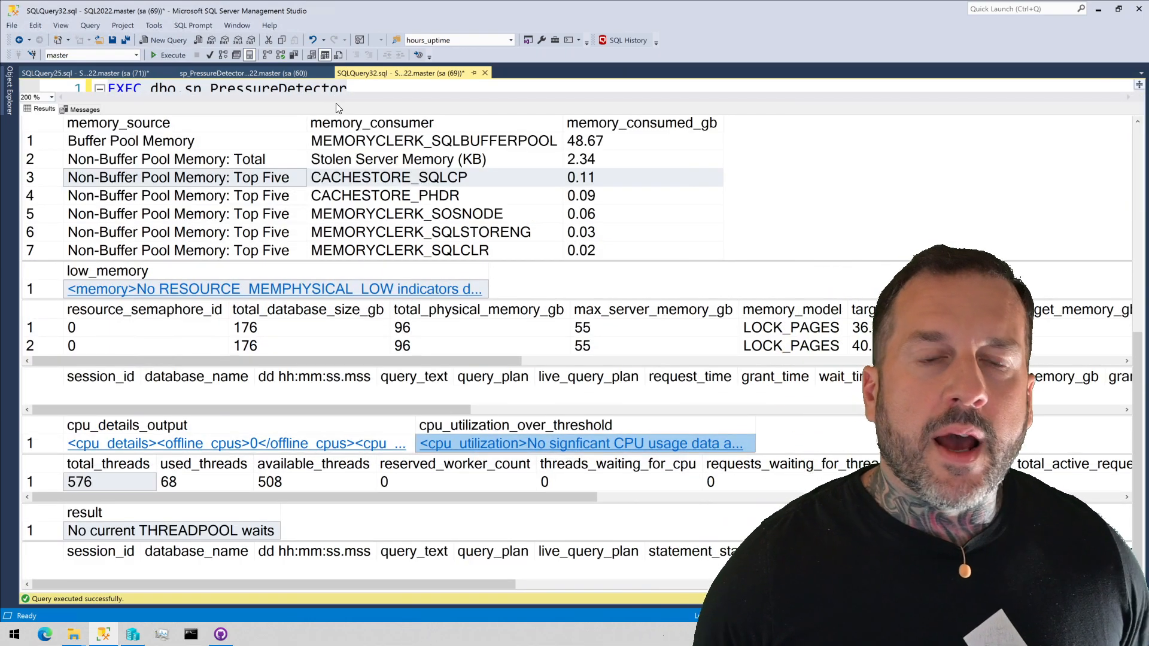
{"action": "mouse_move", "coordinate": [632, 473]}
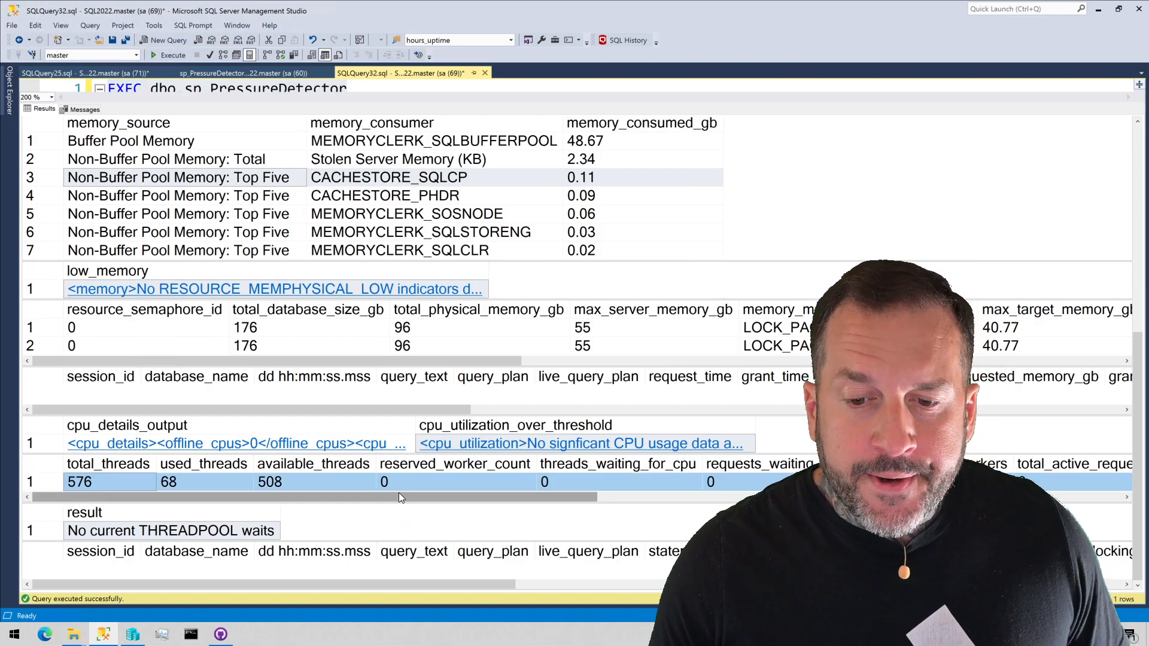
{"action": "left_click", "coordinate": [79, 481]}
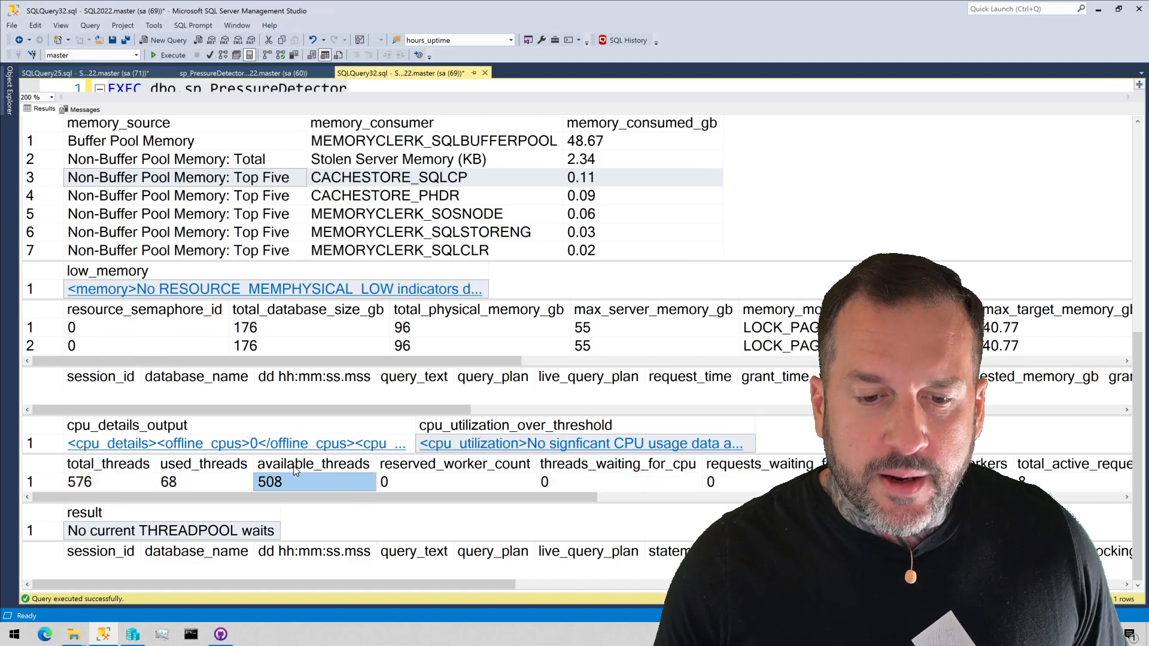
{"action": "mouse_move", "coordinate": [452, 473]}
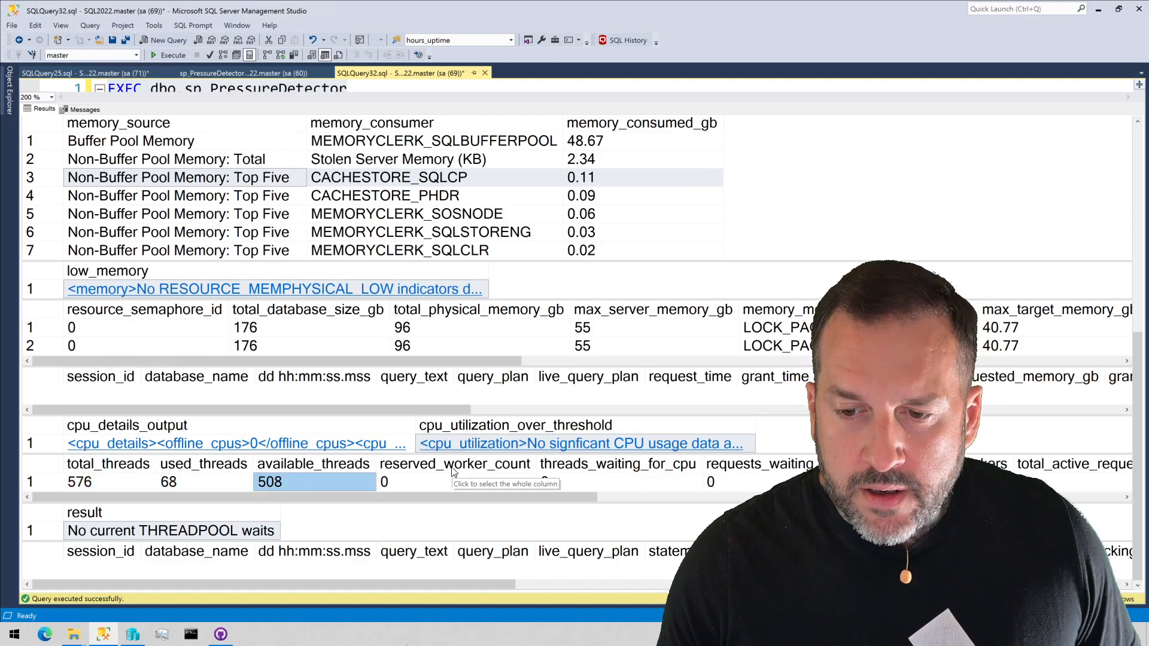
{"action": "left_click", "coordinate": [618, 482]}
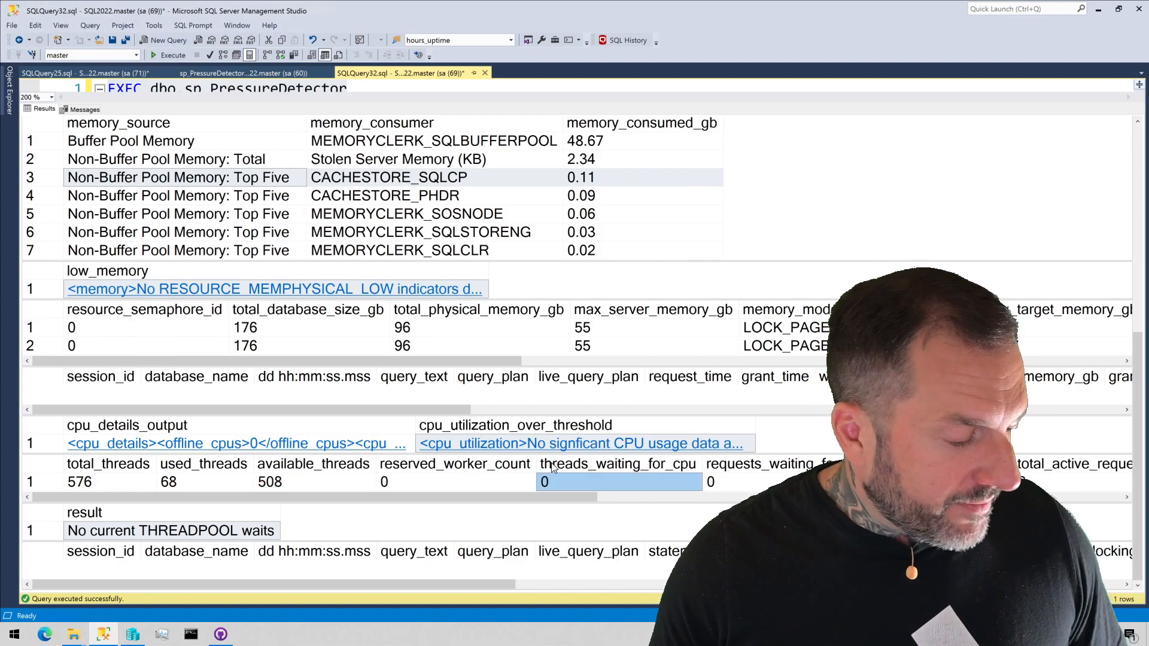
{"action": "left_click", "coordinate": [746, 481]}
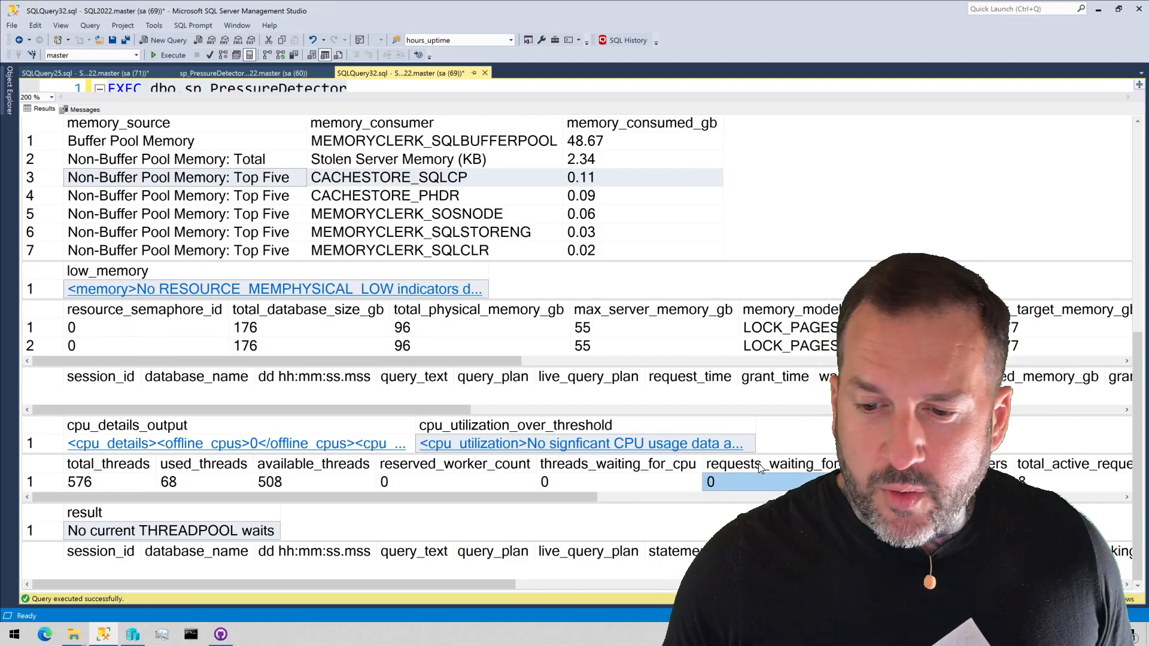
{"action": "scroll", "scroll_direction": "right", "scroll_amount": 3}
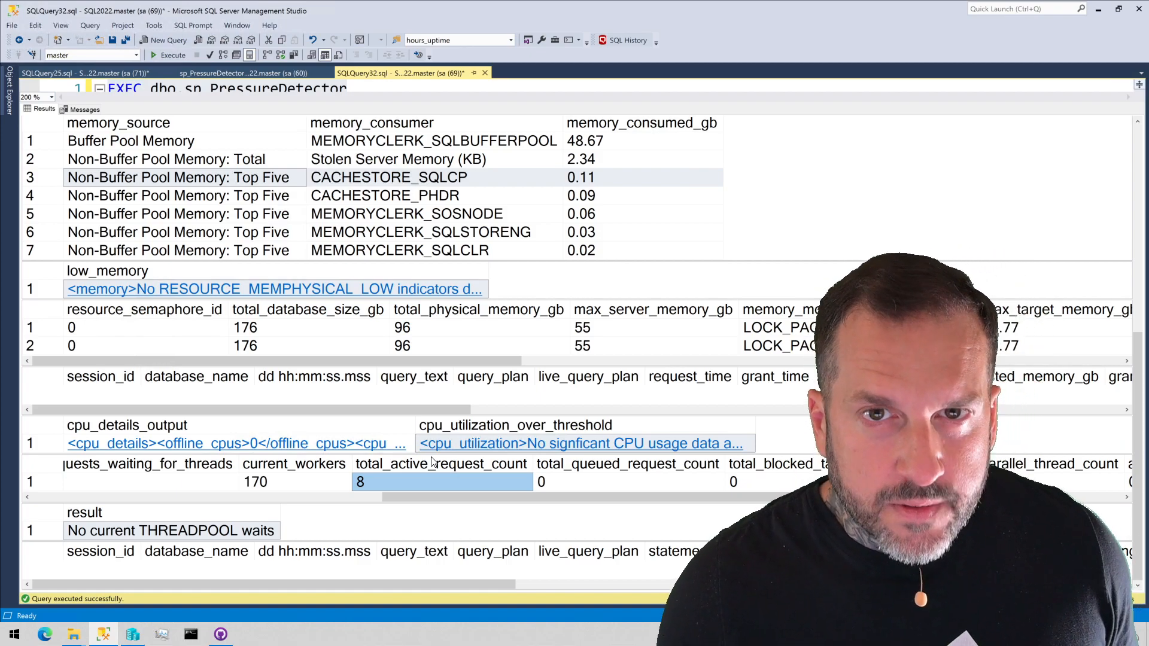
{"action": "mouse_move", "coordinate": [701, 517]}
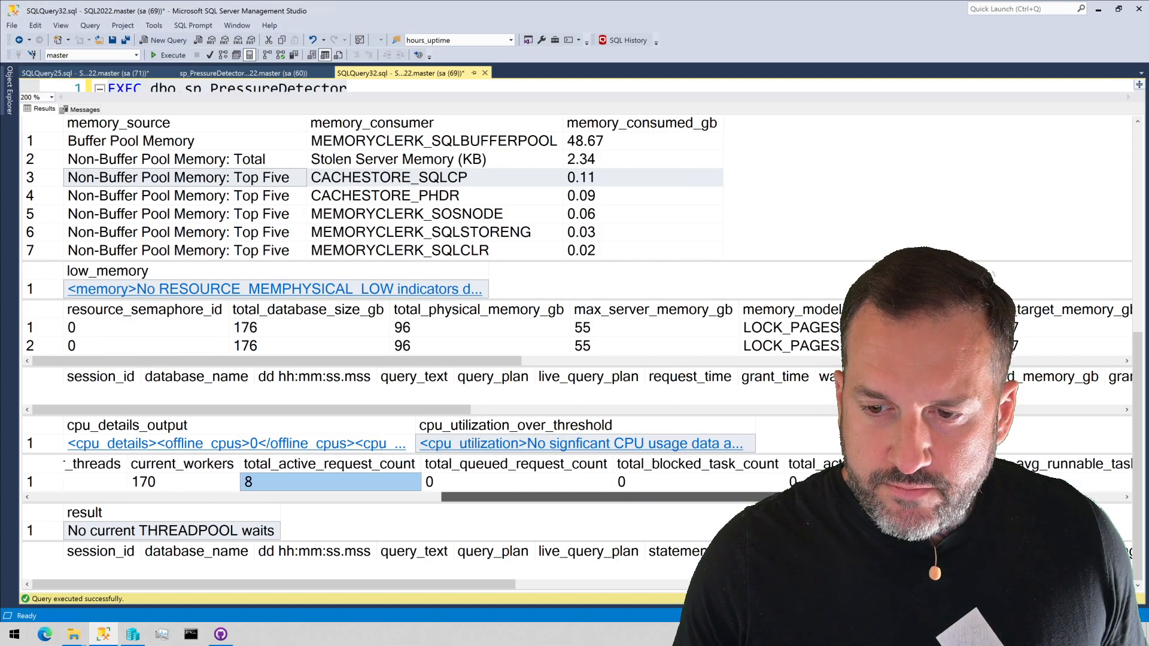
{"action": "scroll", "scroll_direction": "right", "scroll_amount": 3}
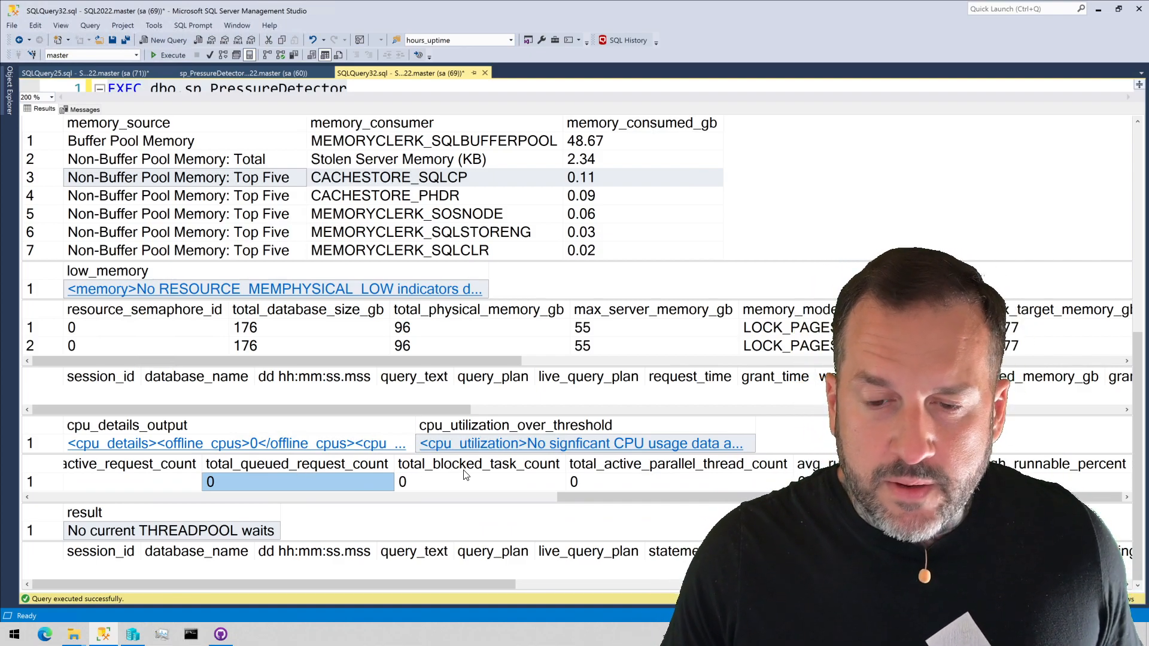
{"action": "left_click", "coordinate": [479, 481]}
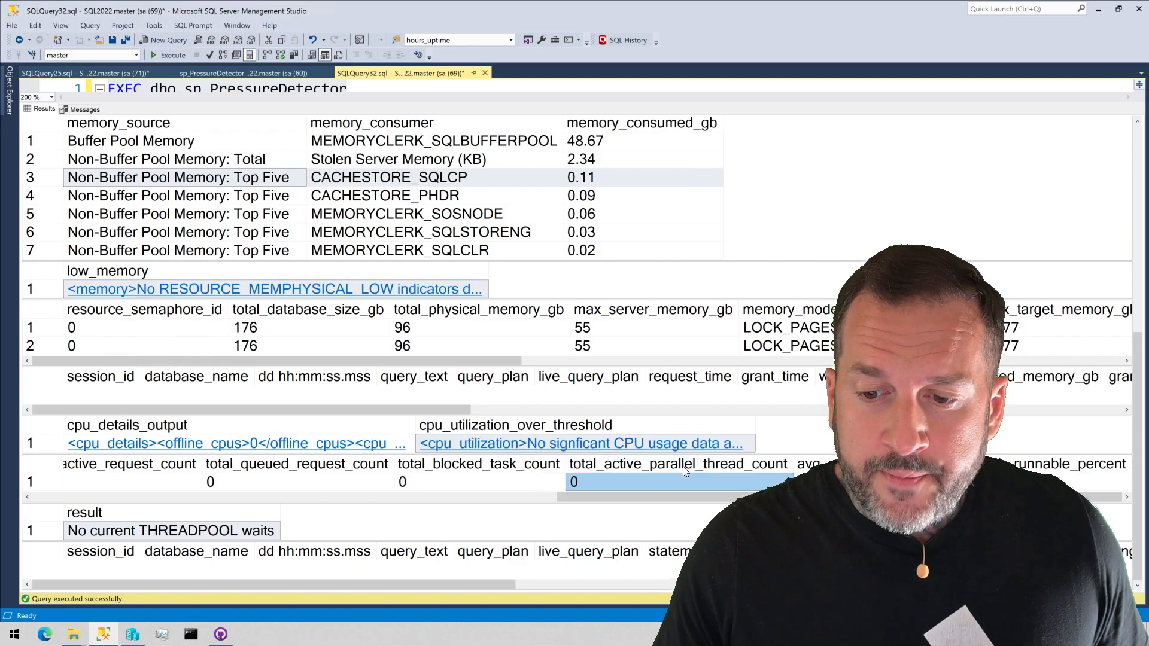
{"action": "mouse_move", "coordinate": [684, 471]}
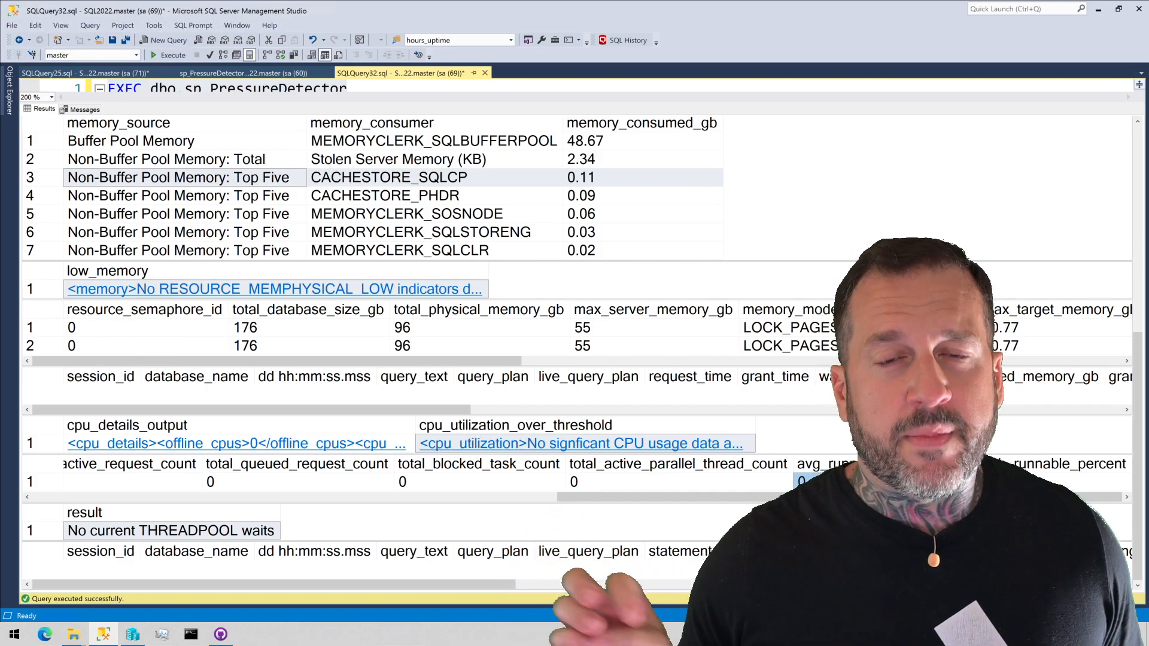
{"action": "mouse_move", "coordinate": [826, 451]}
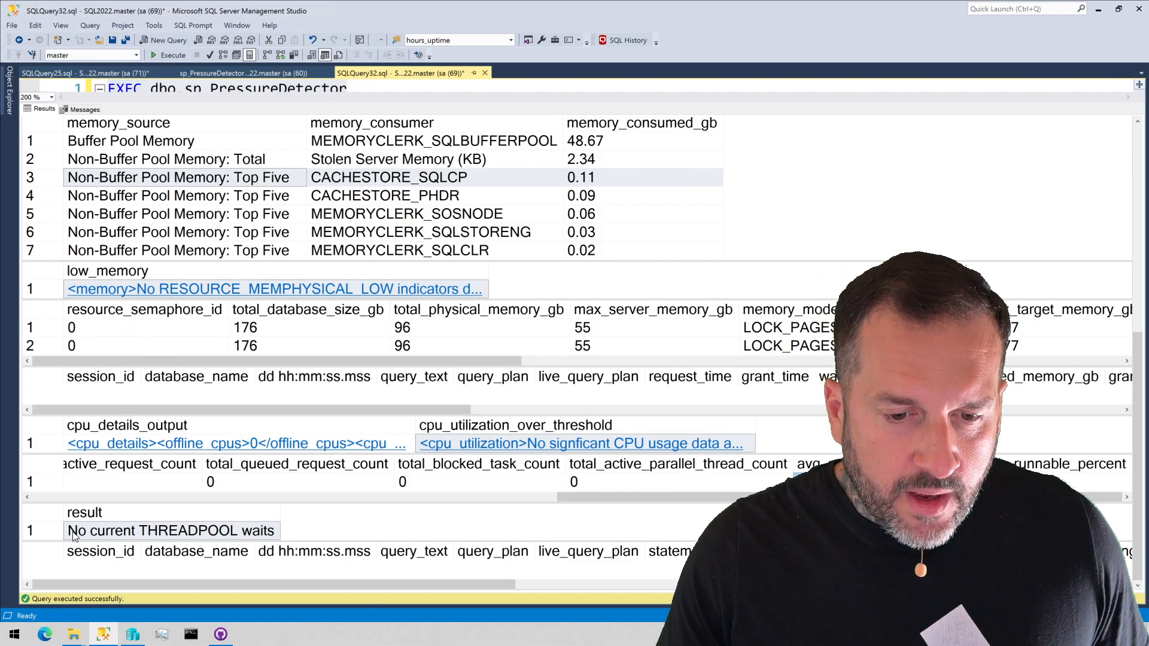
{"action": "left_click", "coordinate": [170, 530]}
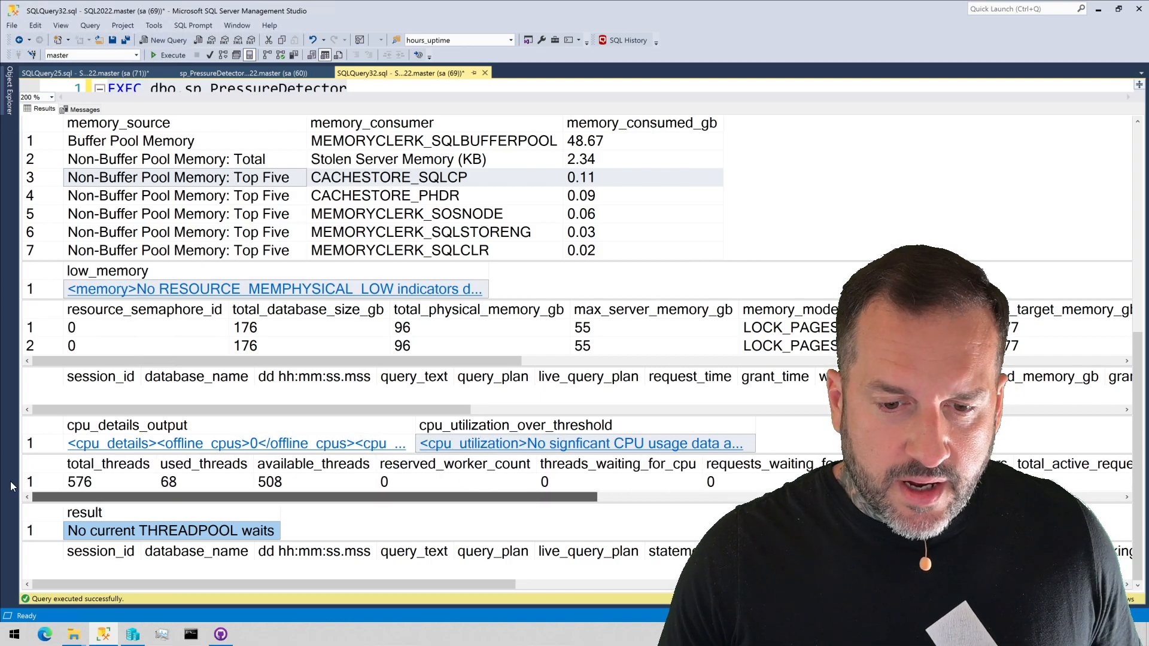
{"action": "left_click", "coordinate": [79, 481]}
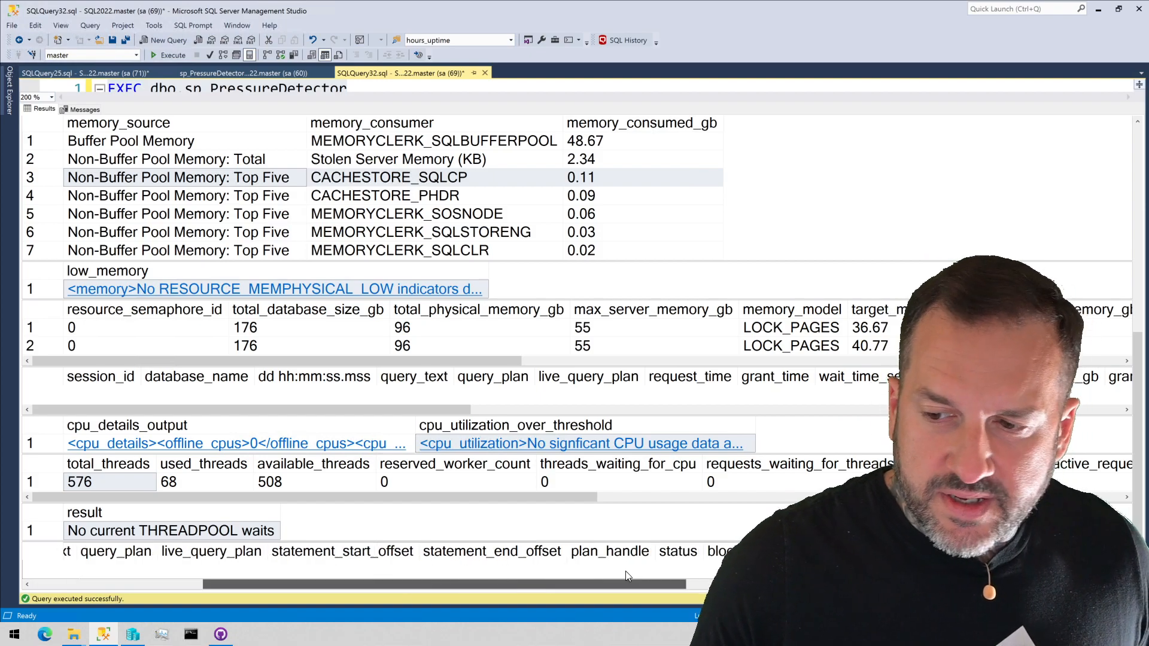
{"action": "scroll", "scroll_direction": "right", "scroll_amount": 3}
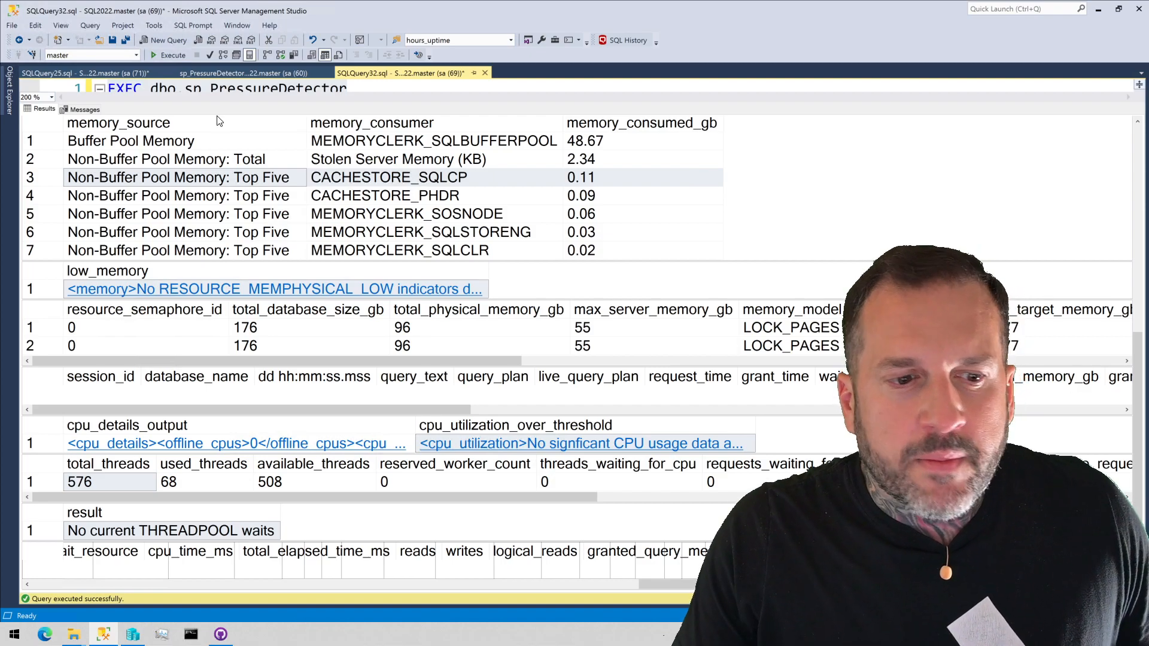
Show the sp_PressureDetector.sql source and scroll through the script body from its header.
{"action": "left_click", "coordinate": [242, 73]}
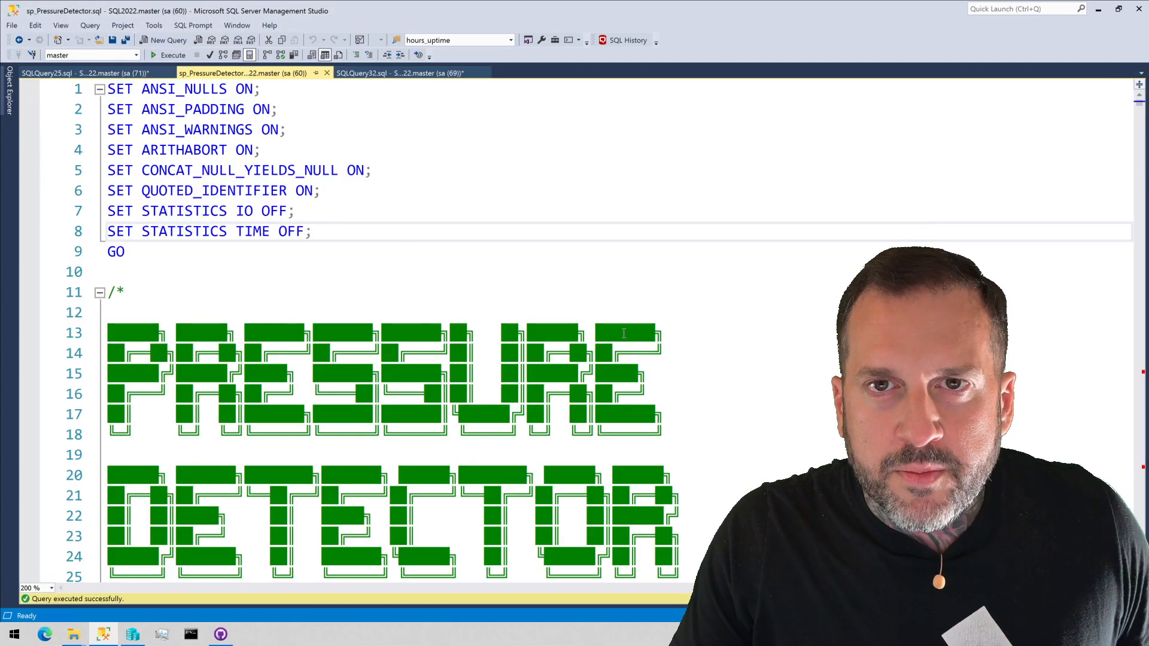
{"action": "scroll", "scroll_direction": "down", "scroll_amount": 3}
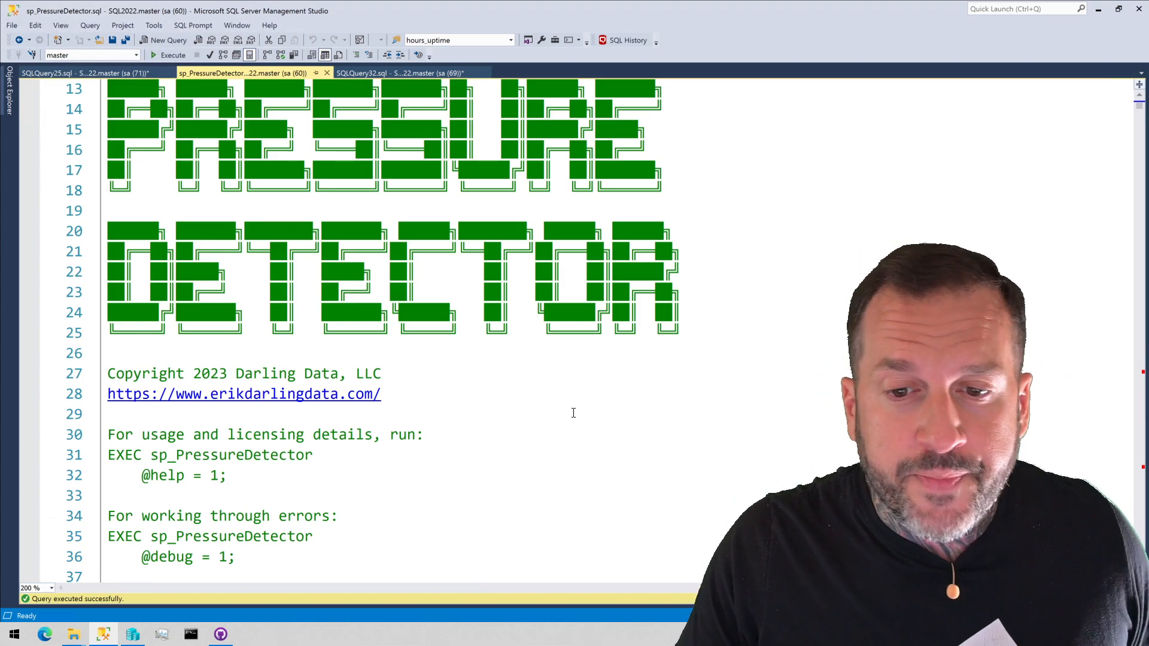
{"action": "scroll", "scroll_direction": "down", "scroll_amount": 3}
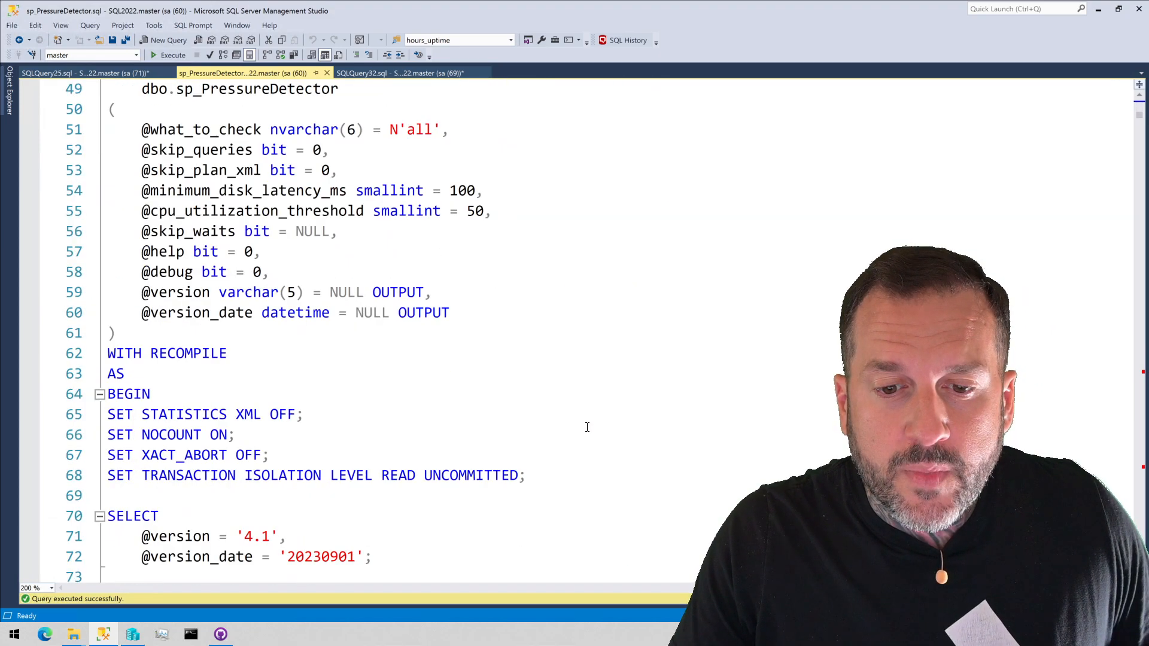
{"action": "scroll", "scroll_direction": "down", "scroll_amount": 3}
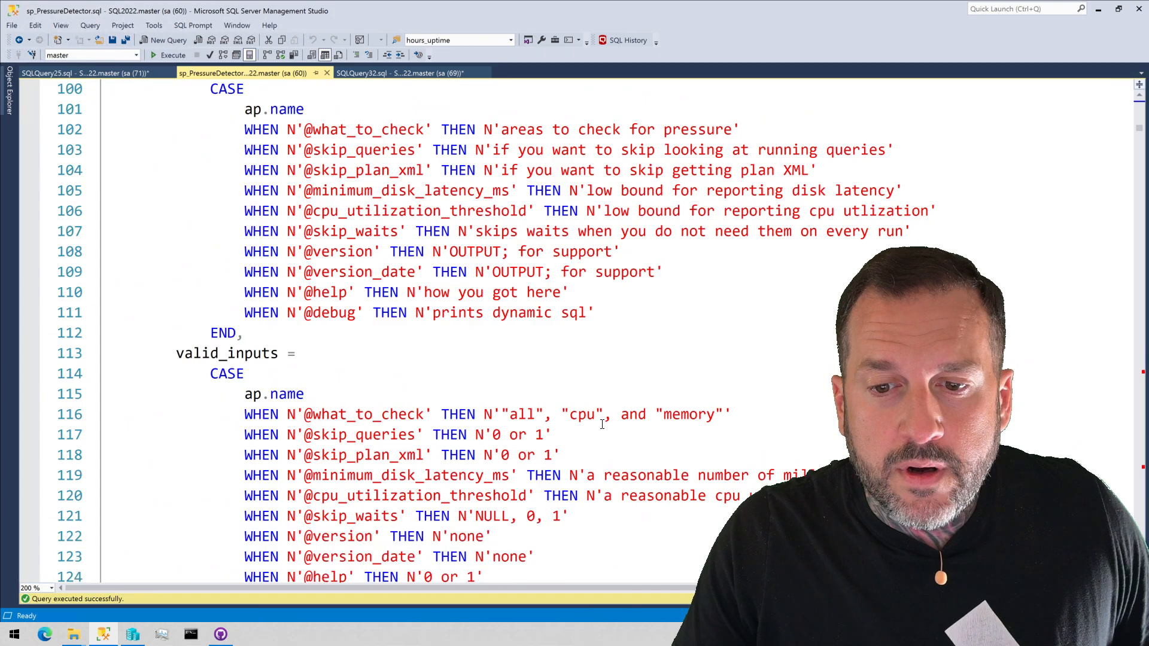
{"action": "scroll", "scroll_direction": "down", "scroll_amount": 3}
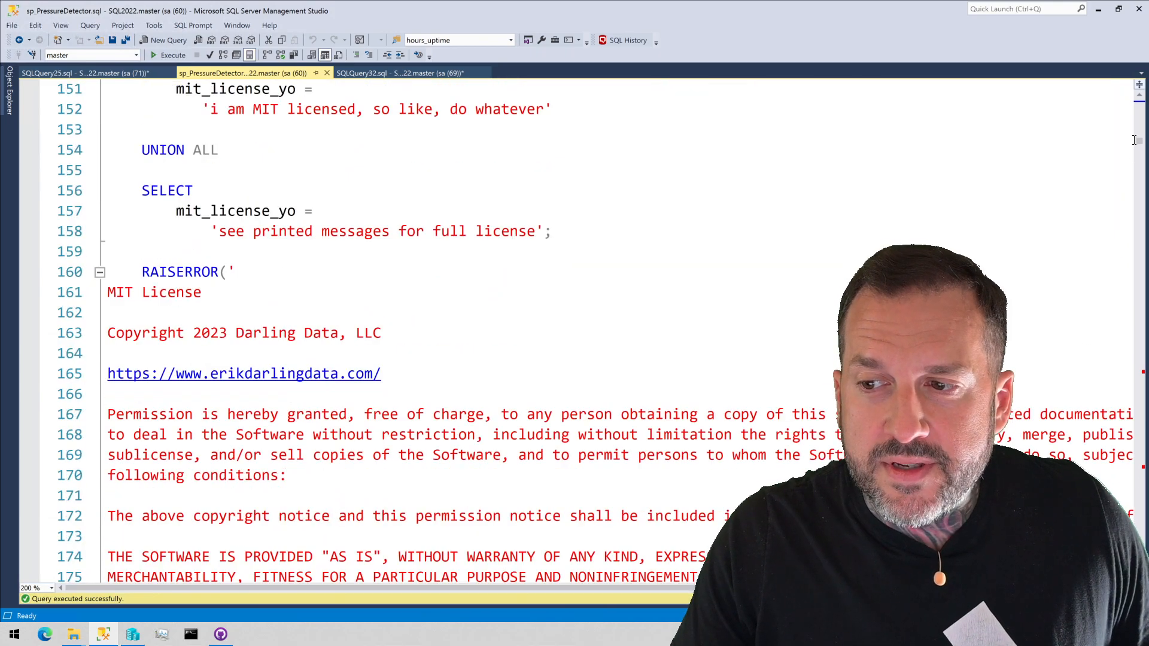
{"action": "scroll", "scroll_direction": "down", "scroll_amount": 3}
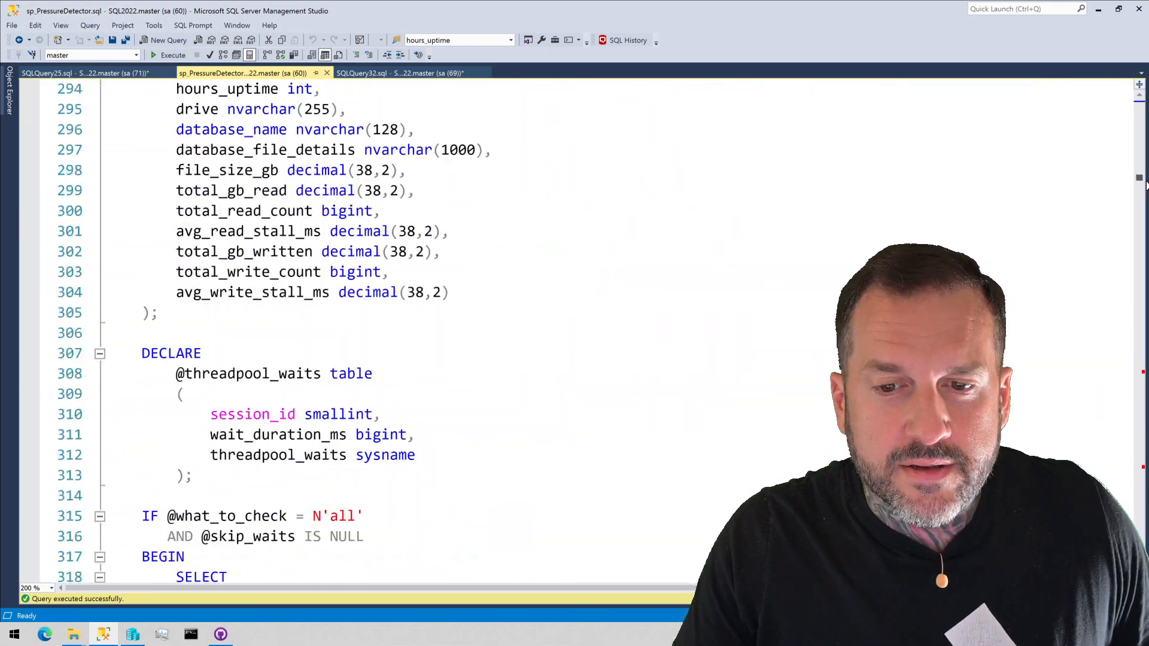
{"action": "scroll", "scroll_direction": "down", "scroll_amount": 3}
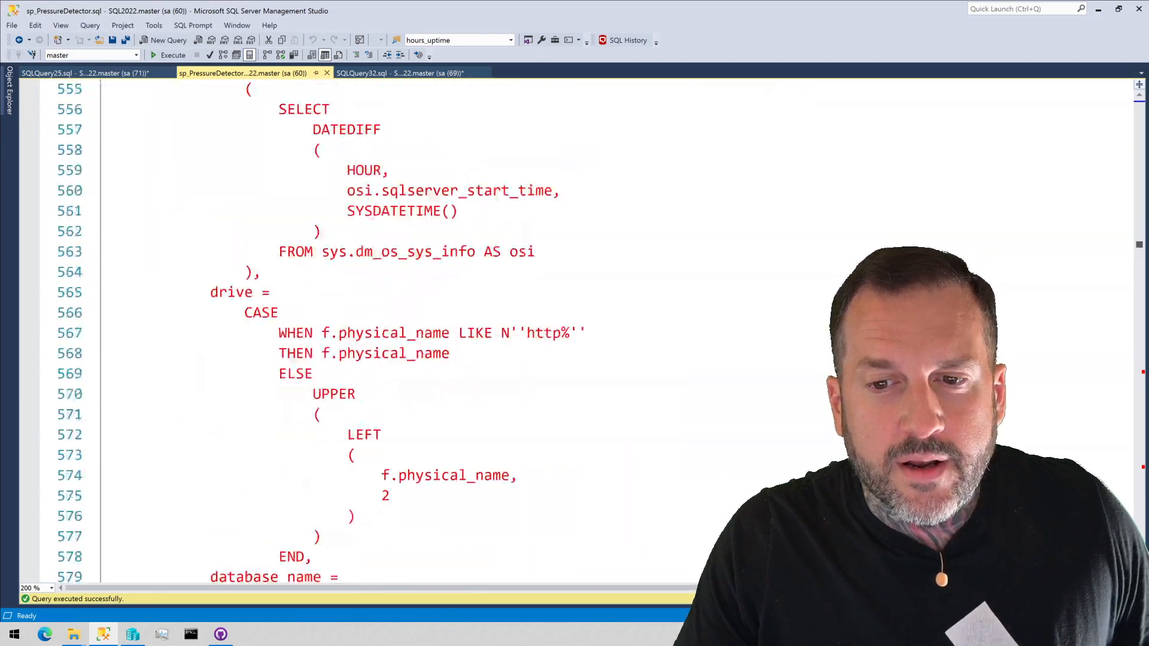
{"action": "scroll", "scroll_direction": "down", "scroll_amount": 3}
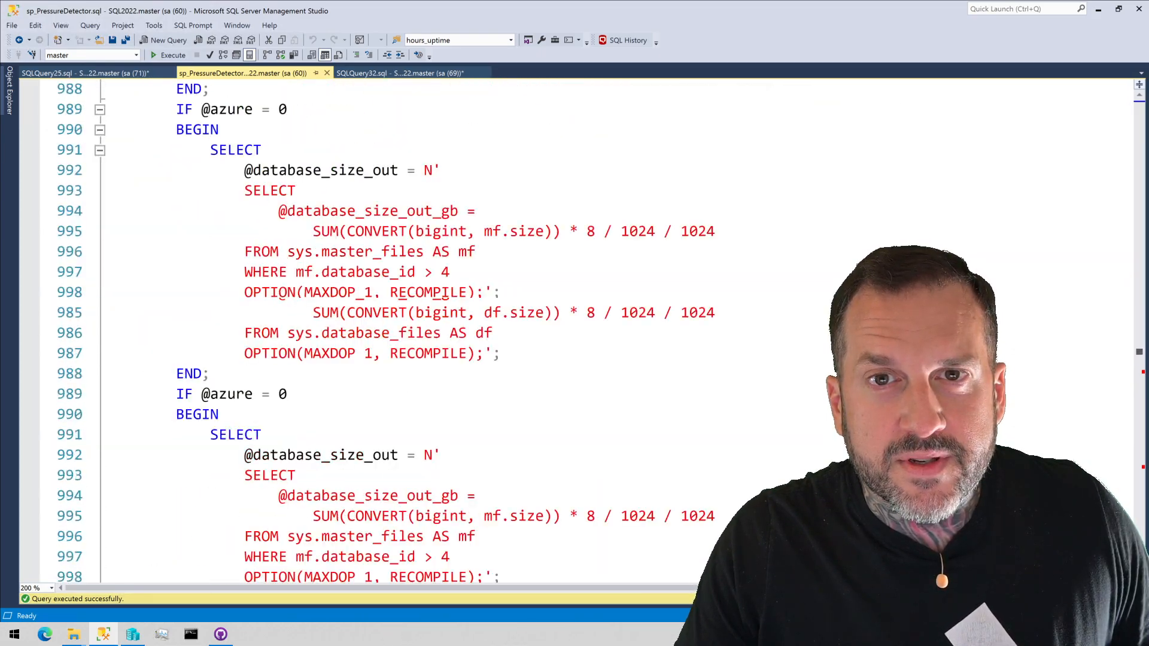
{"action": "scroll", "scroll_direction": "down", "scroll_amount": 3}
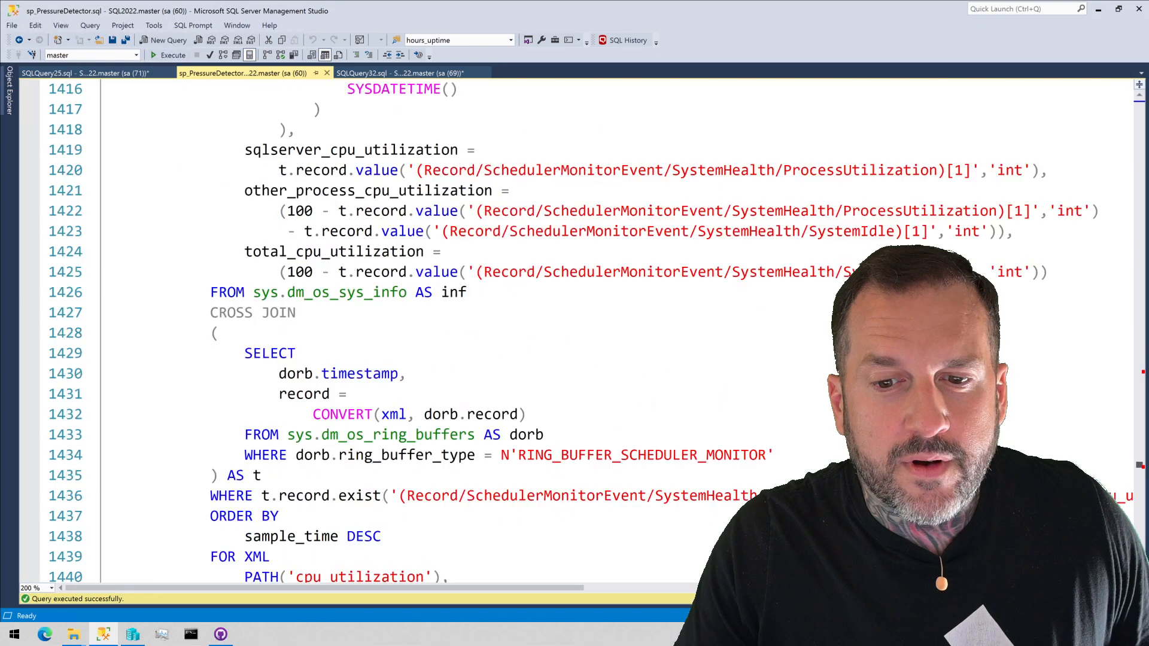
{"action": "scroll", "scroll_direction": "up", "scroll_amount": 3}
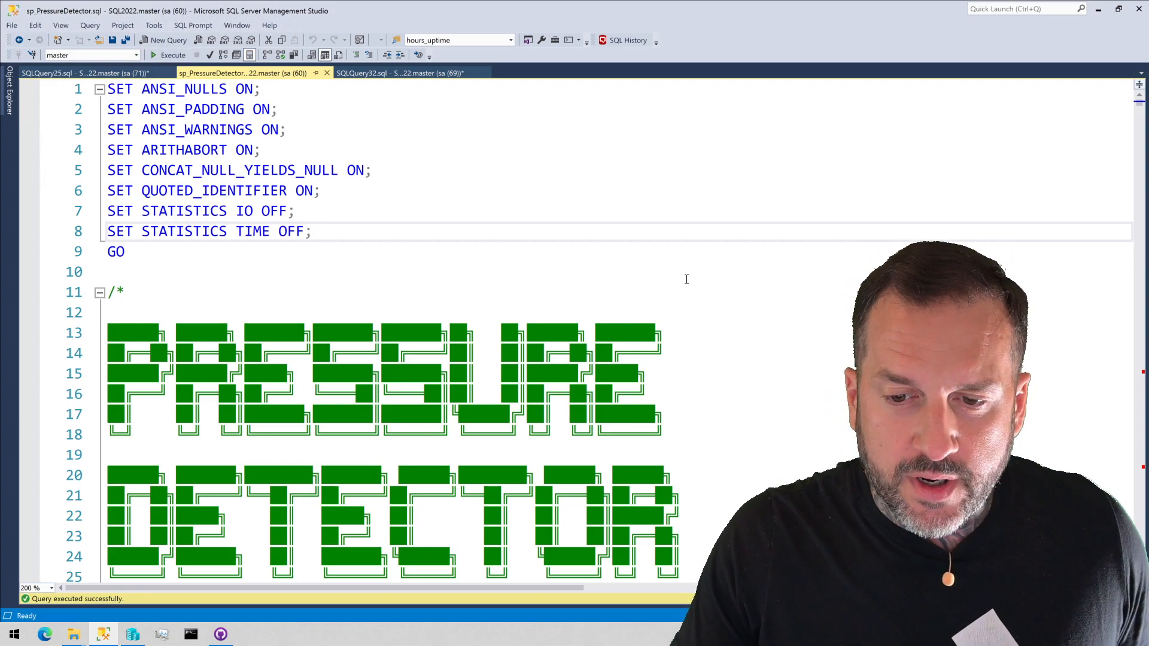
{"action": "scroll", "scroll_direction": "down", "scroll_amount": 3}
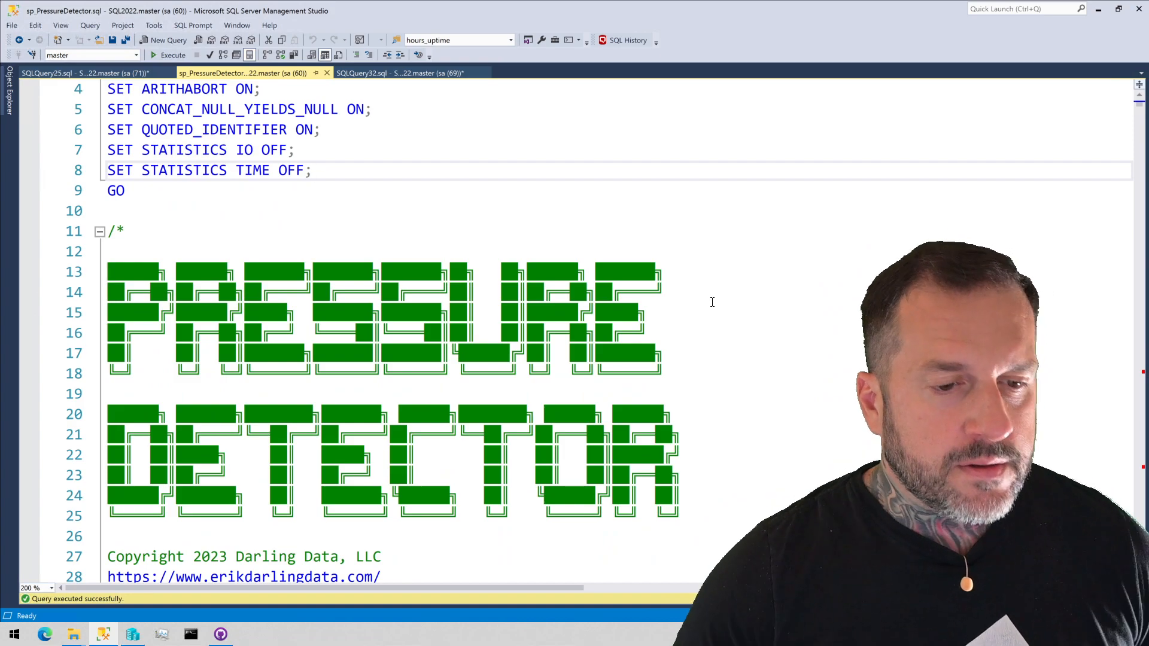